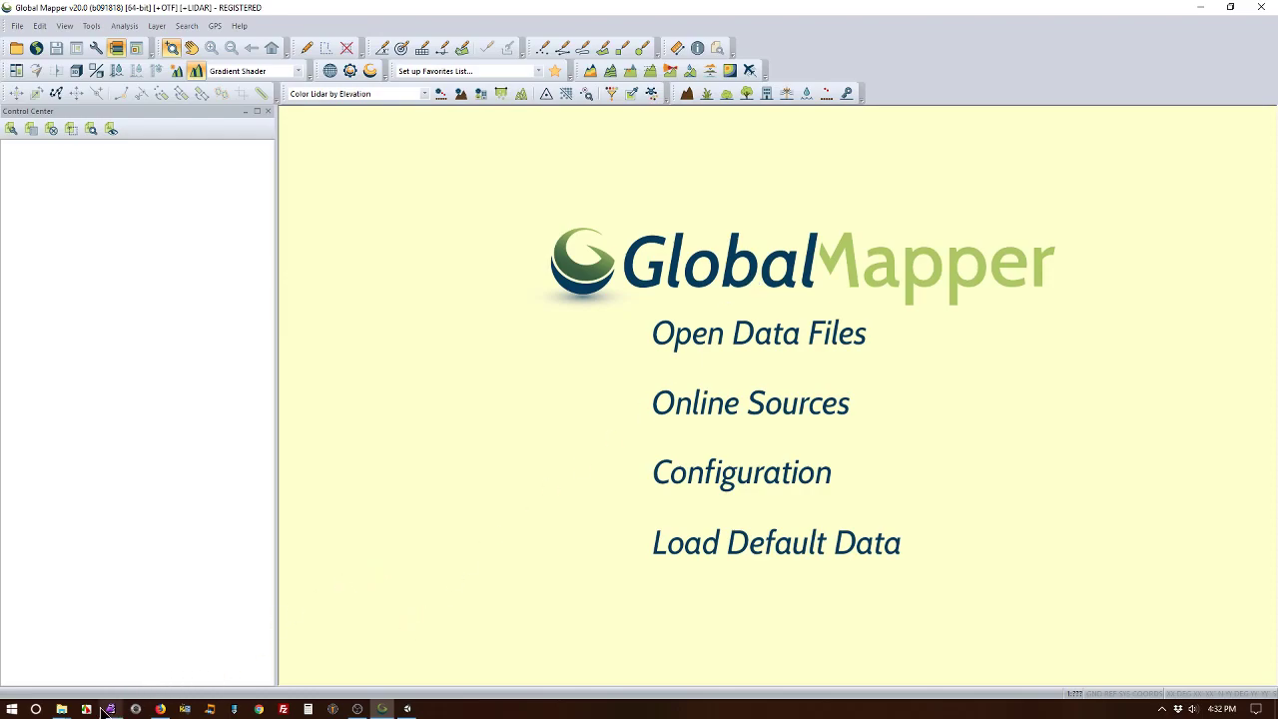
pyautogui.moveTo(60, 709)
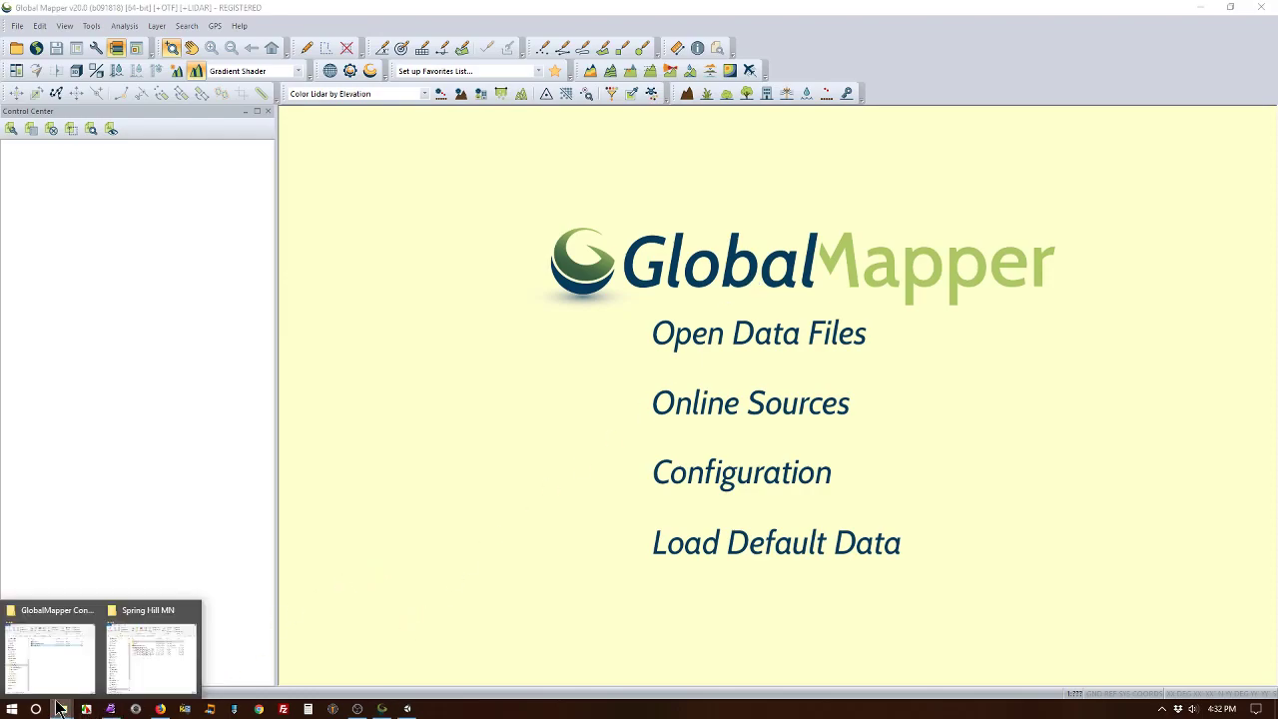
# Step: Review the Google 20.xml map-source definition in the GlobalMapper Config folder and close the editor
pyautogui.click(50, 655)
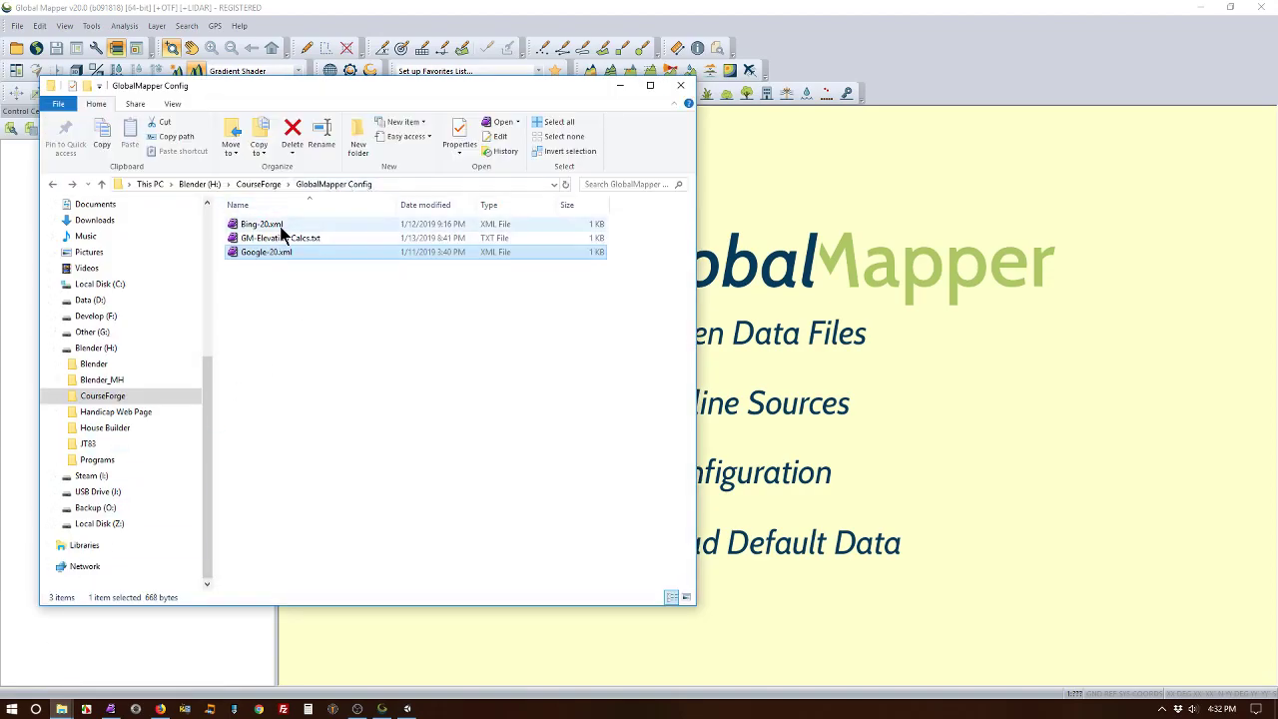
pyautogui.moveTo(283, 224)
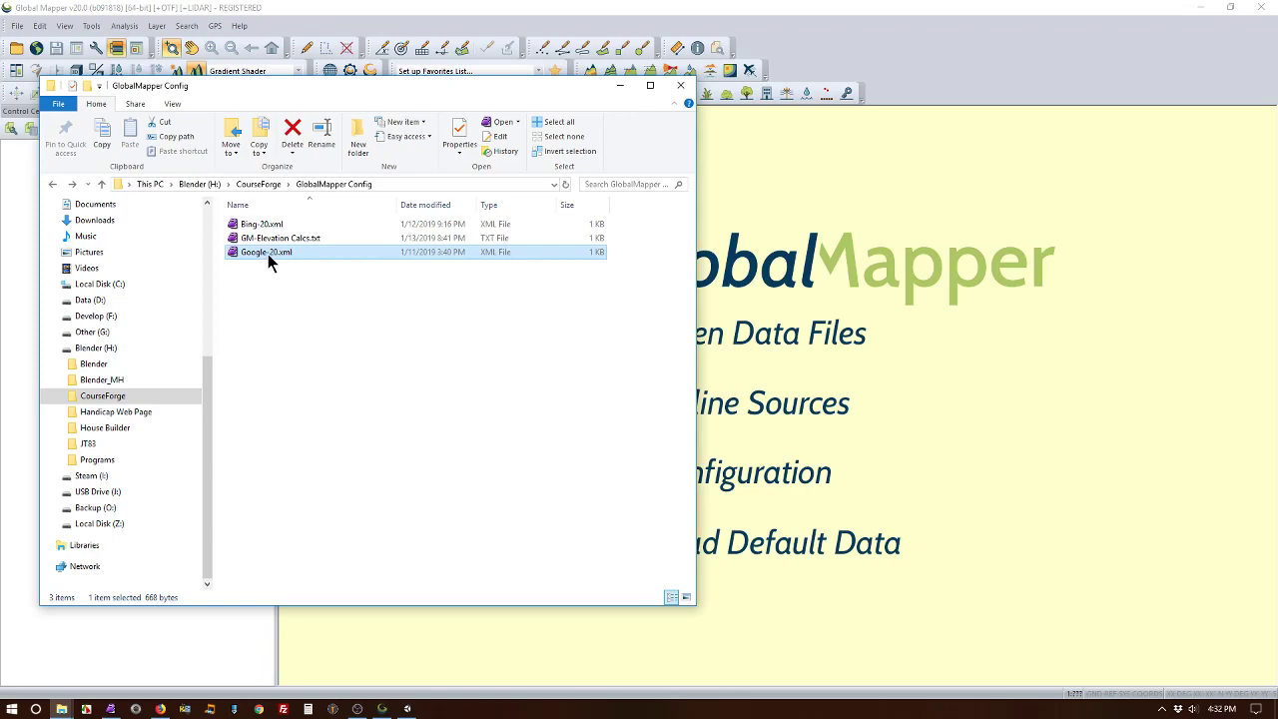
pyautogui.moveTo(289, 258)
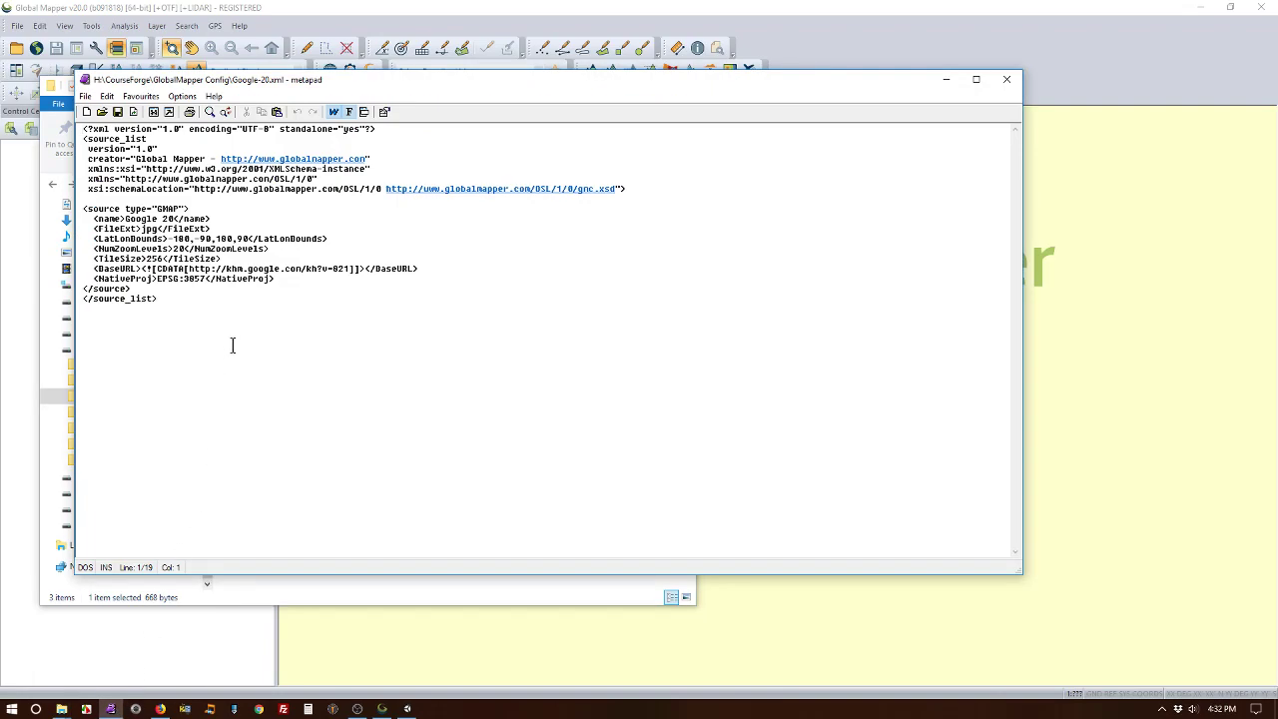
pyautogui.moveTo(264, 96)
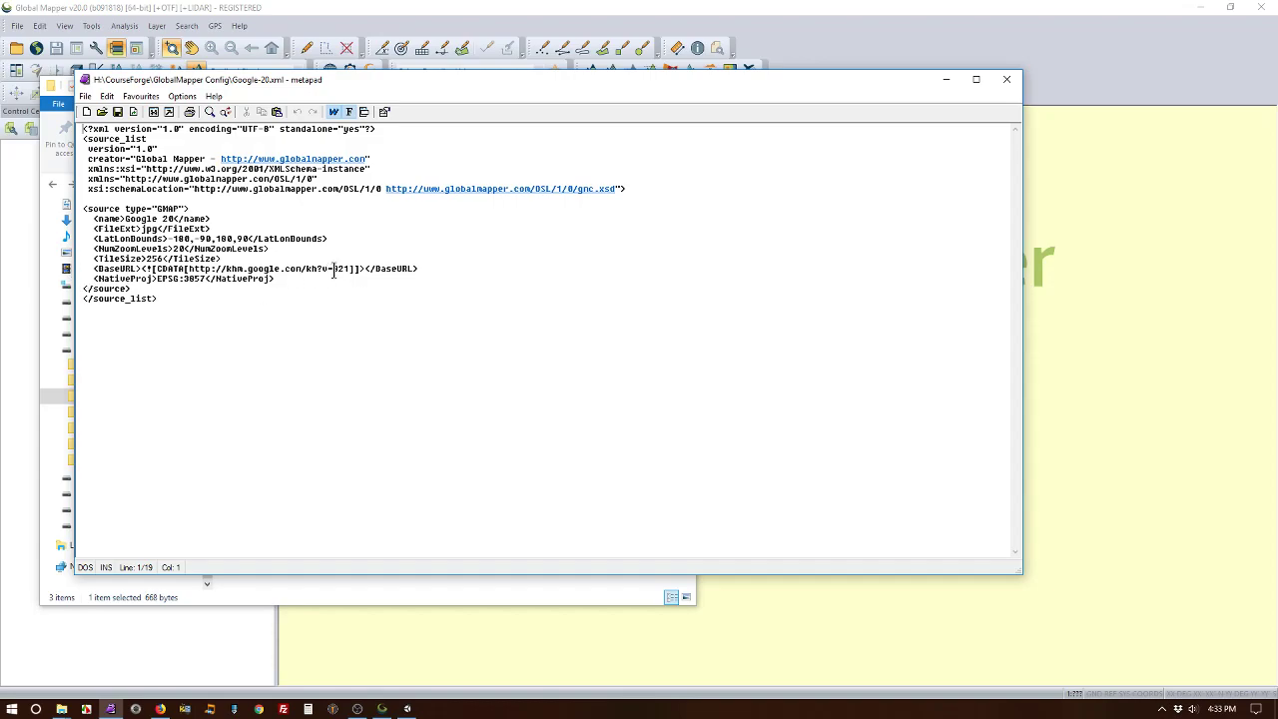
pyautogui.doubleClick(344, 268)
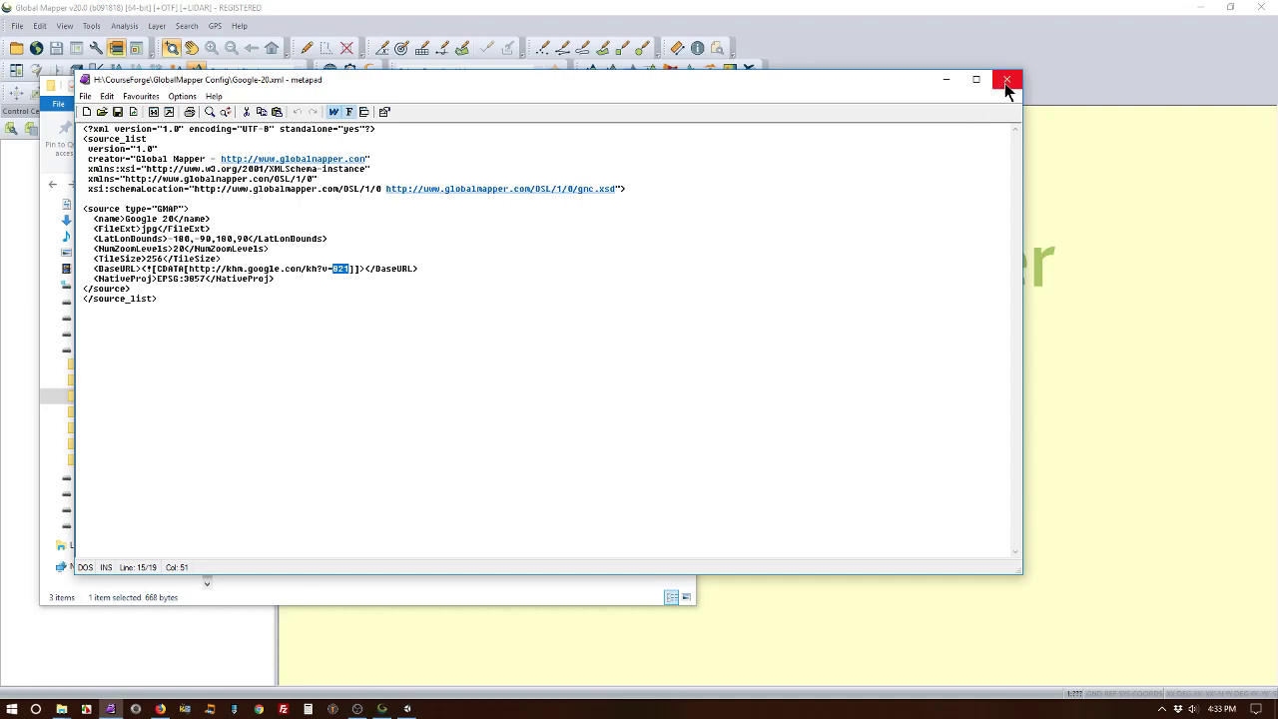
pyautogui.click(1006, 80)
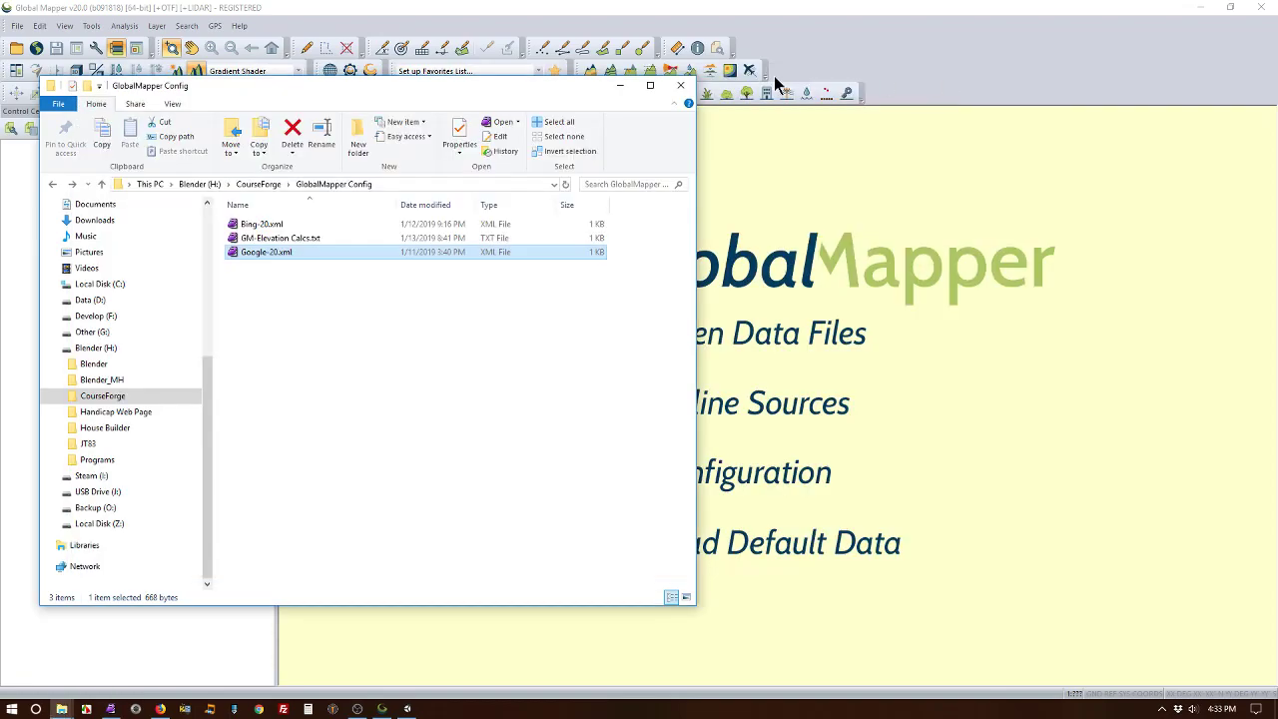
# Step: In Online Sources, use Add Sources From File and browse toward the Google XML in the config folder
pyautogui.click(679, 84)
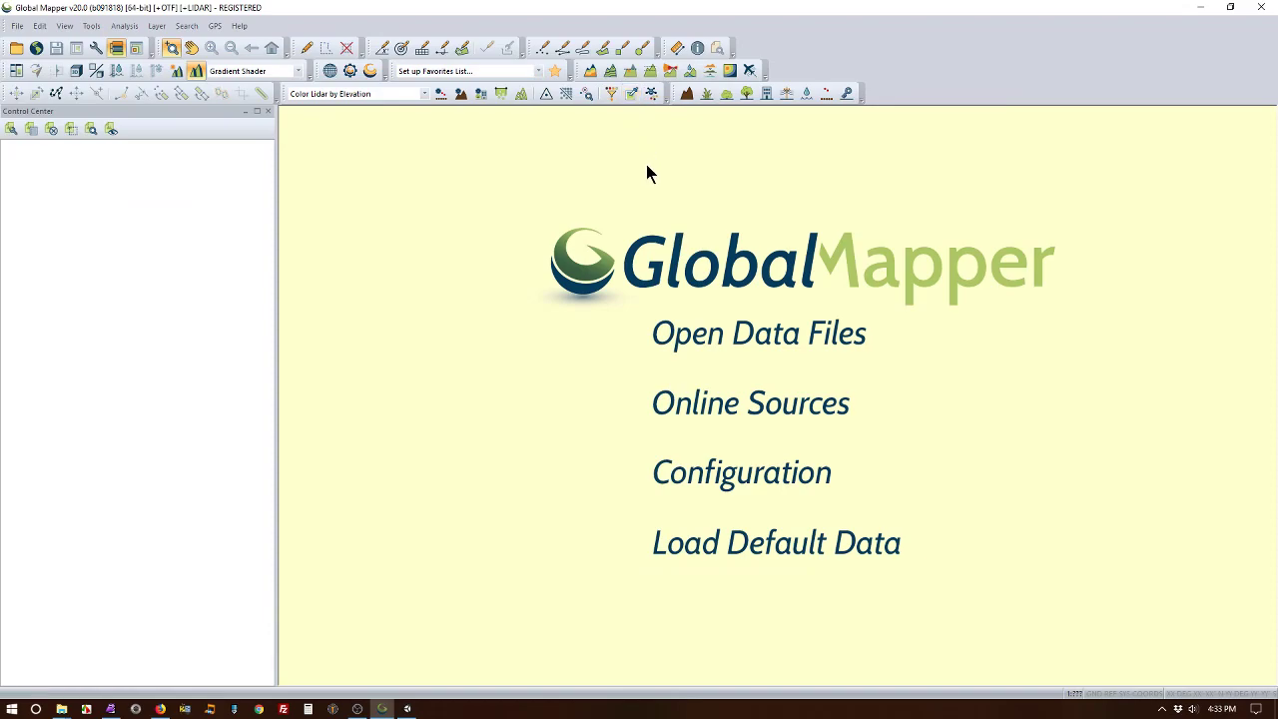
pyautogui.moveTo(809, 407)
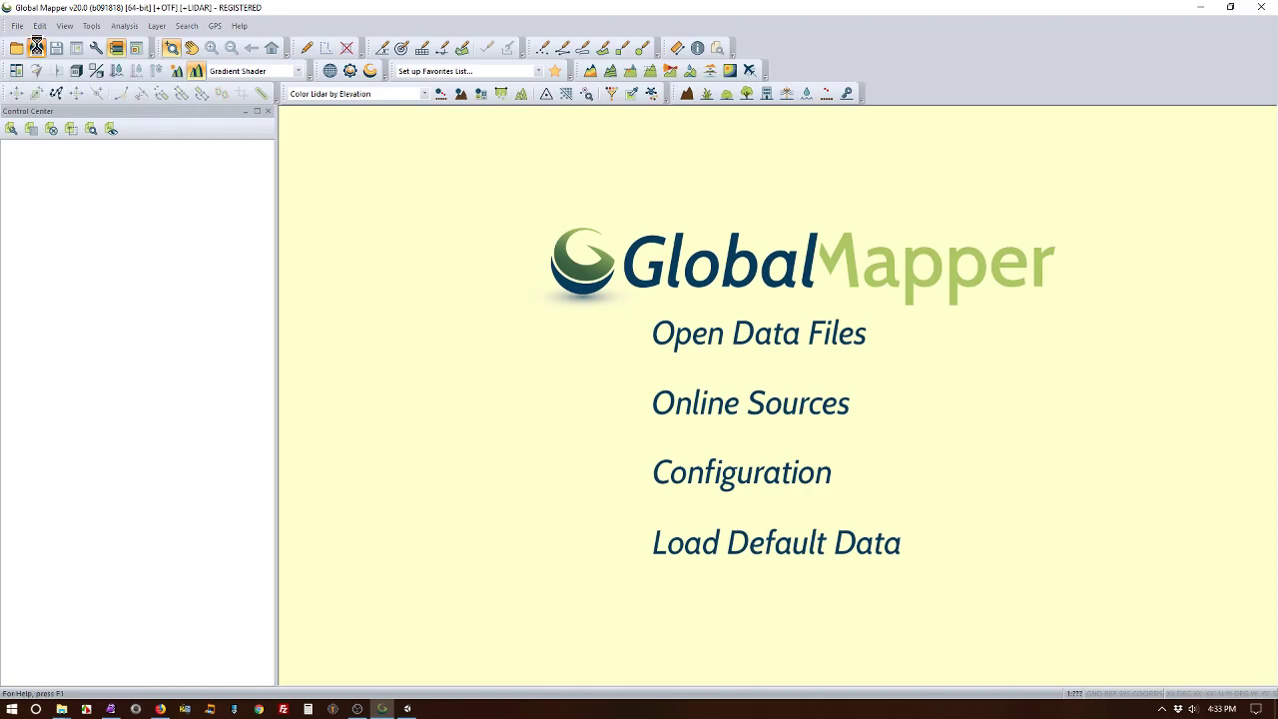
pyautogui.click(751, 403)
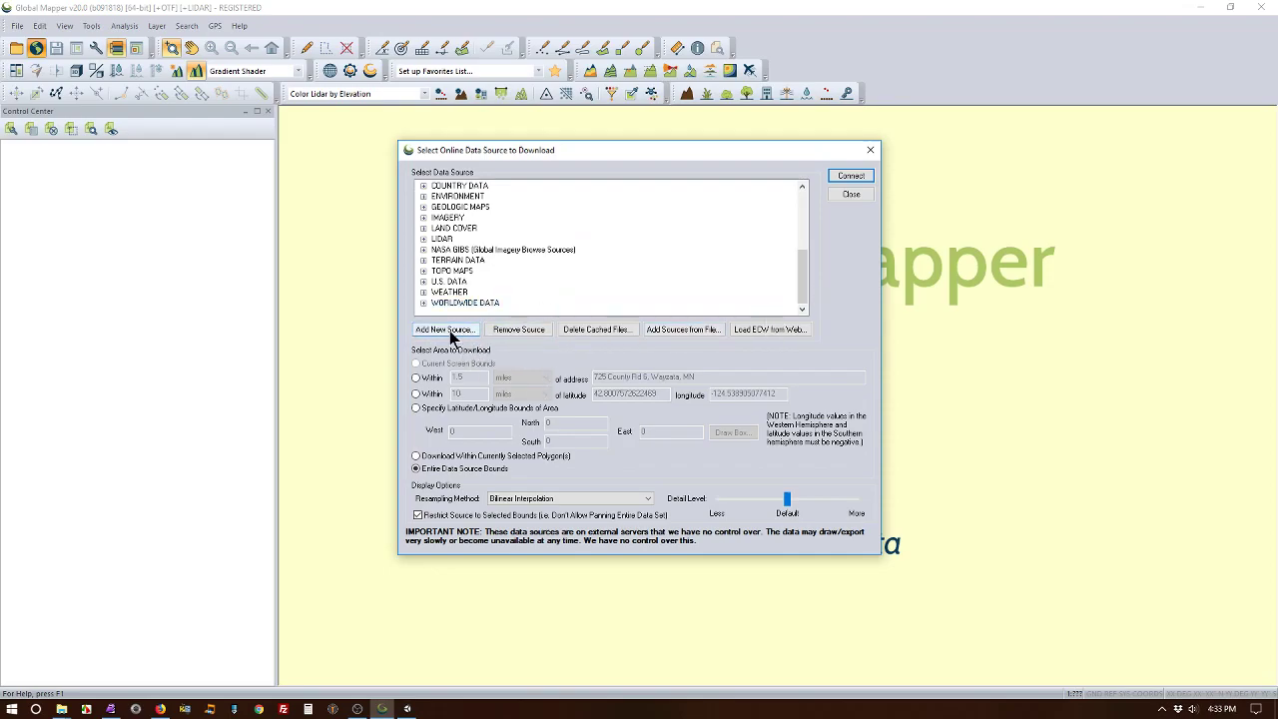
pyautogui.moveTo(519, 330)
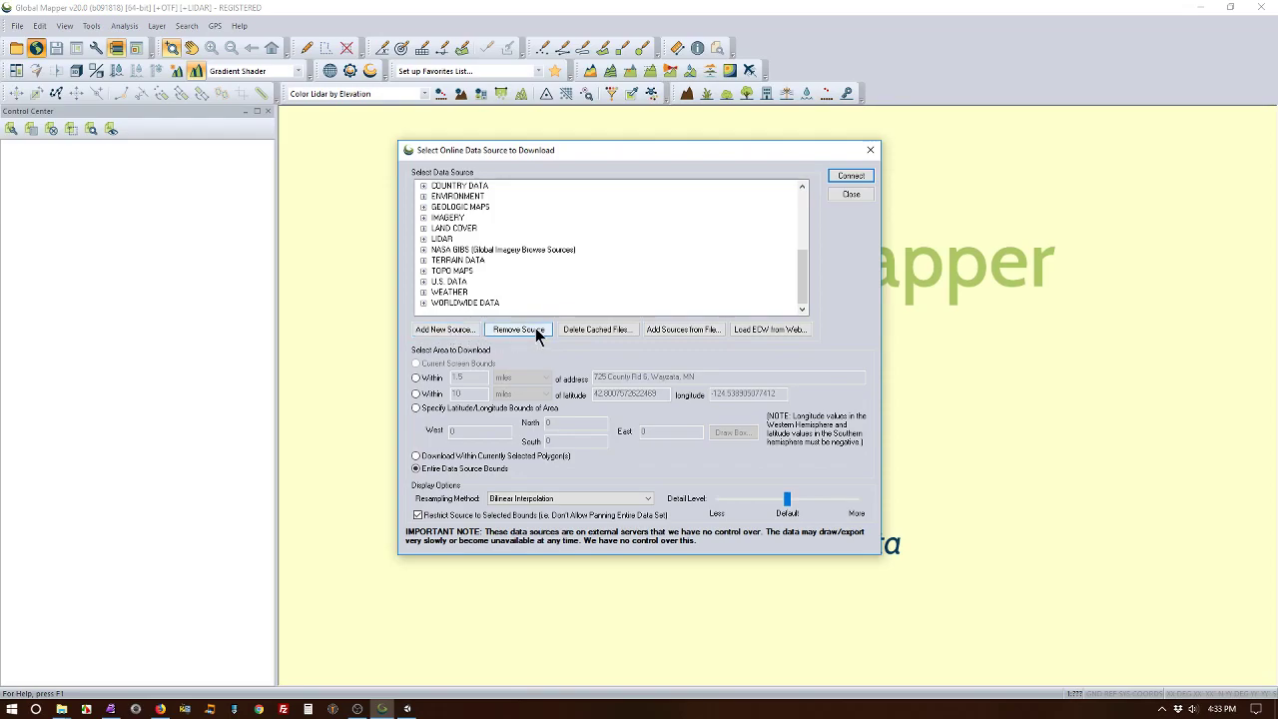
pyautogui.moveTo(683, 343)
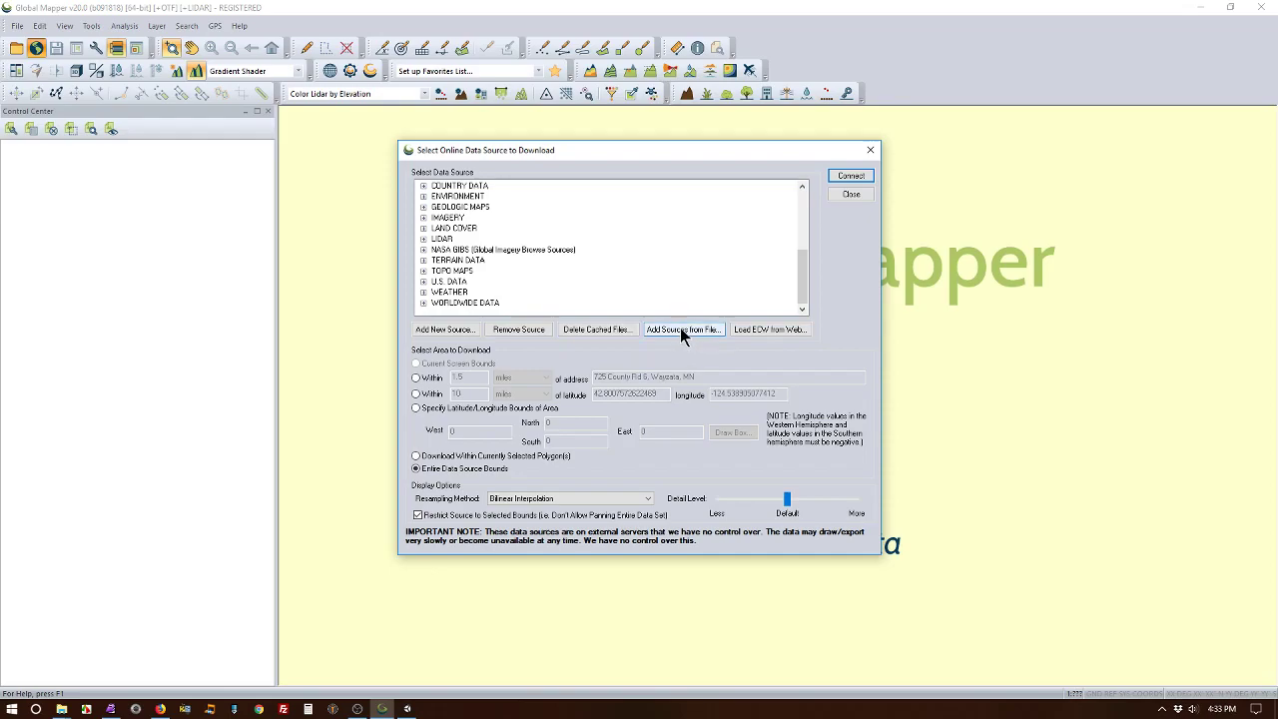
pyautogui.click(683, 330)
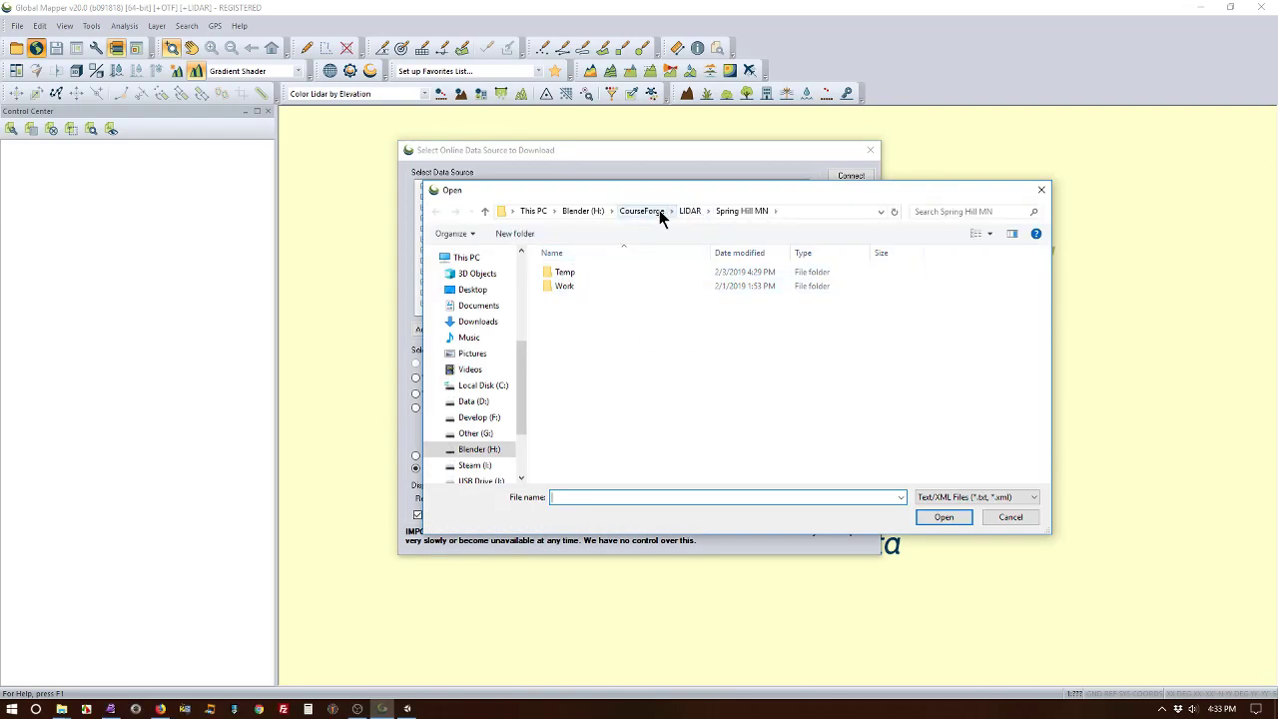
pyautogui.click(641, 212)
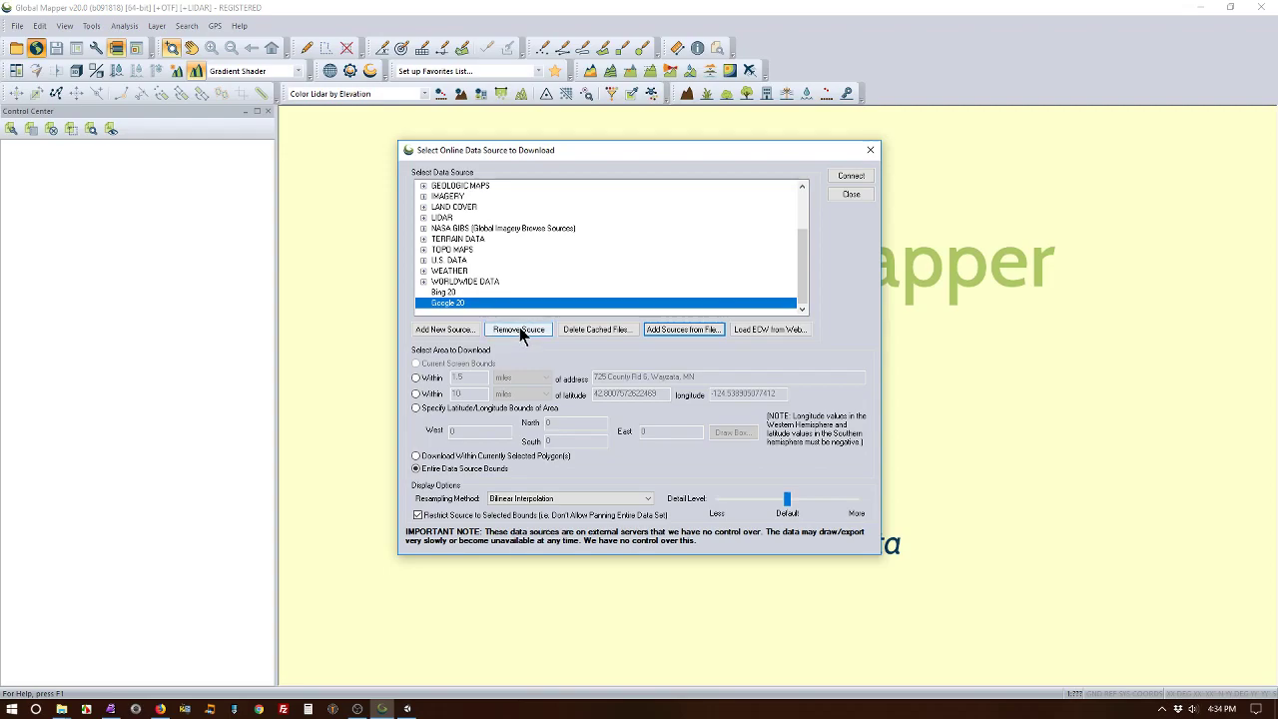
pyautogui.moveTo(707, 351)
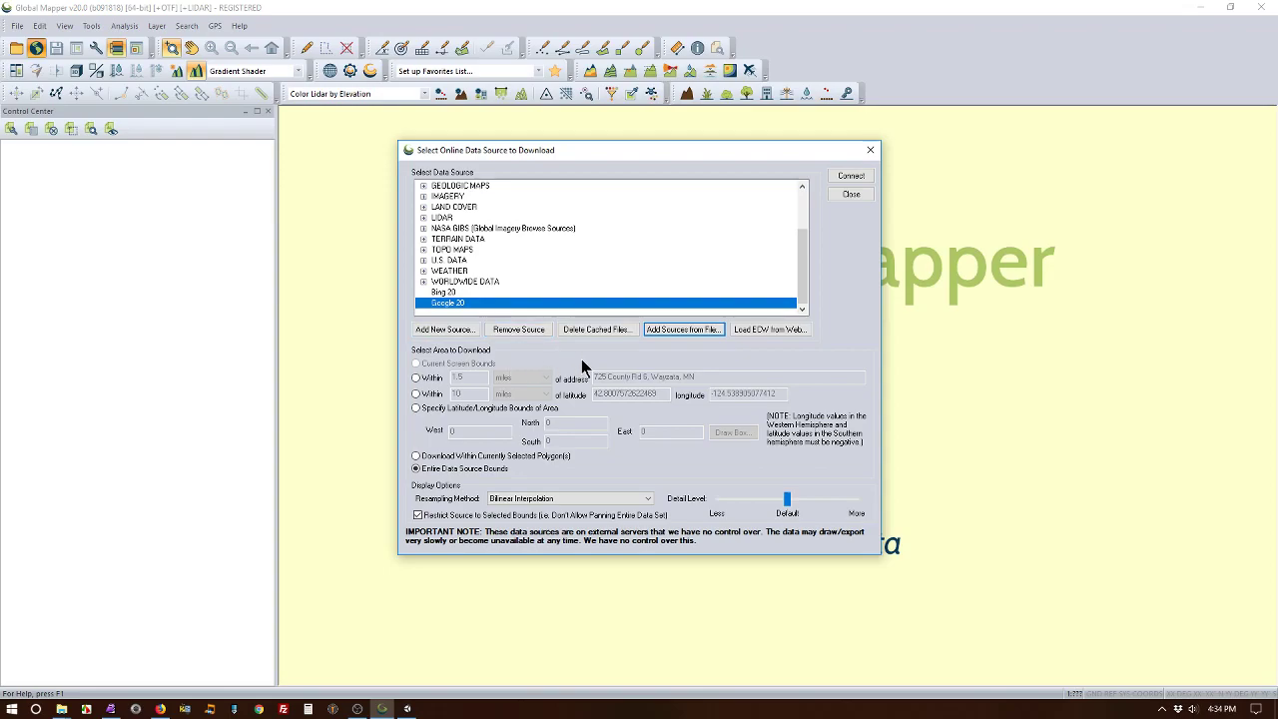
pyautogui.moveTo(908, 177)
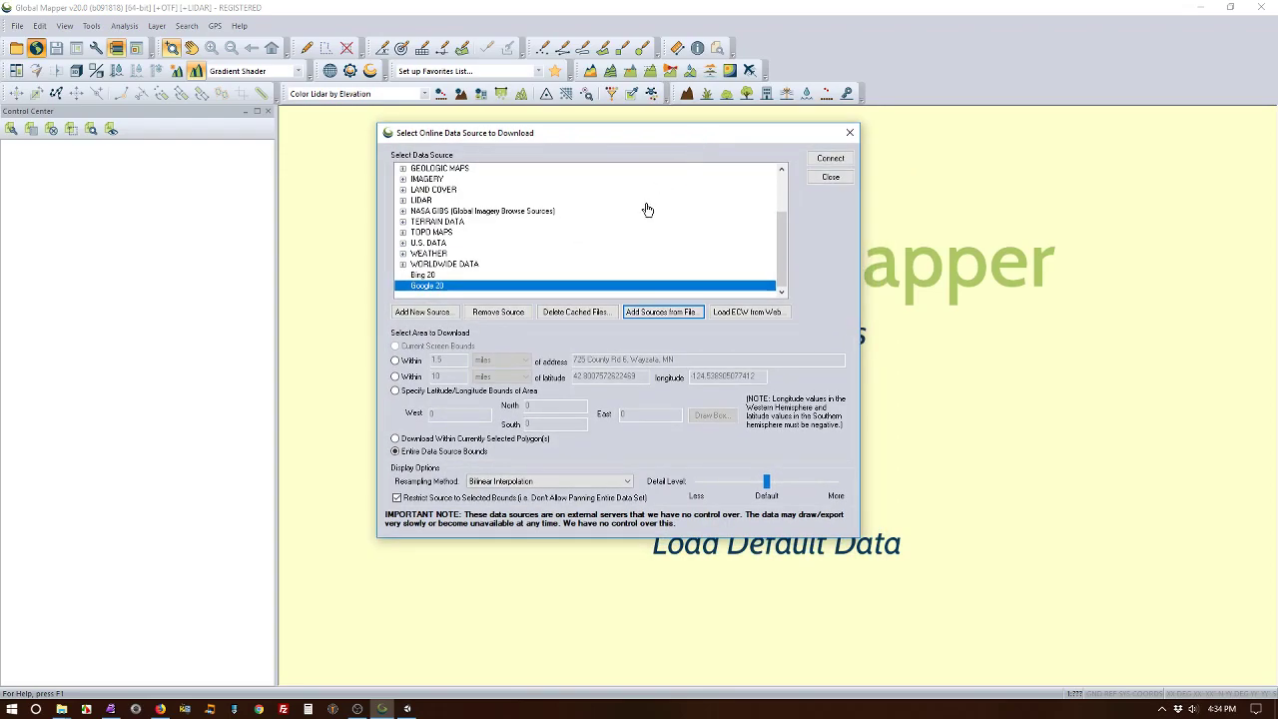
pyautogui.moveTo(503, 403)
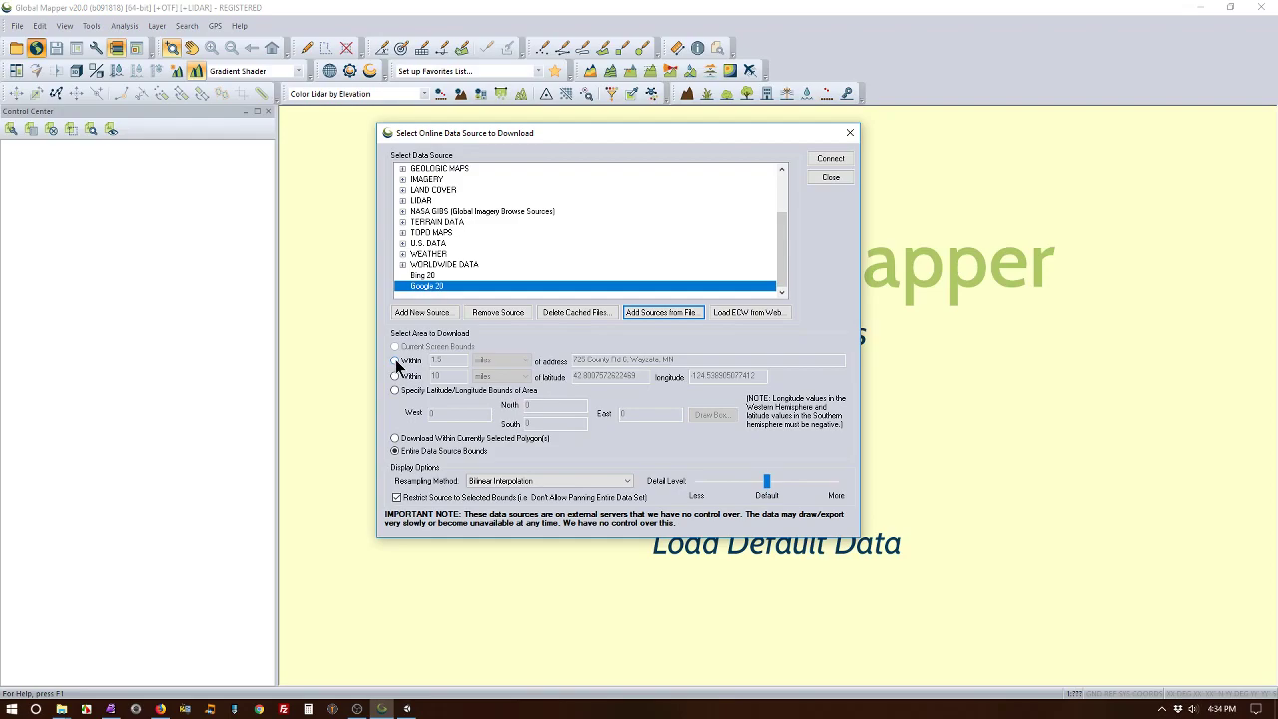
# Step: Connect to Google 20 and then Bing 20 imagery limited to the area around the address
pyautogui.click(395, 359)
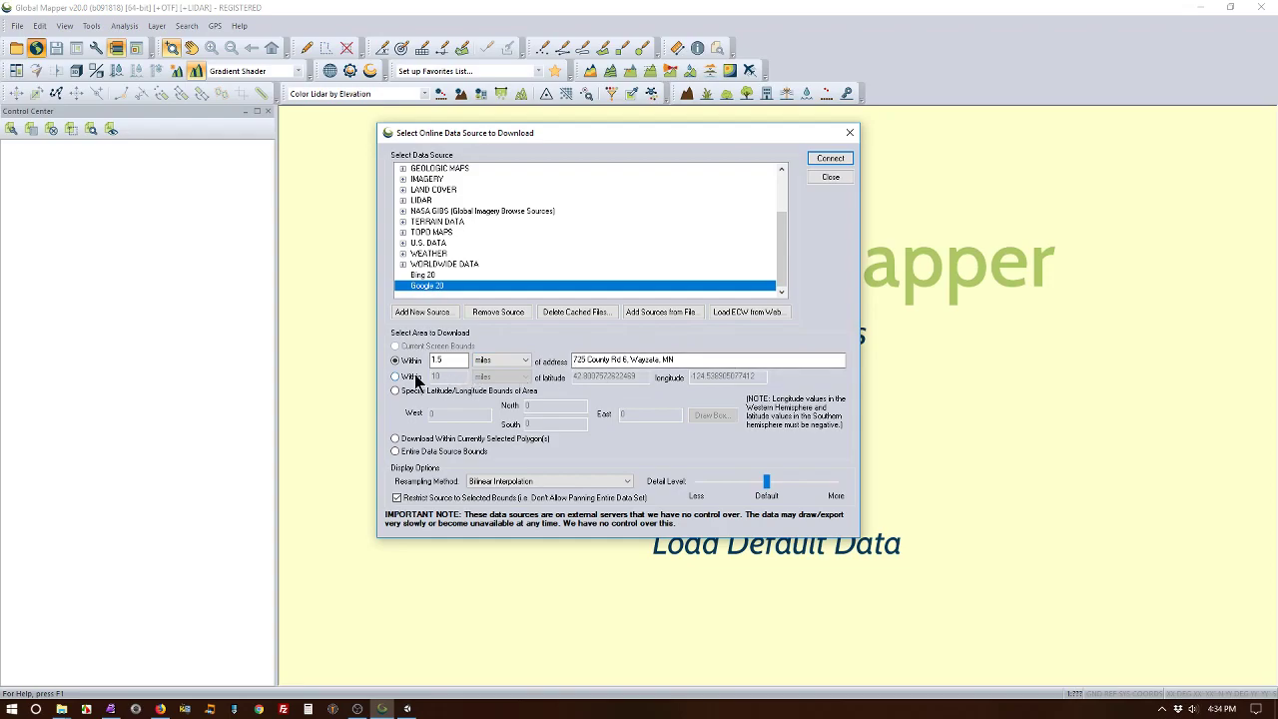
pyautogui.moveTo(831, 157)
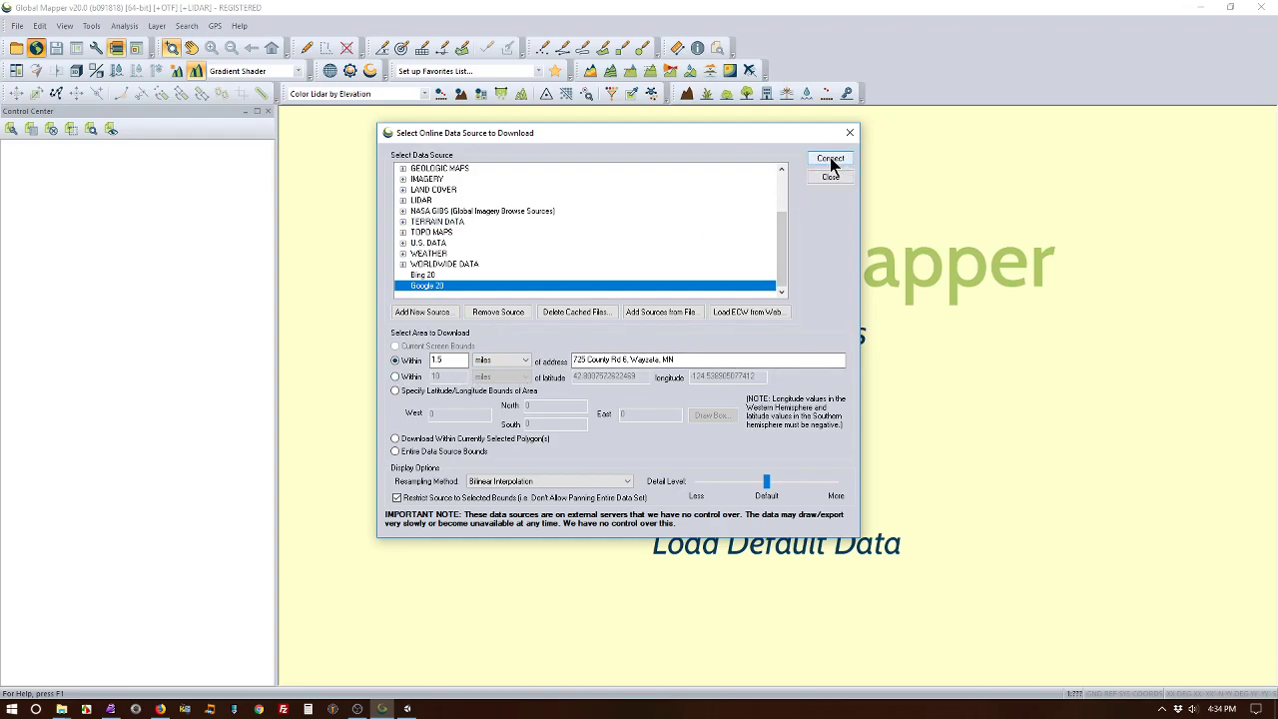
pyautogui.click(830, 158)
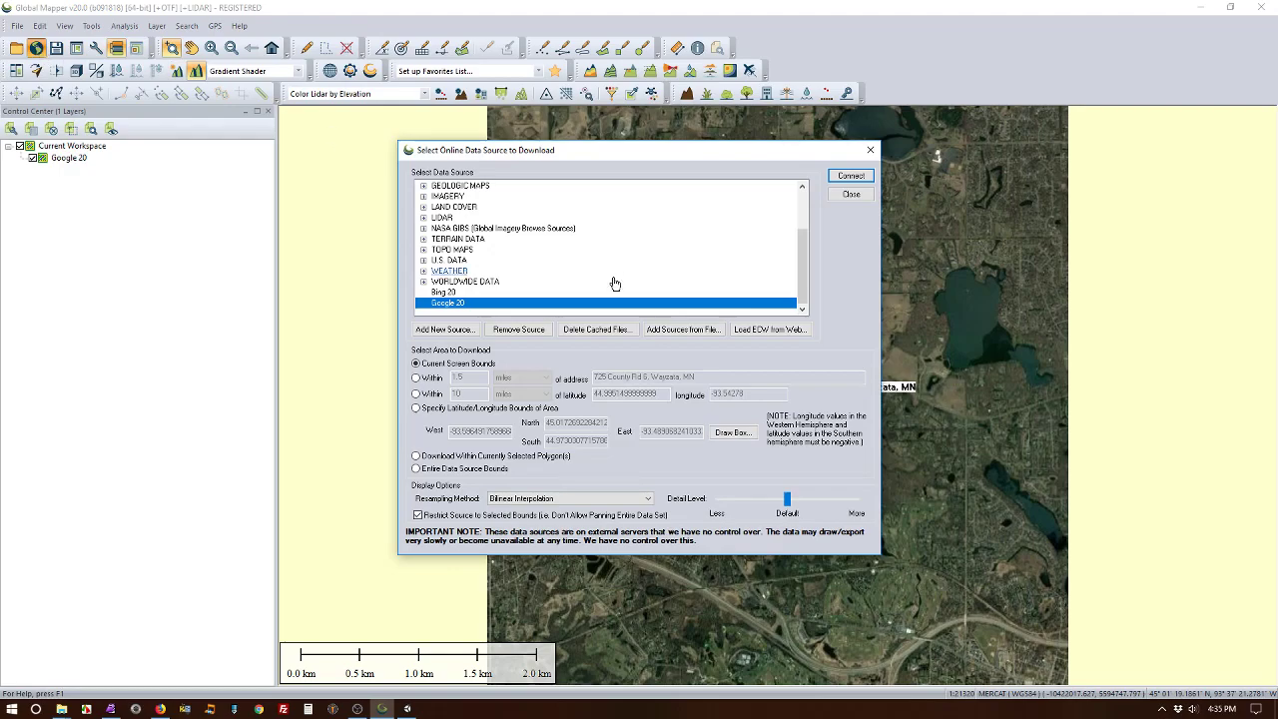
pyautogui.click(443, 292)
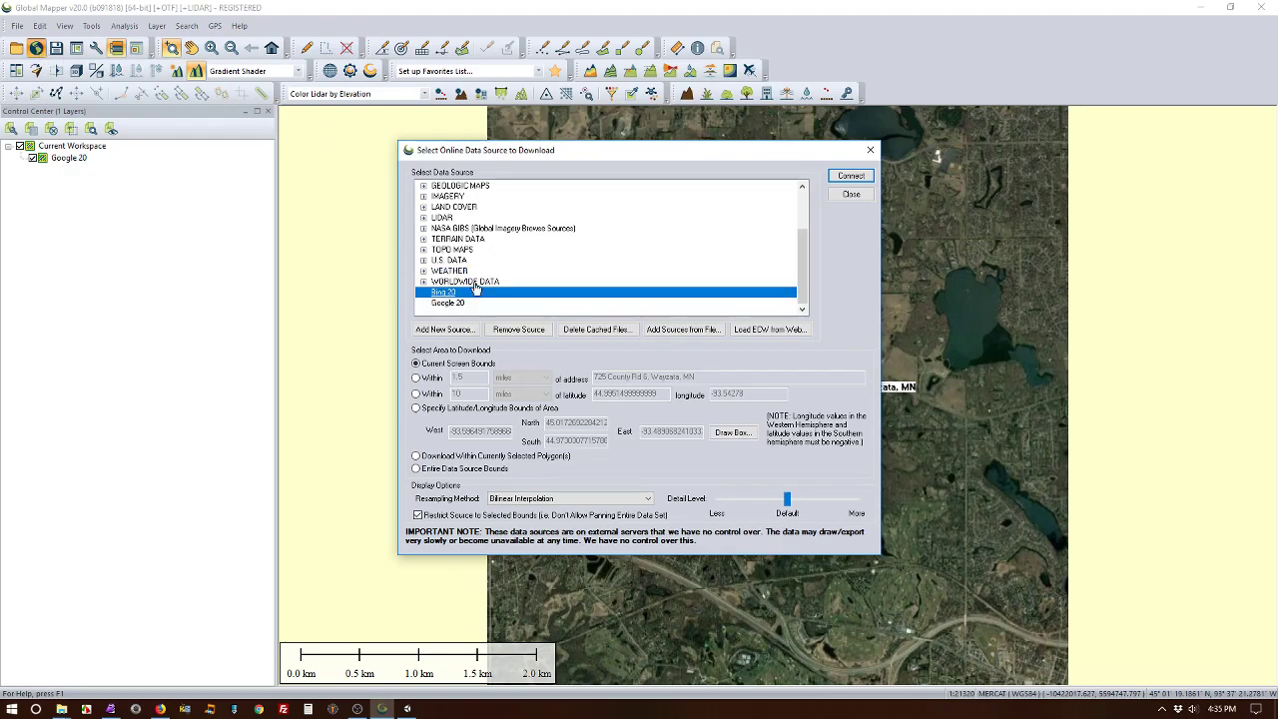
pyautogui.click(851, 176)
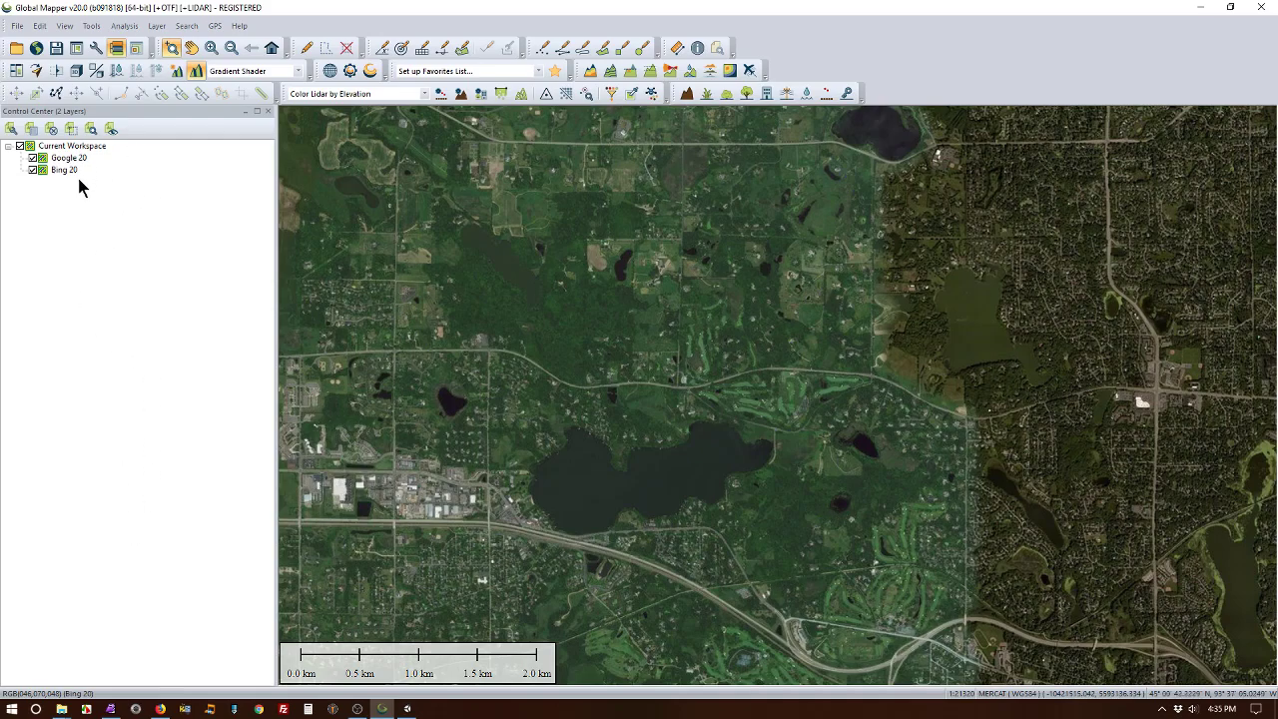
pyautogui.moveTo(842, 386)
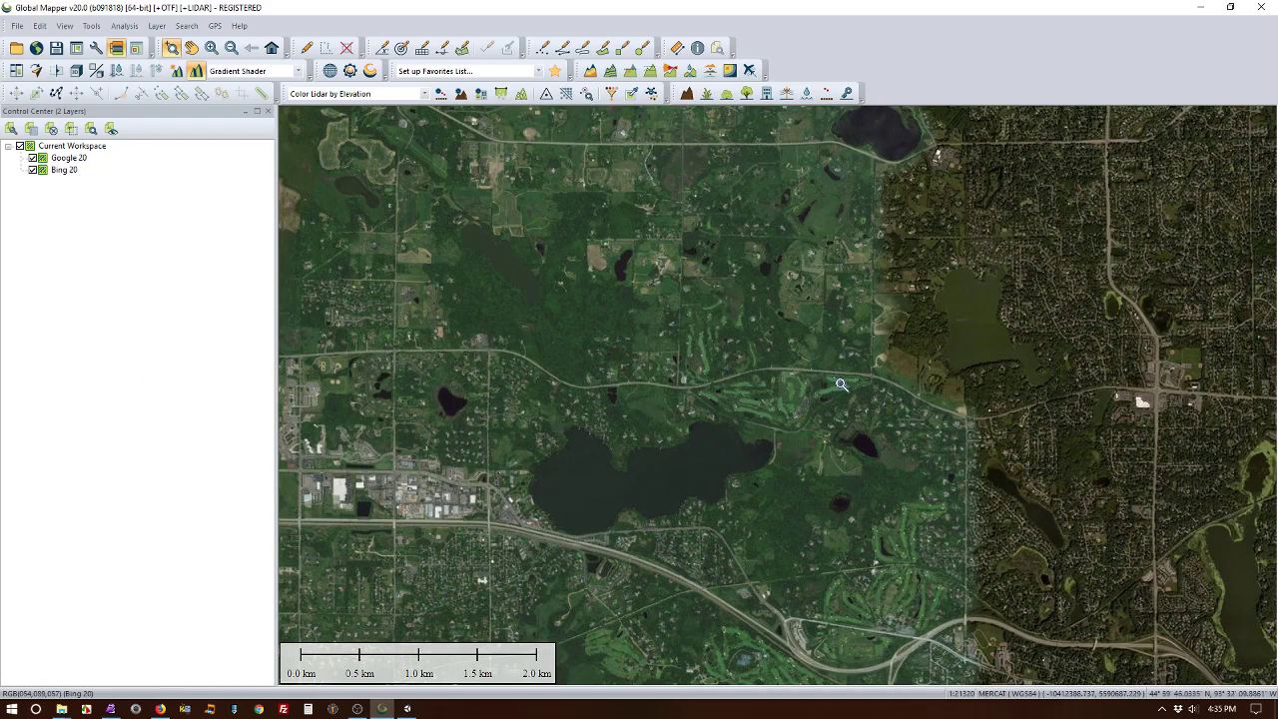
pyautogui.moveTo(747, 288)
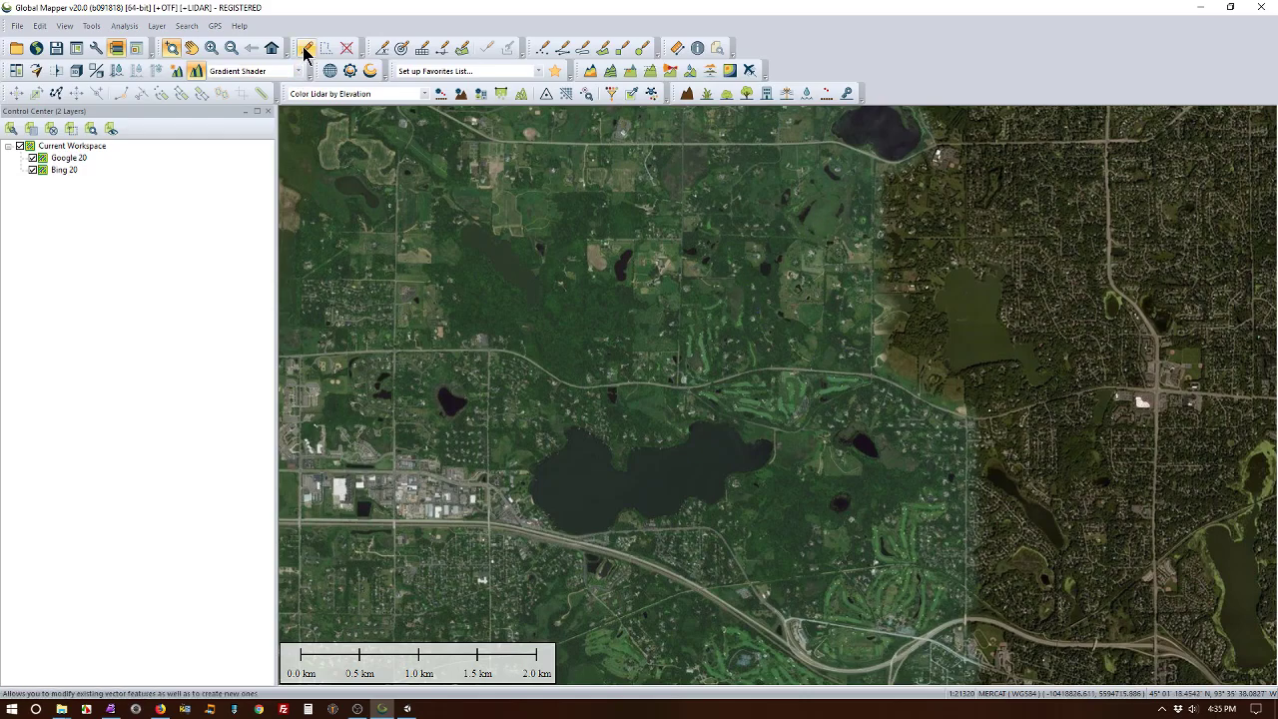
pyautogui.moveTo(308, 48)
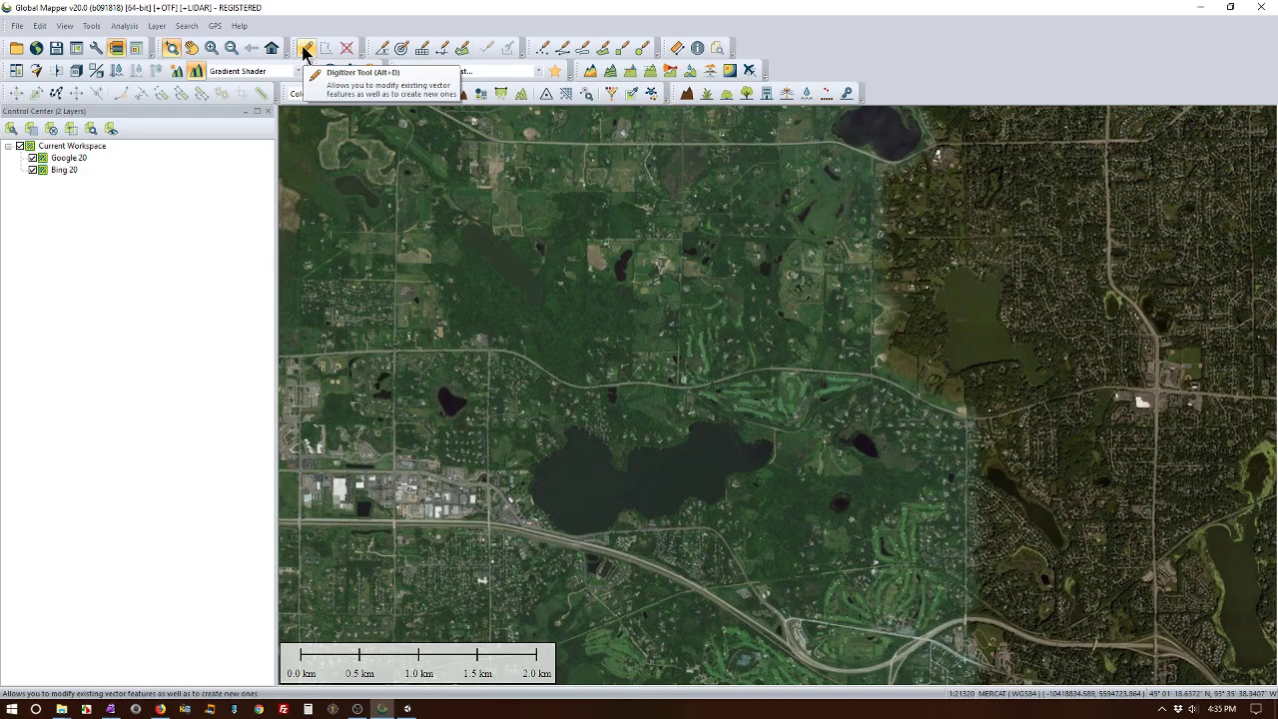
pyautogui.moveTo(421, 48)
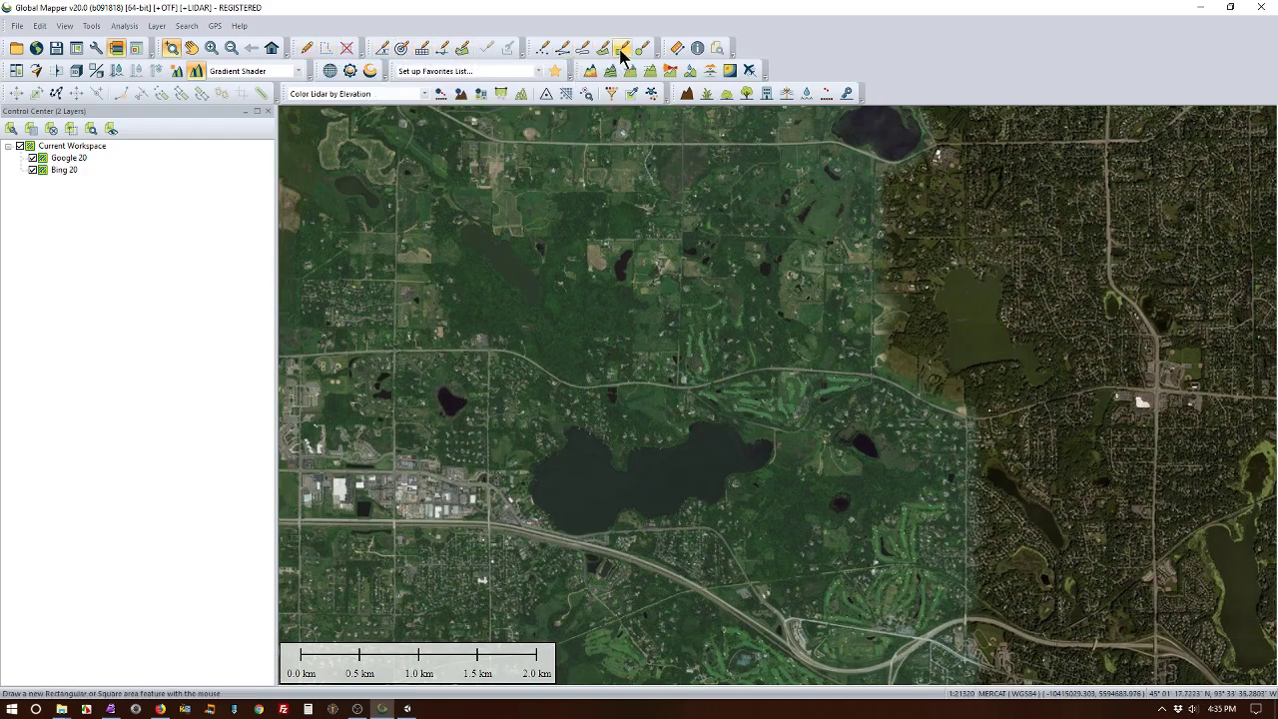
pyautogui.moveTo(623, 48)
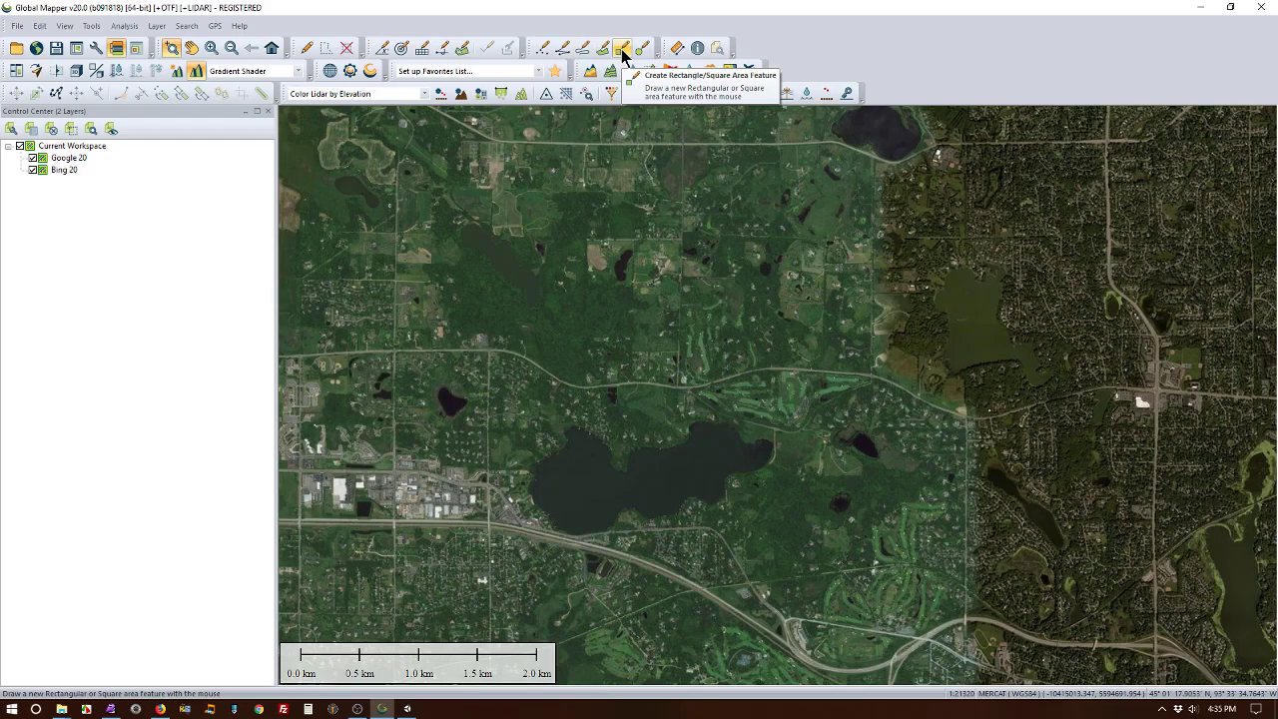
# Step: Draw a square area feature about 2.37 km per side east of the big lake and accept its details
pyautogui.click(627, 48)
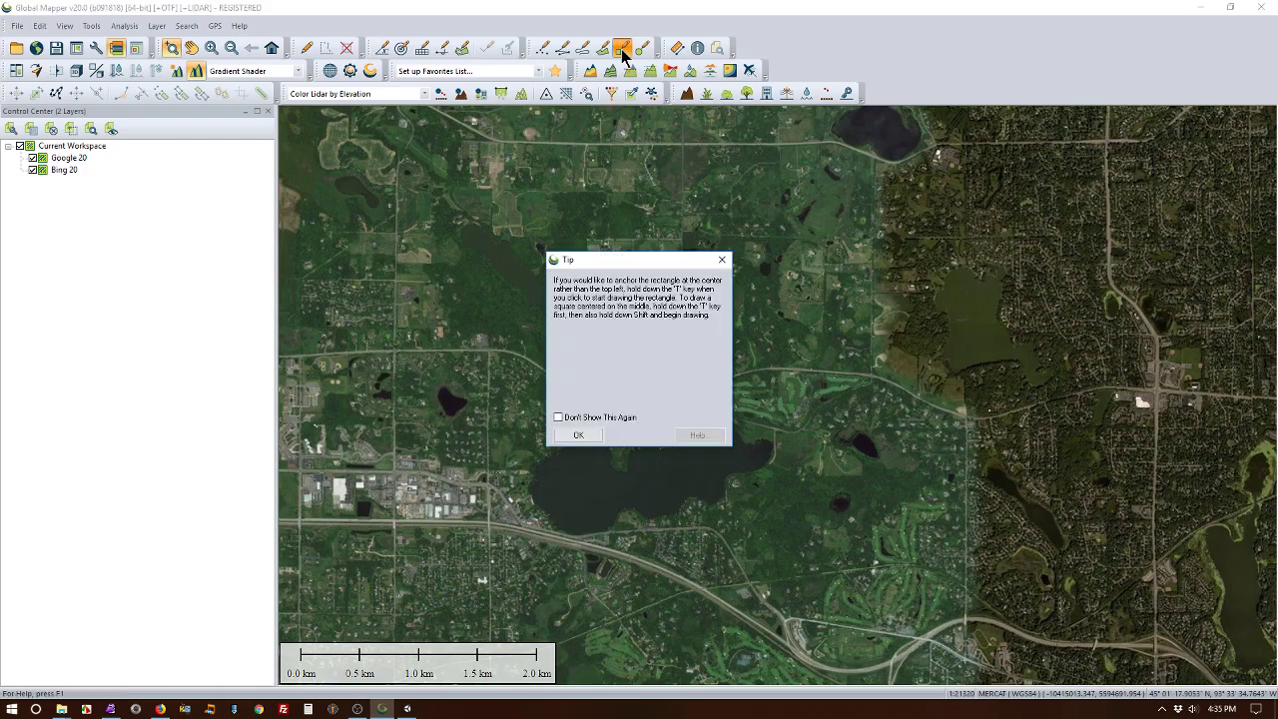
pyautogui.moveTo(645, 352)
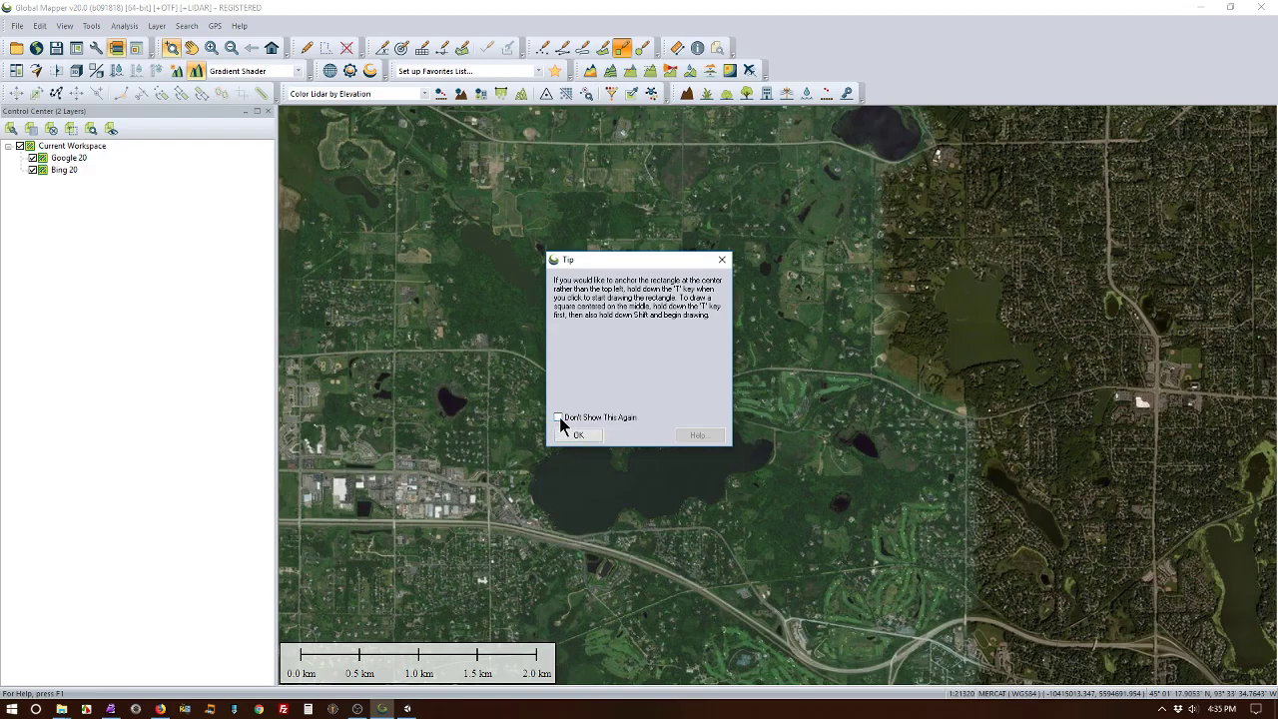
pyautogui.click(577, 436)
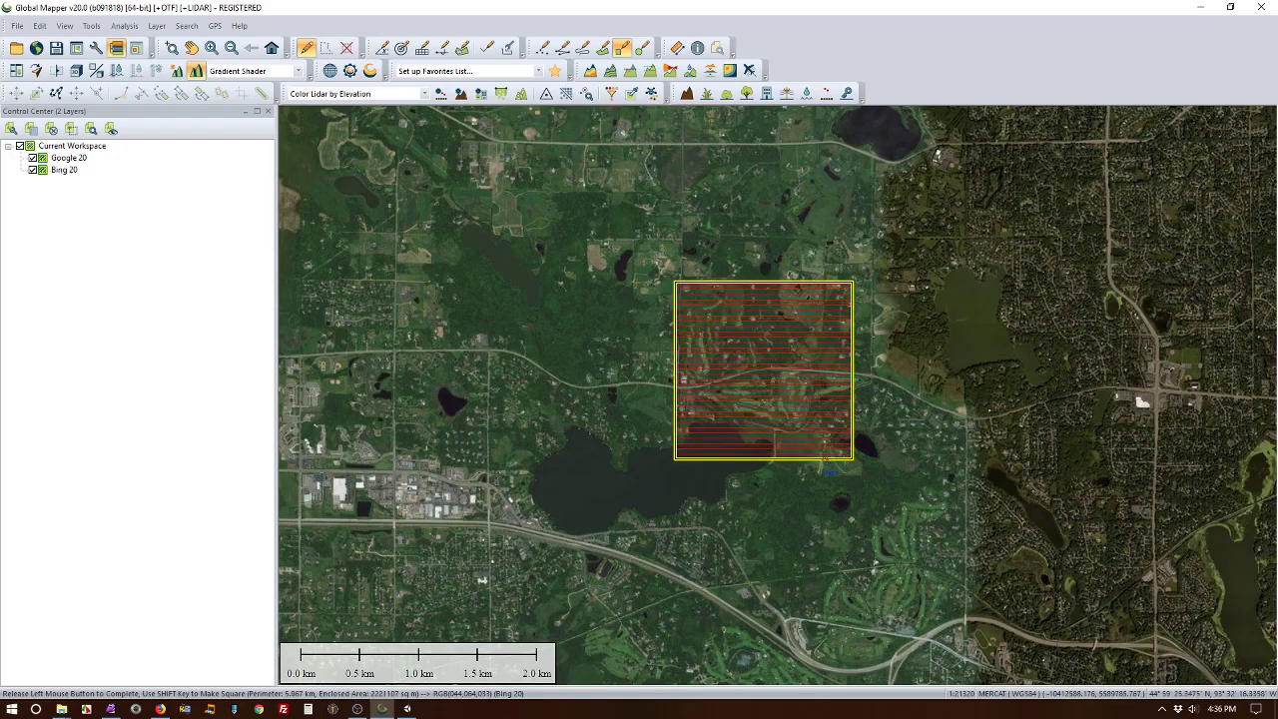
pyautogui.moveTo(855, 463); pyautogui.dragTo(899, 509)
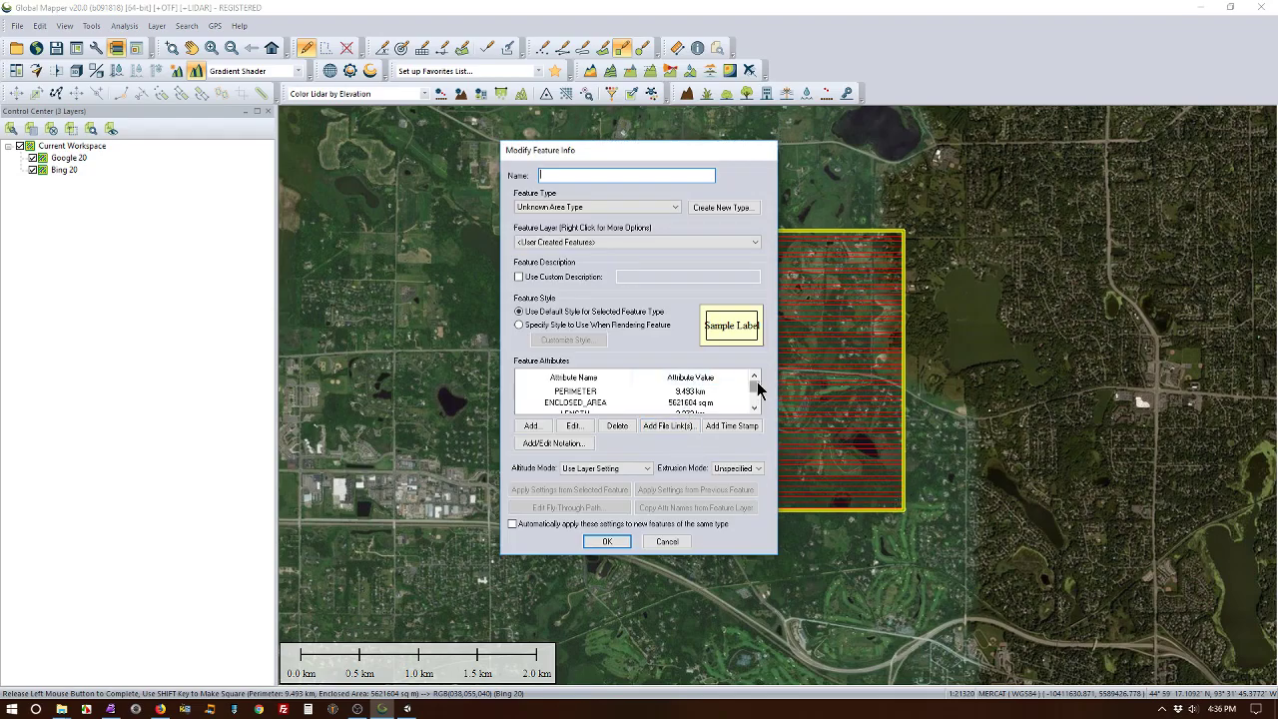
pyautogui.scroll(-3)
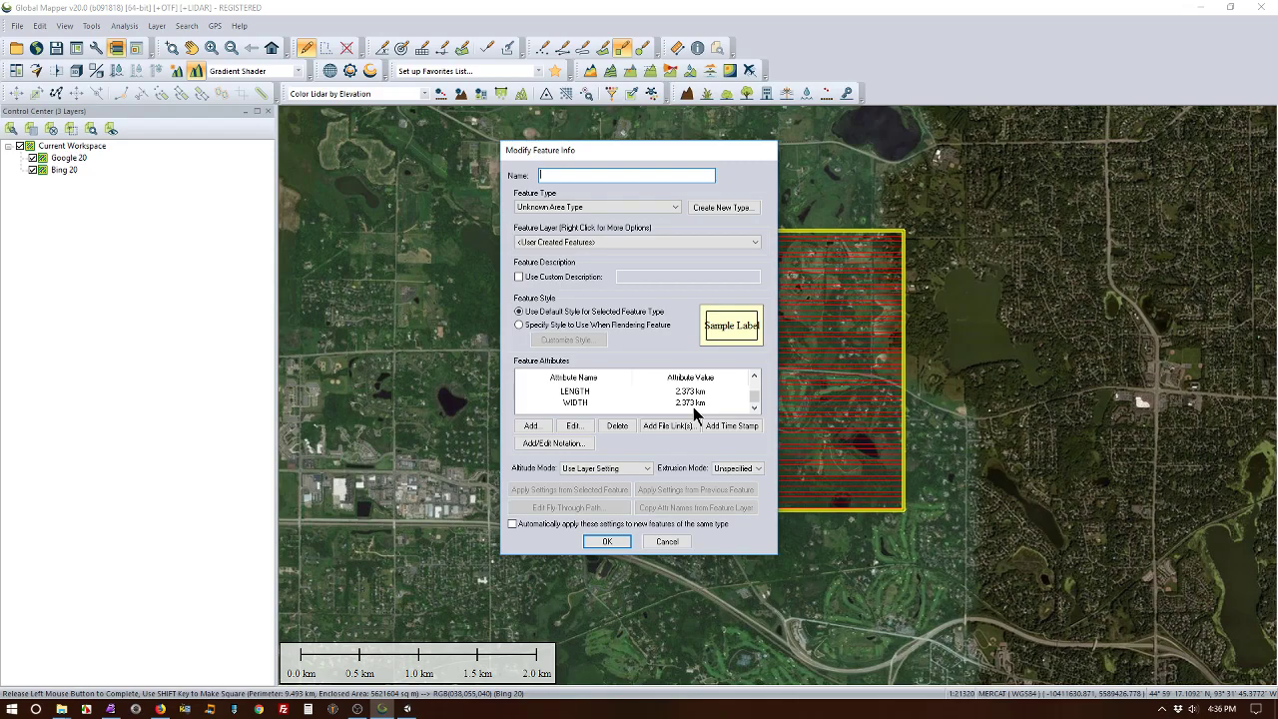
pyautogui.moveTo(721, 397)
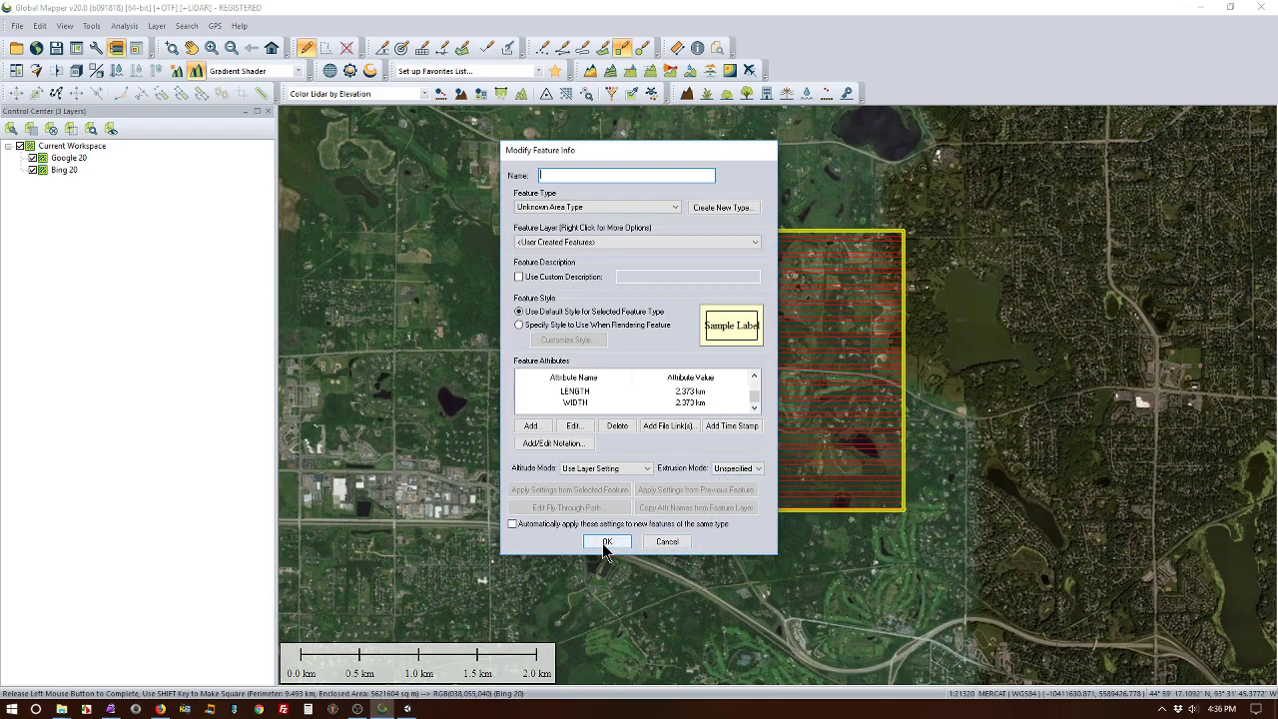
pyautogui.click(605, 541)
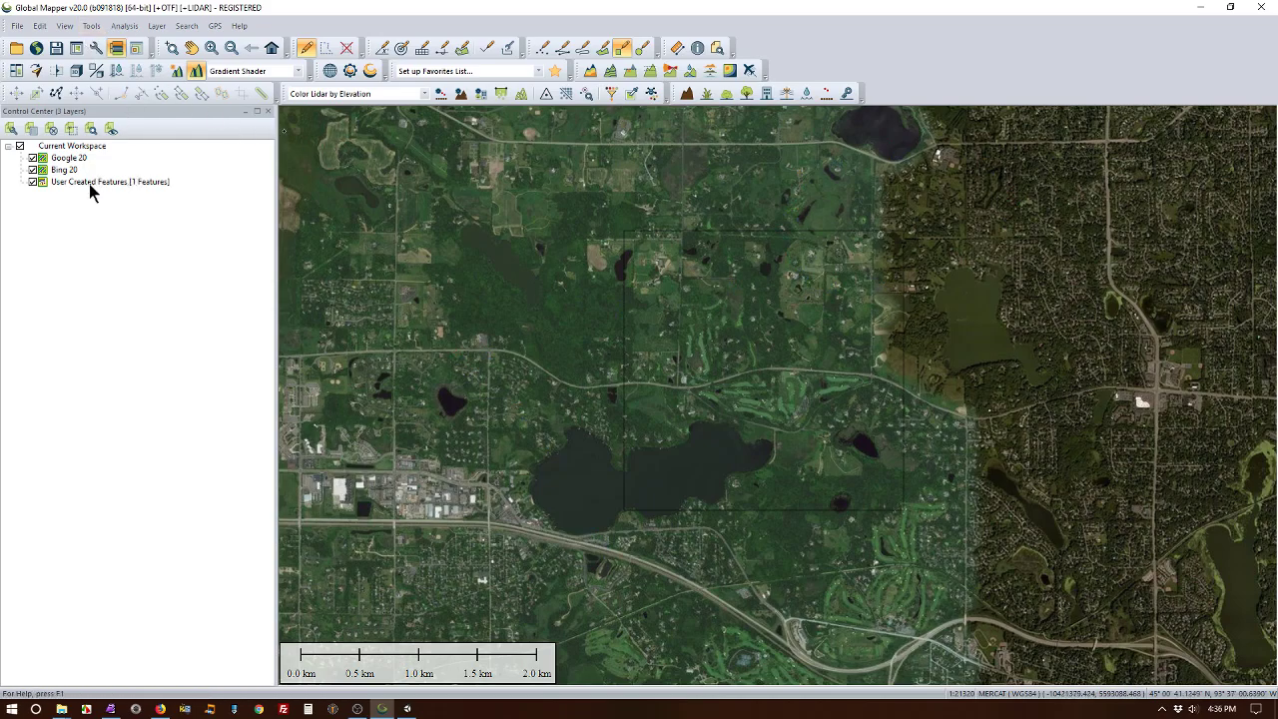
# Step: Select the square, open the four LAZ tiles and set Lidar Bounds to crop to the selected area feature
pyautogui.rightClick(110, 182)
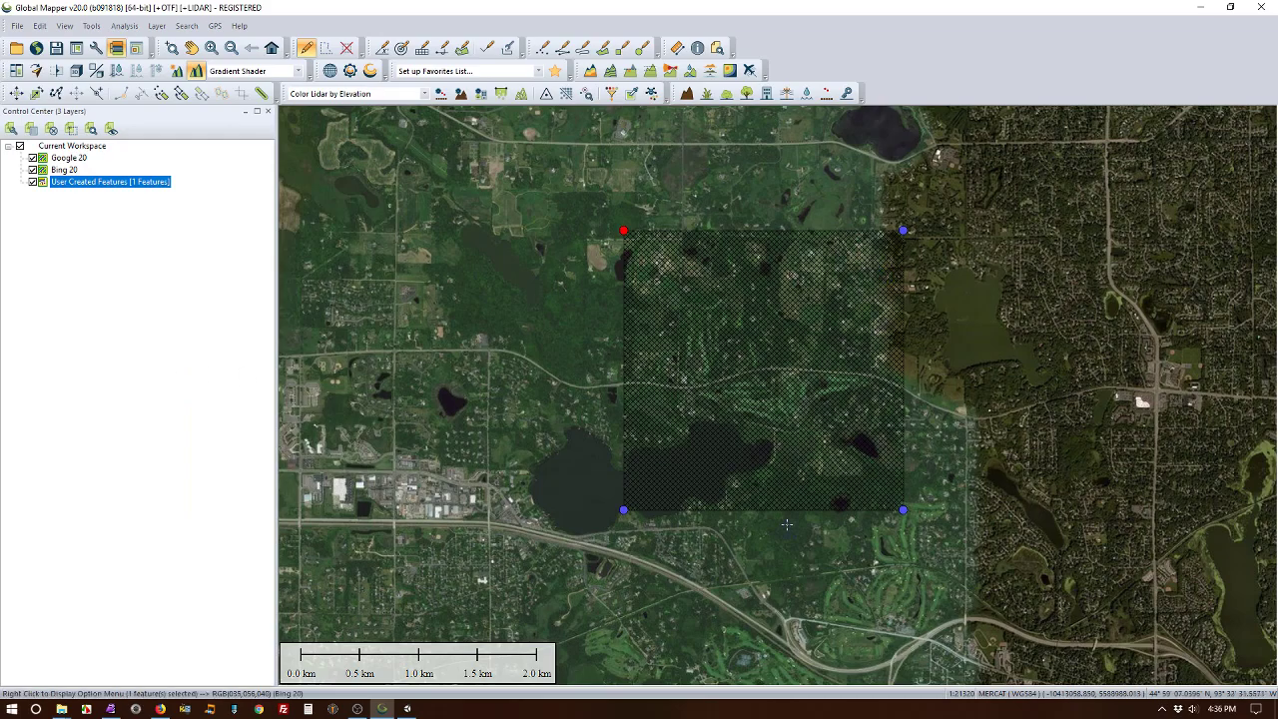
pyautogui.moveTo(803, 376)
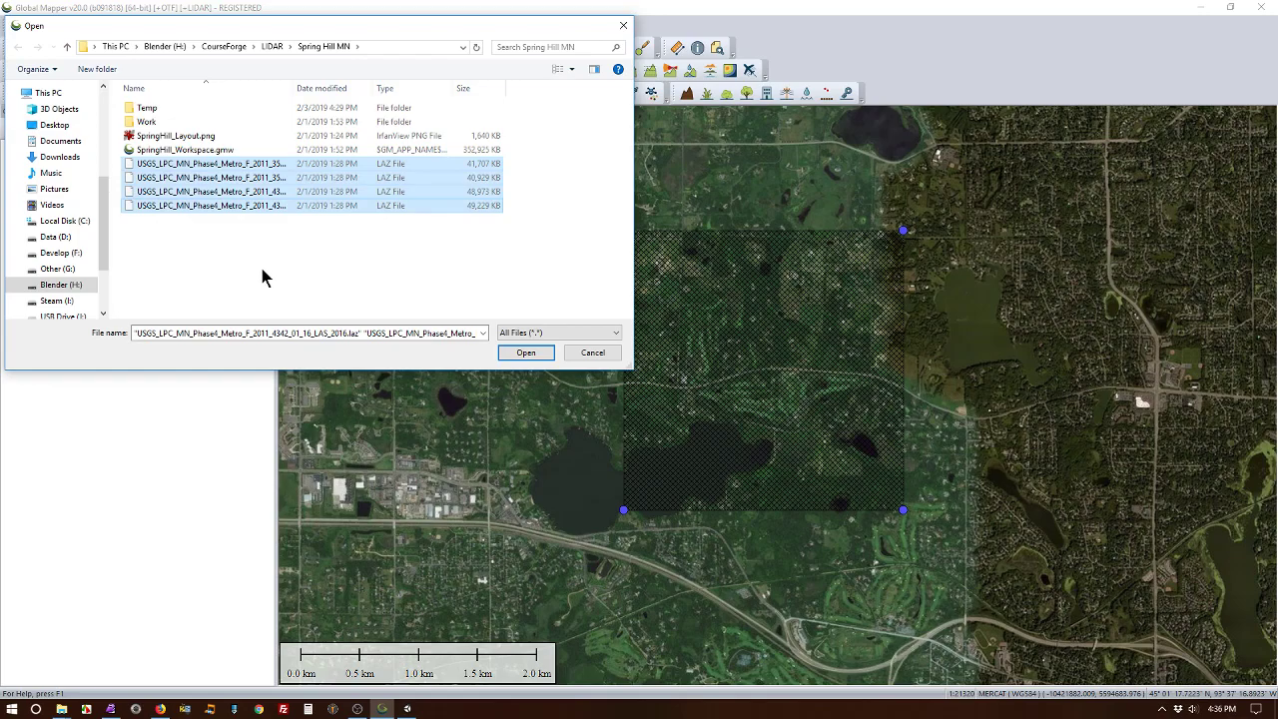
pyautogui.click(525, 352)
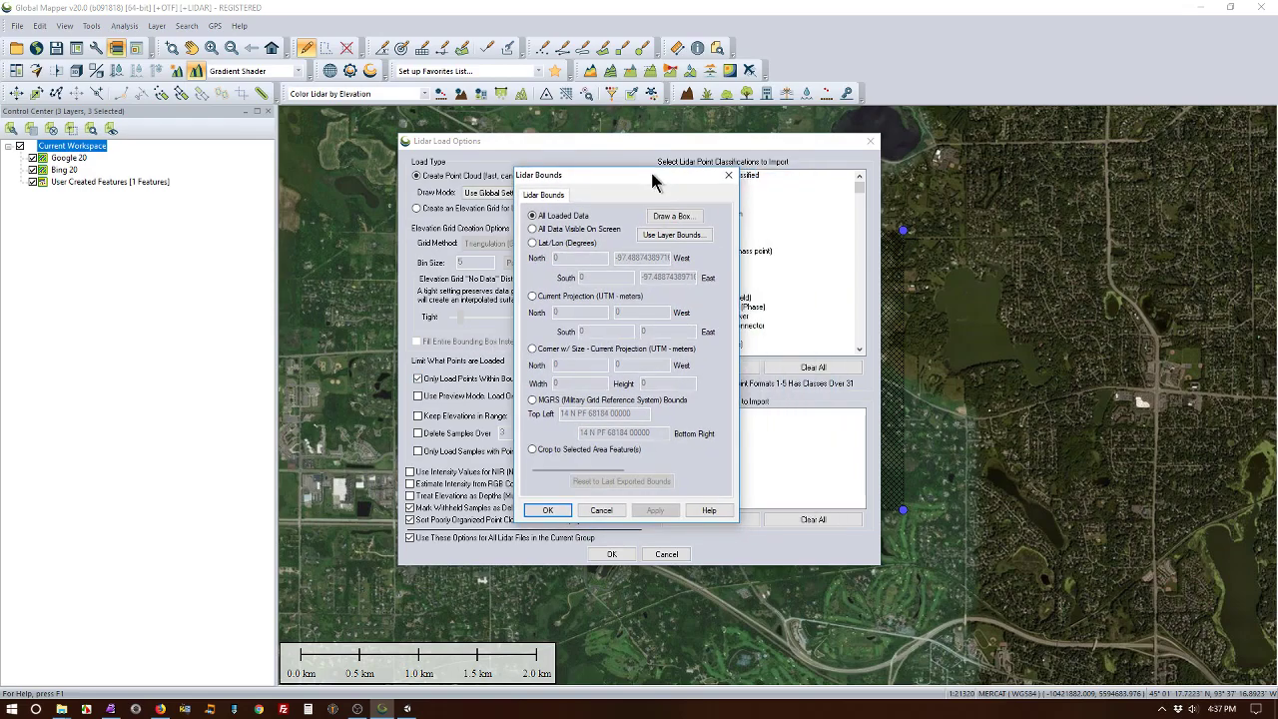
pyautogui.moveTo(627, 489)
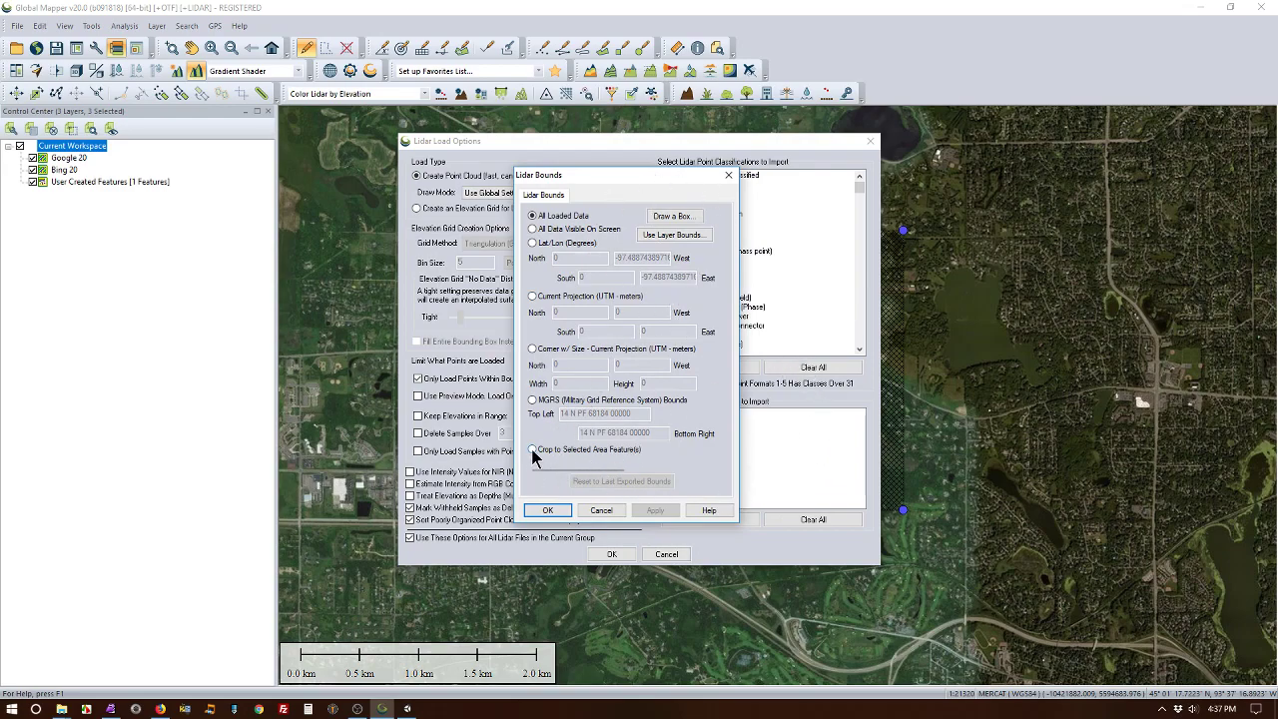
pyautogui.click(531, 449)
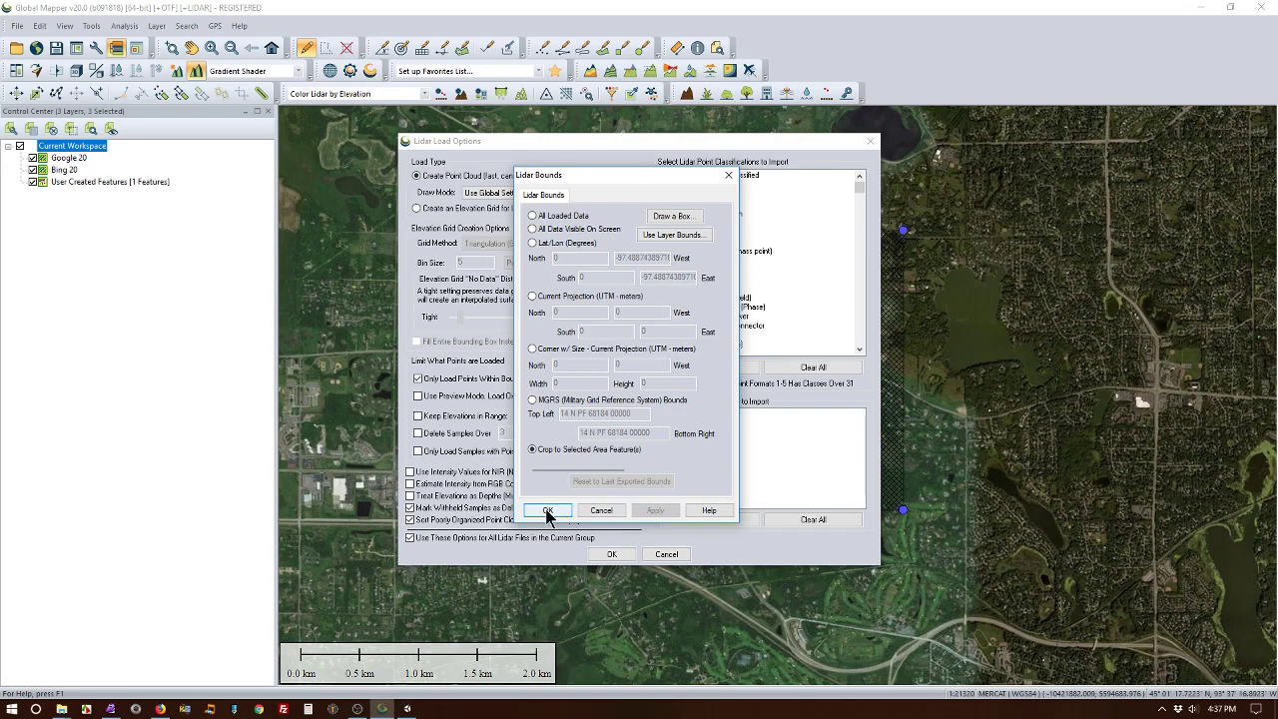
pyautogui.click(547, 511)
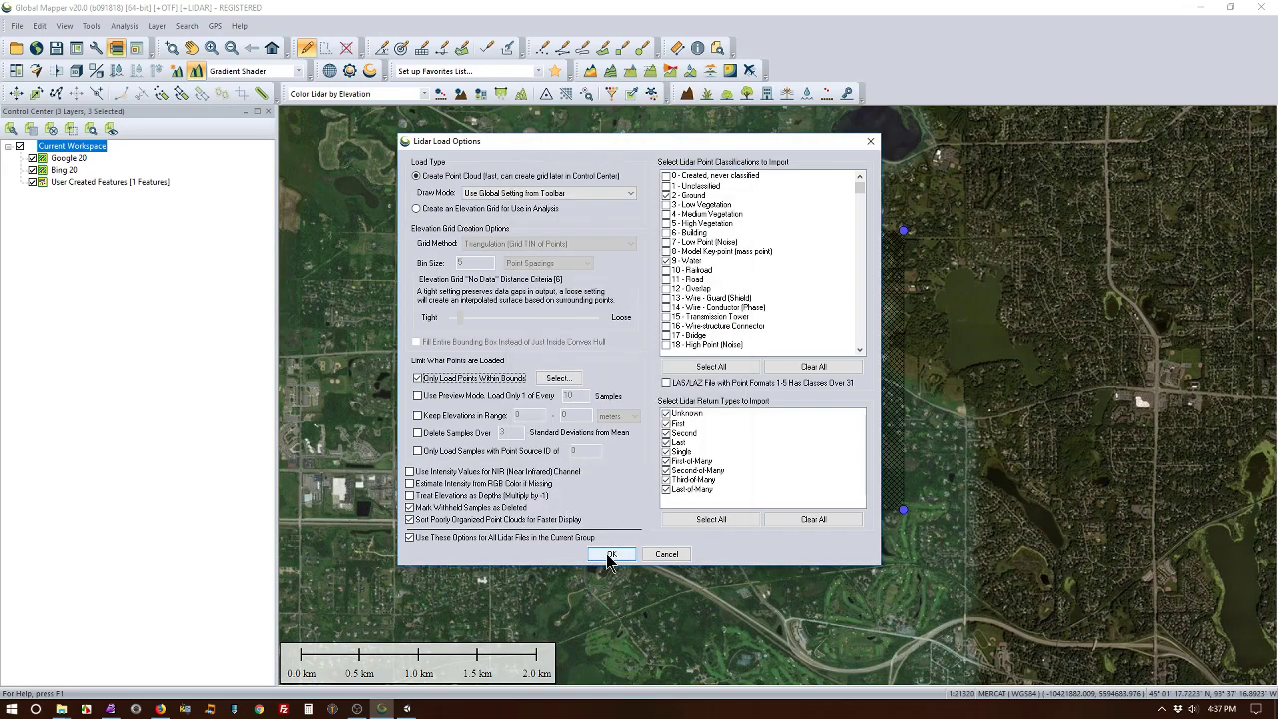
# Step: Load the four LAZ layers with default options and select all four in the Control Center
pyautogui.click(611, 555)
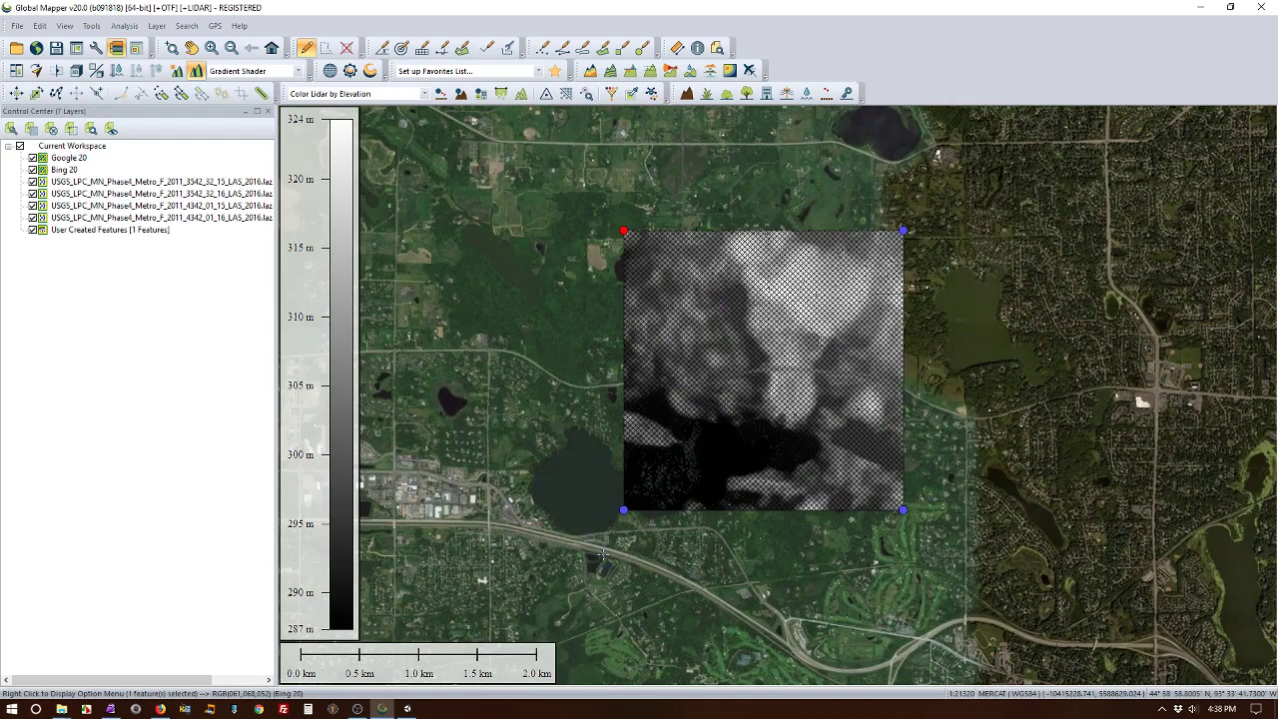
pyautogui.moveTo(1042, 311)
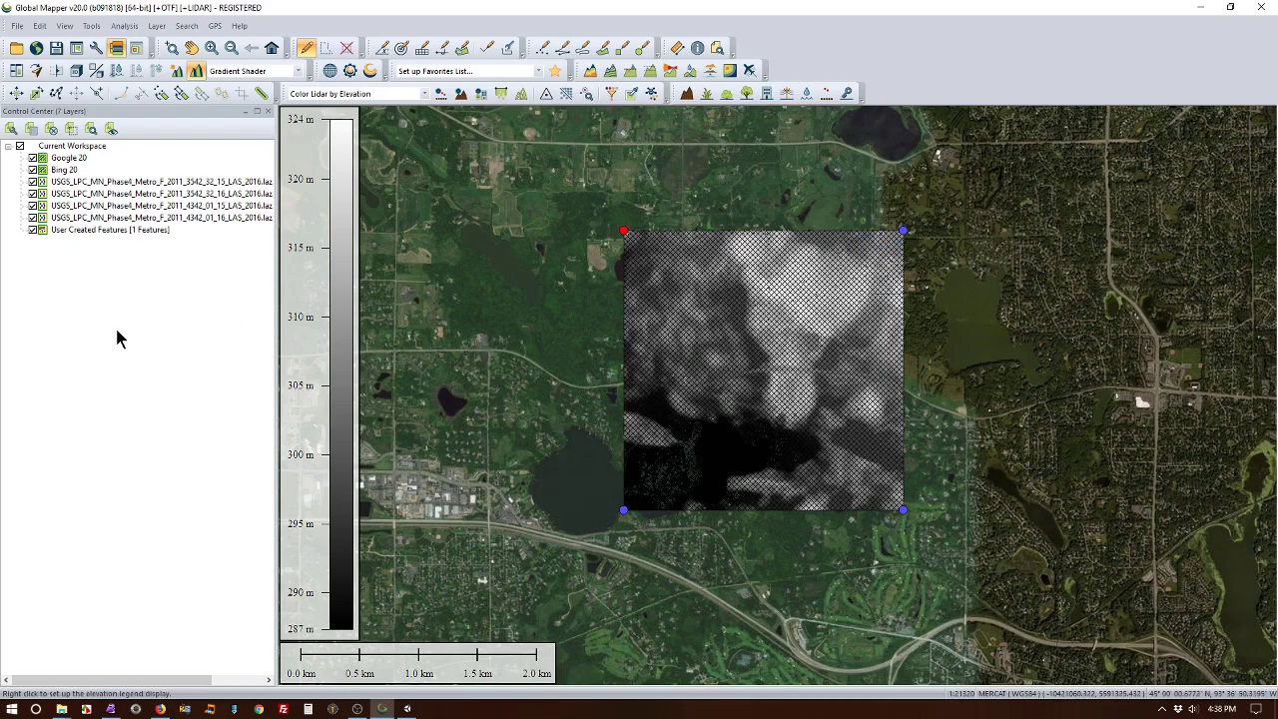
pyautogui.moveTo(148, 179)
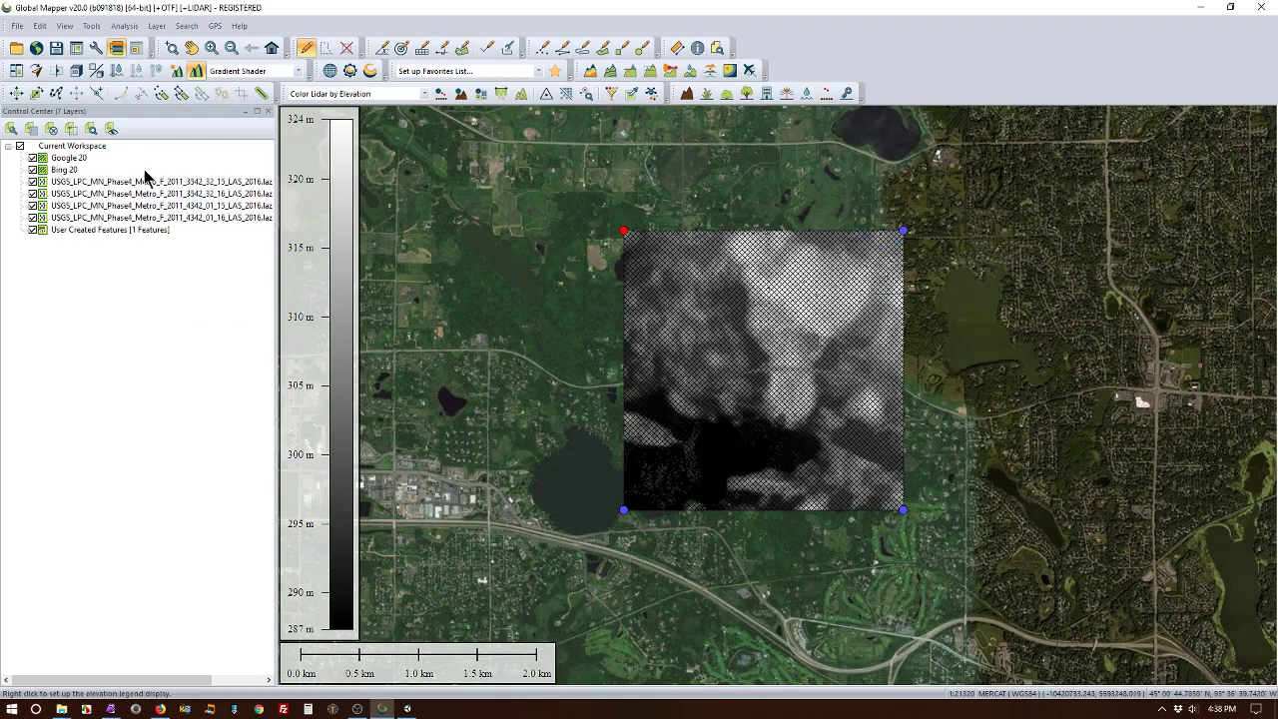
pyautogui.click(150, 180)
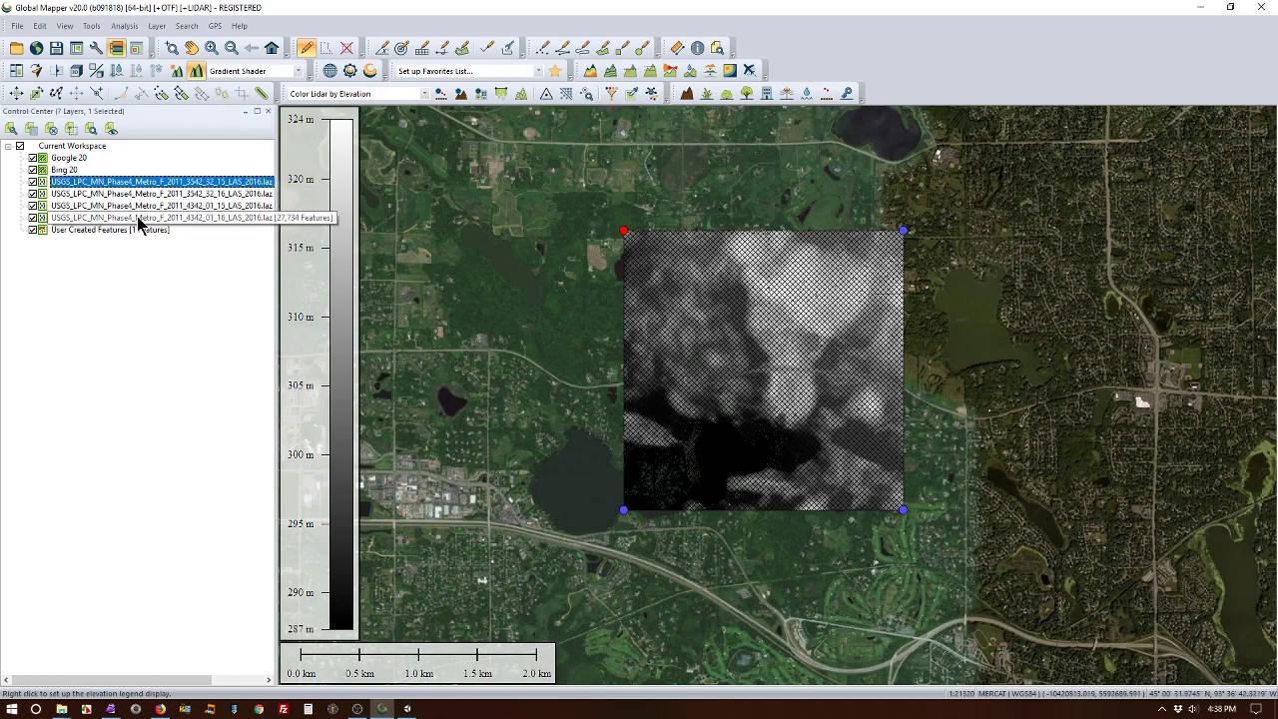
pyautogui.click(160, 218)
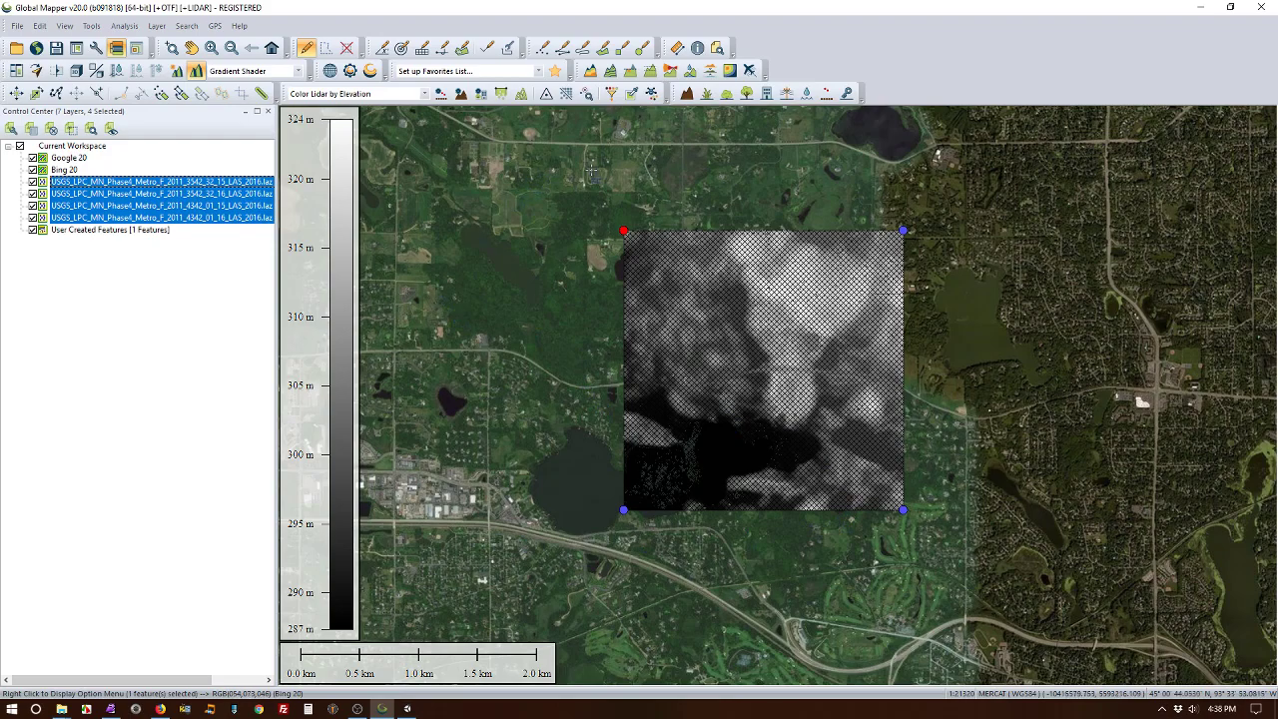
pyautogui.moveTo(480, 283)
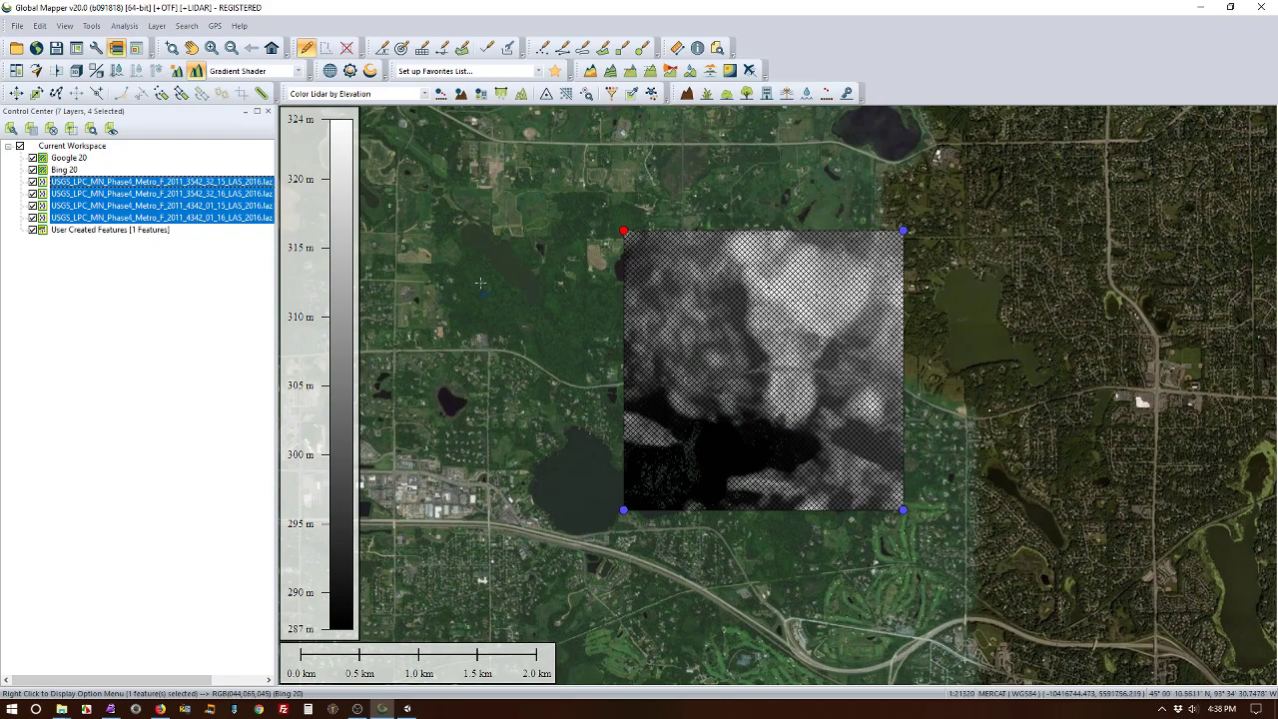
pyautogui.moveTo(789, 435)
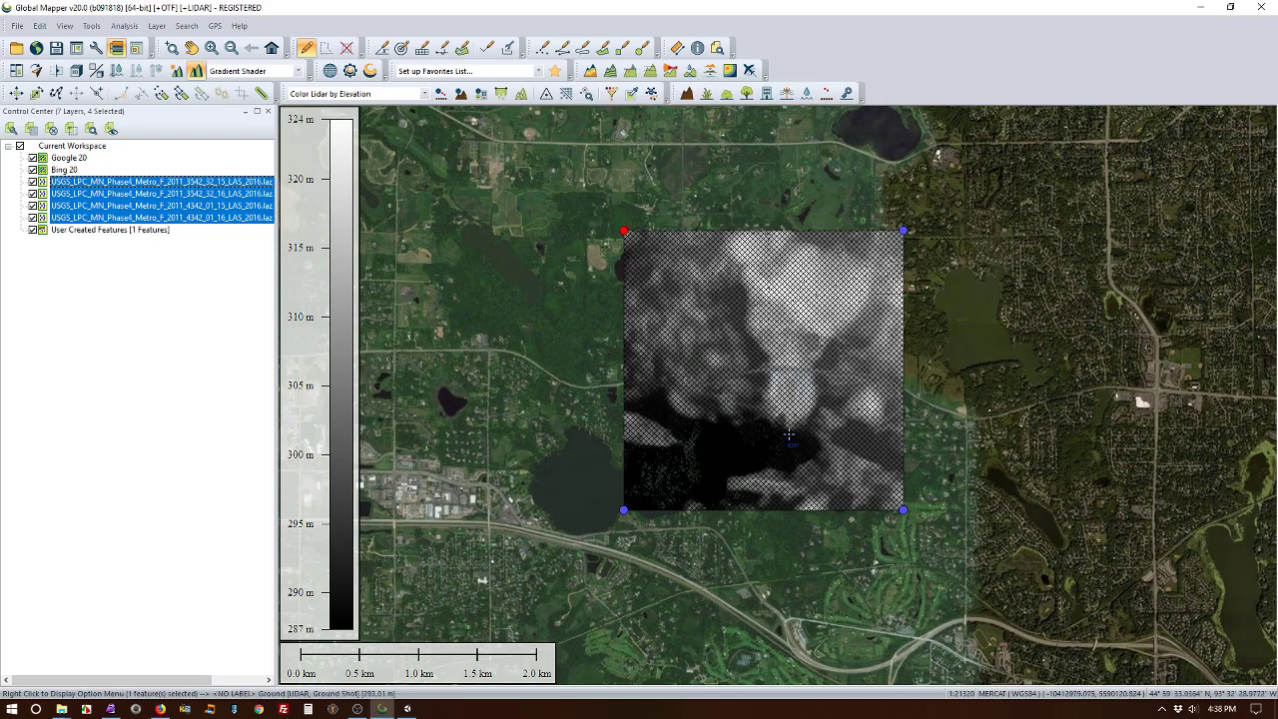
pyautogui.moveTo(759, 437)
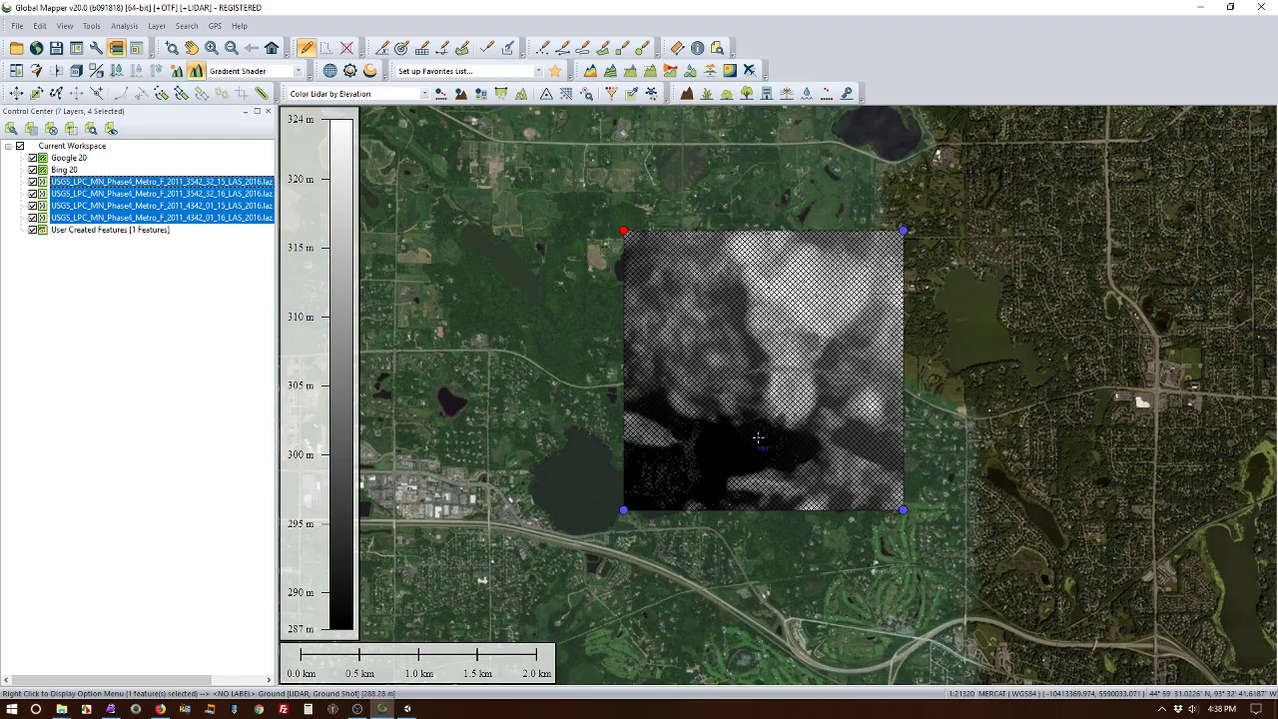
pyautogui.moveTo(623, 390)
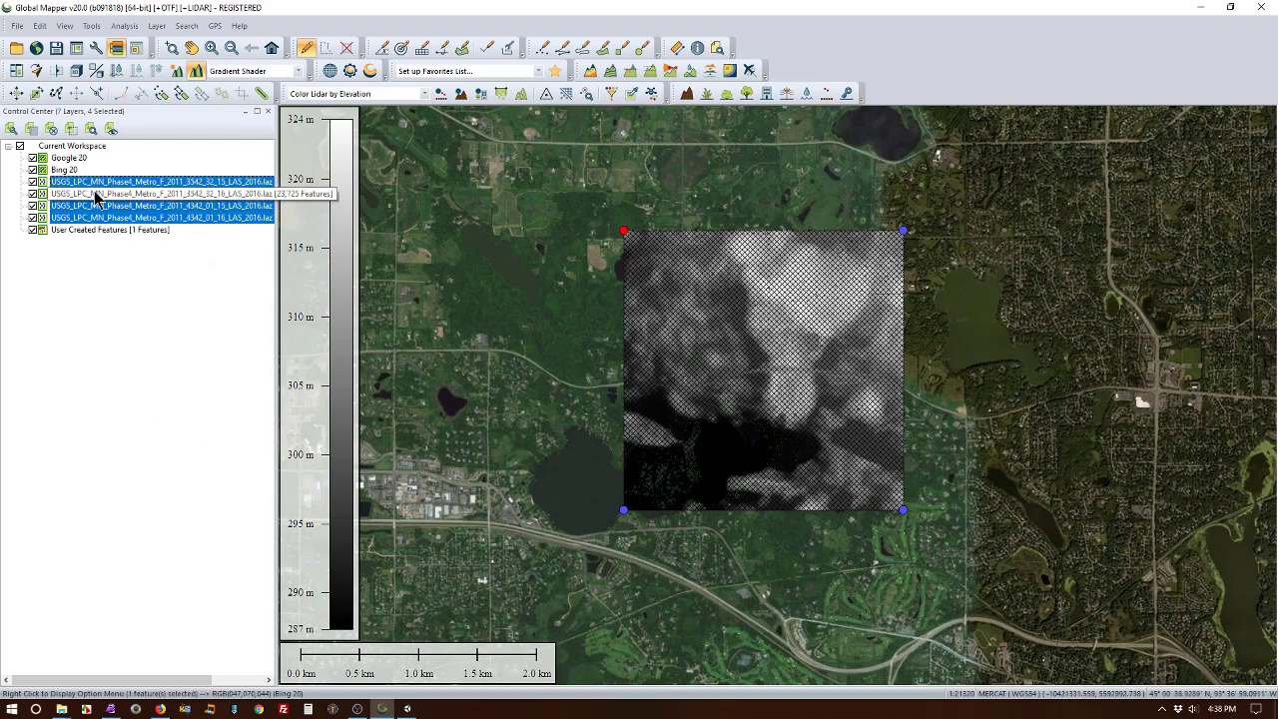
# Step: Create an elevation grid from the selected lidar layers with default gridding options
pyautogui.rightClick(160, 192)
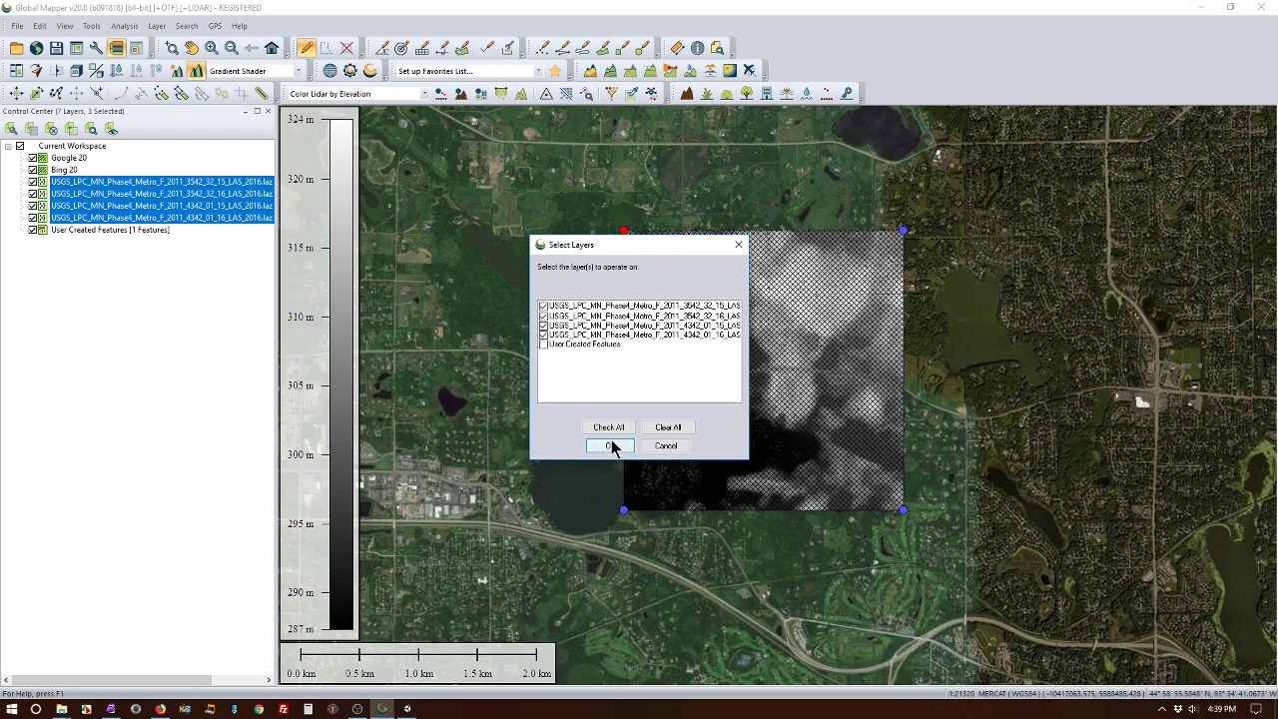
pyautogui.click(611, 445)
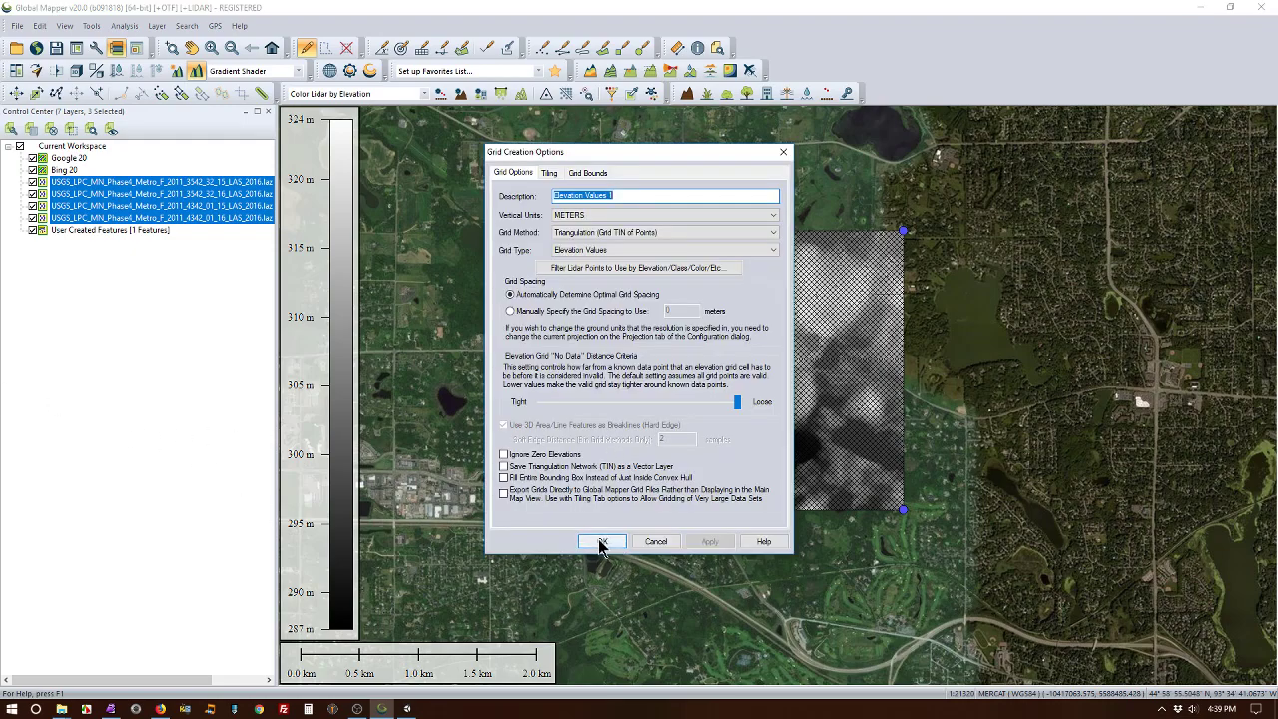
pyautogui.click(601, 543)
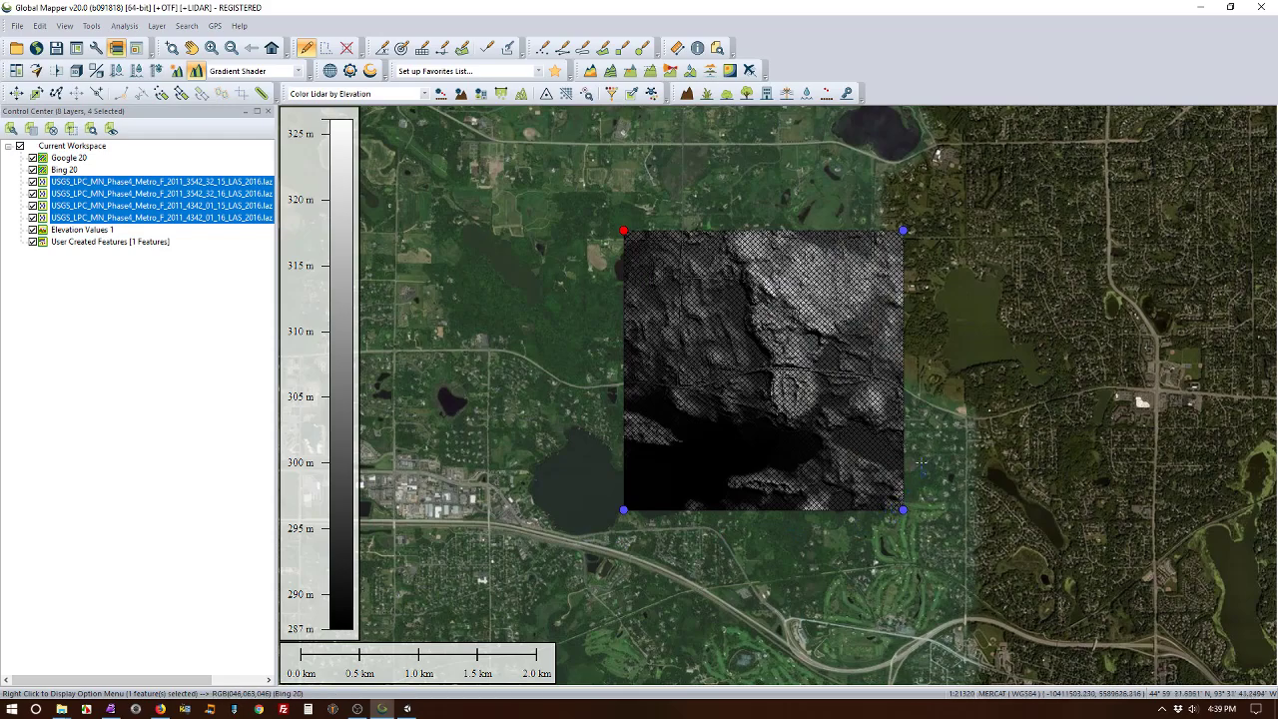
pyautogui.moveTo(815, 251)
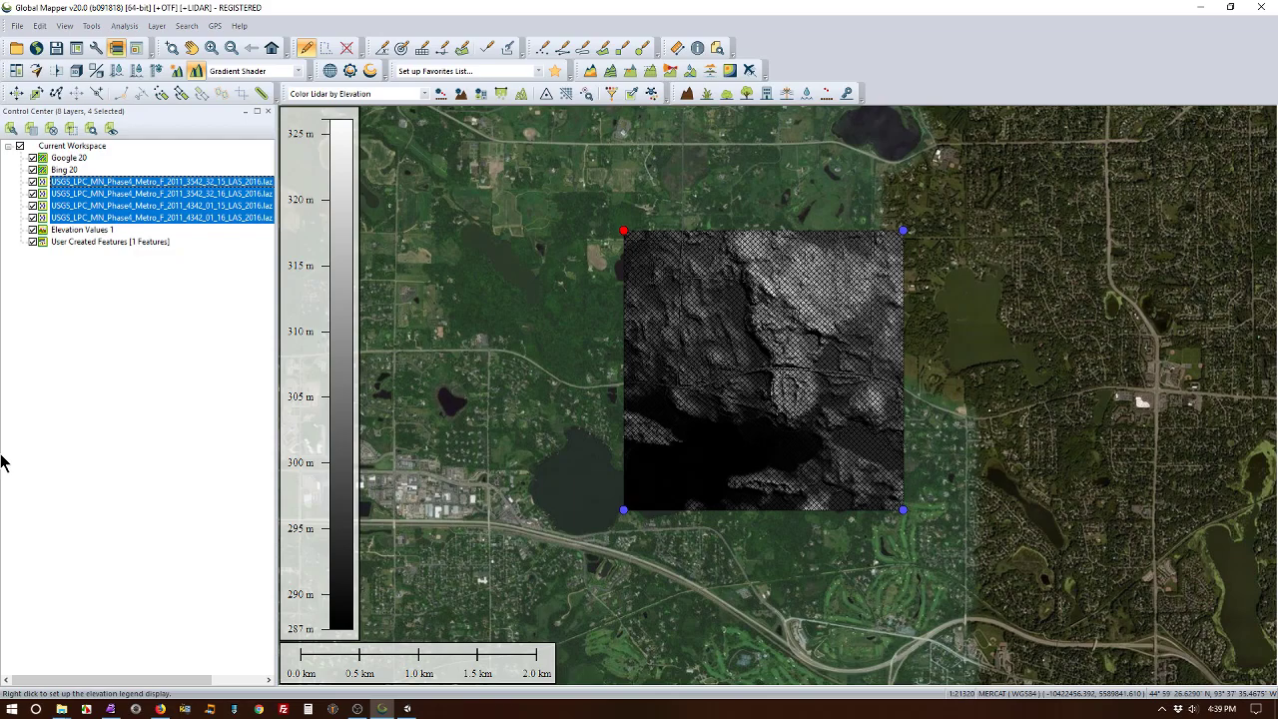
pyautogui.moveTo(148, 387)
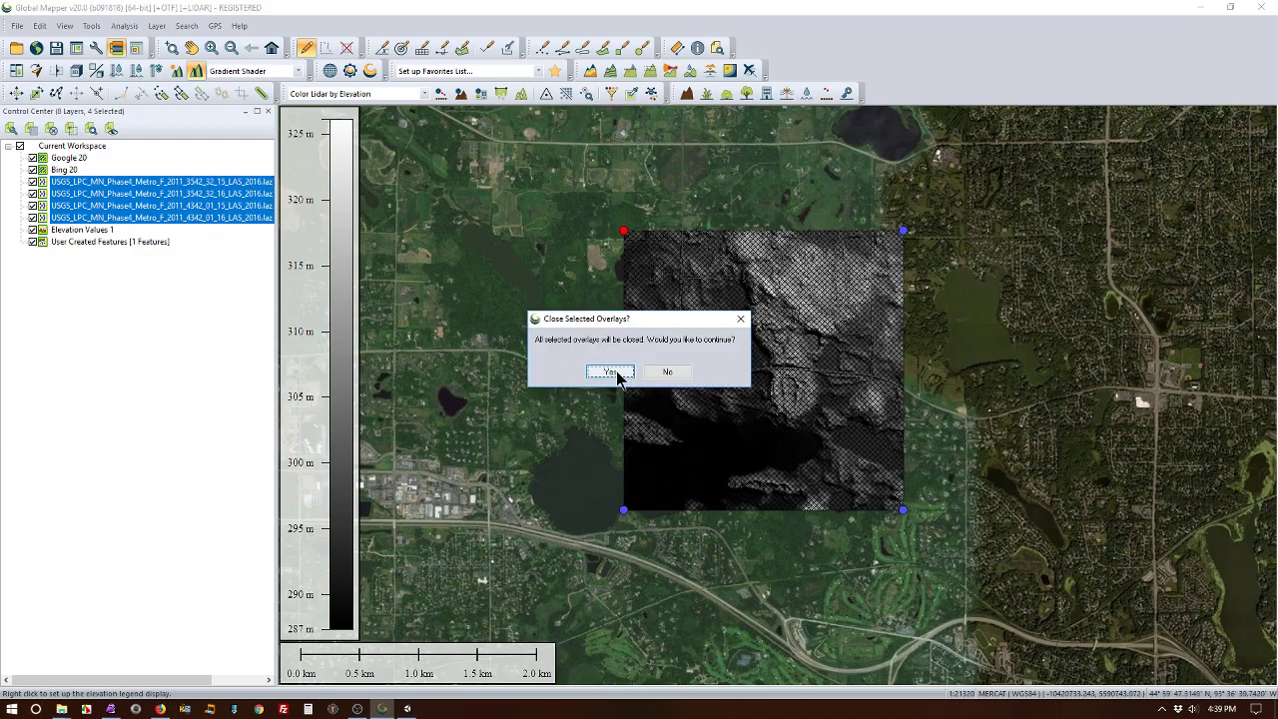
# Step: Confirm closing the four original lidar tile overlays
pyautogui.click(611, 371)
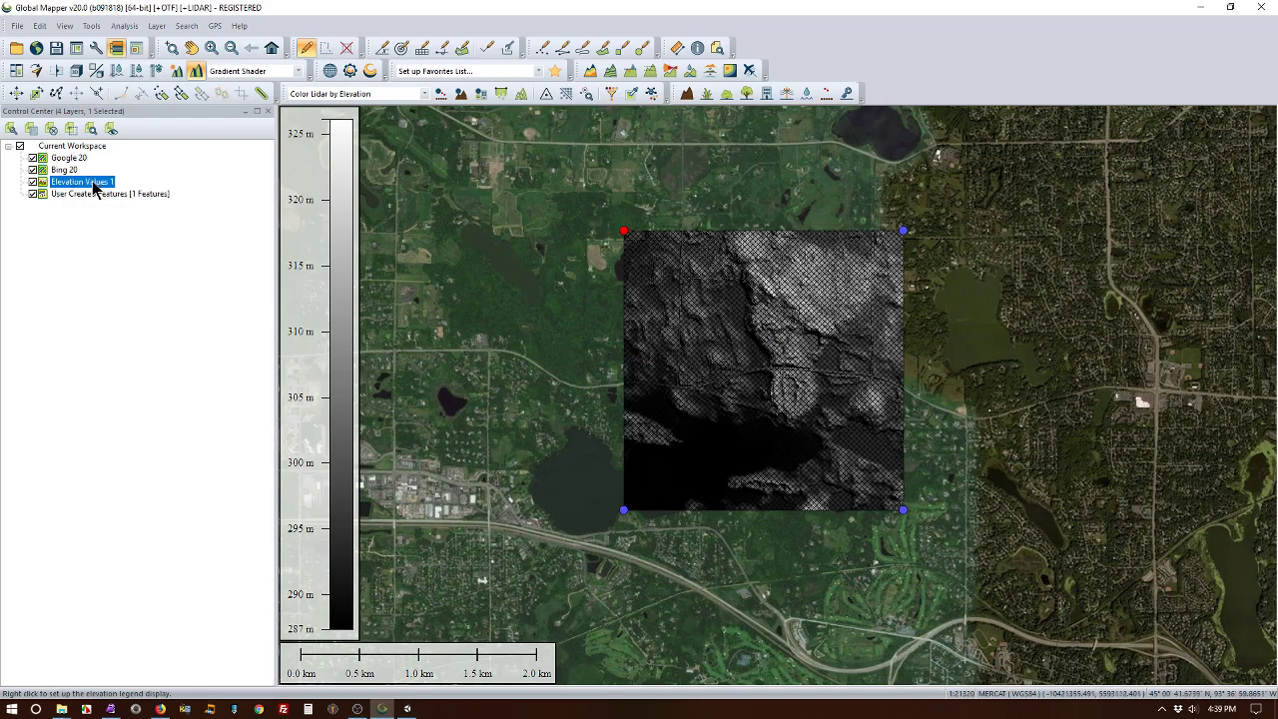
# Step: Open the elevation grid layer's options and show its Alter Elevation Values range settings
pyautogui.rightClick(80, 181)
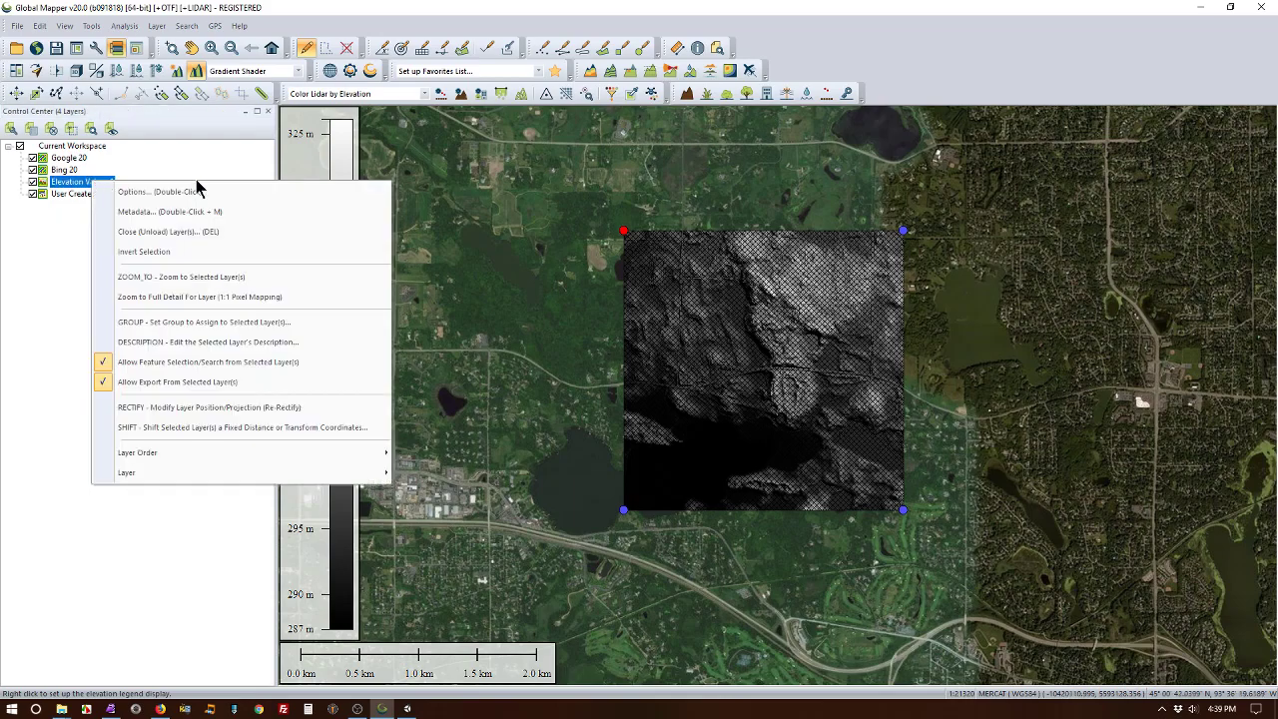
pyautogui.moveTo(170, 191)
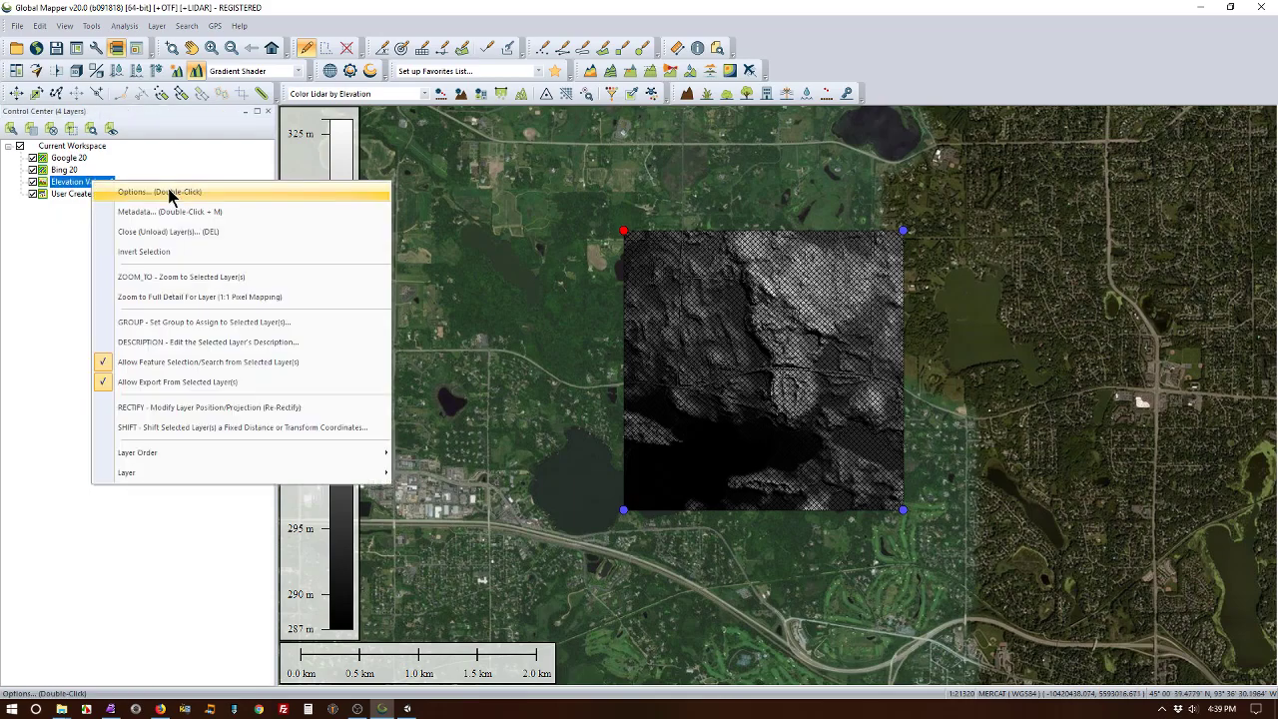
pyautogui.click(150, 191)
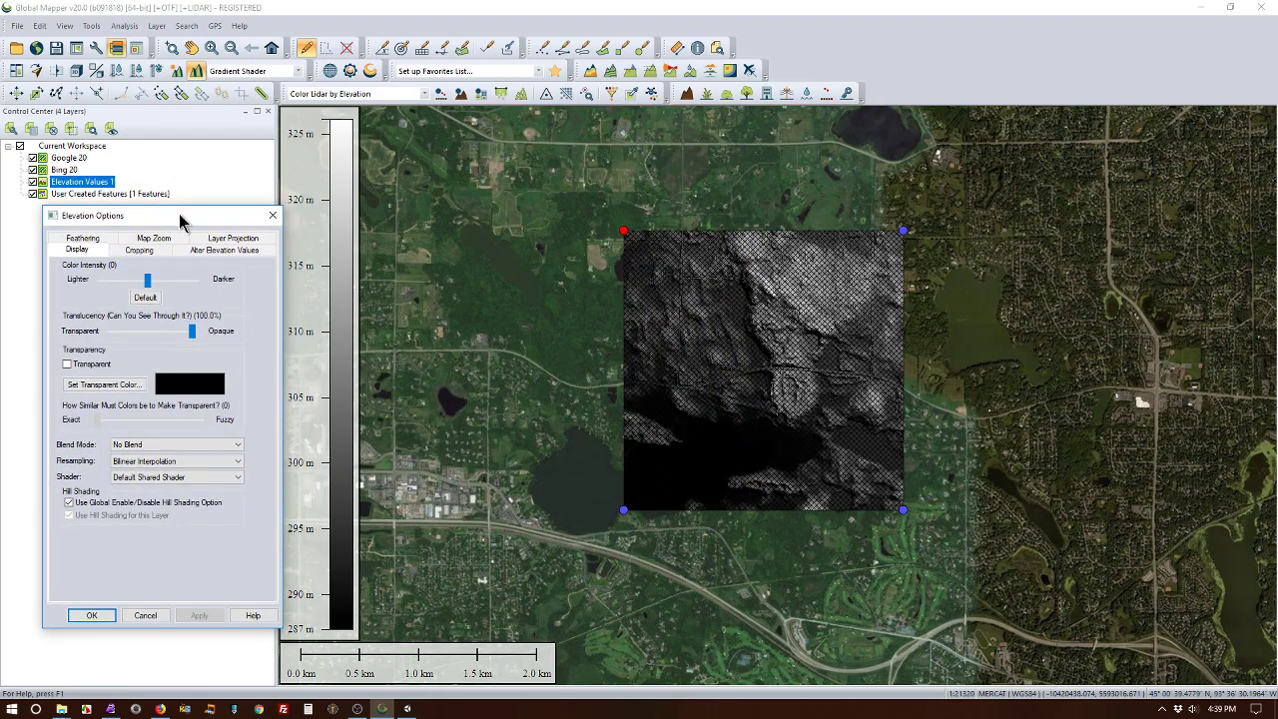
pyautogui.moveTo(218, 313)
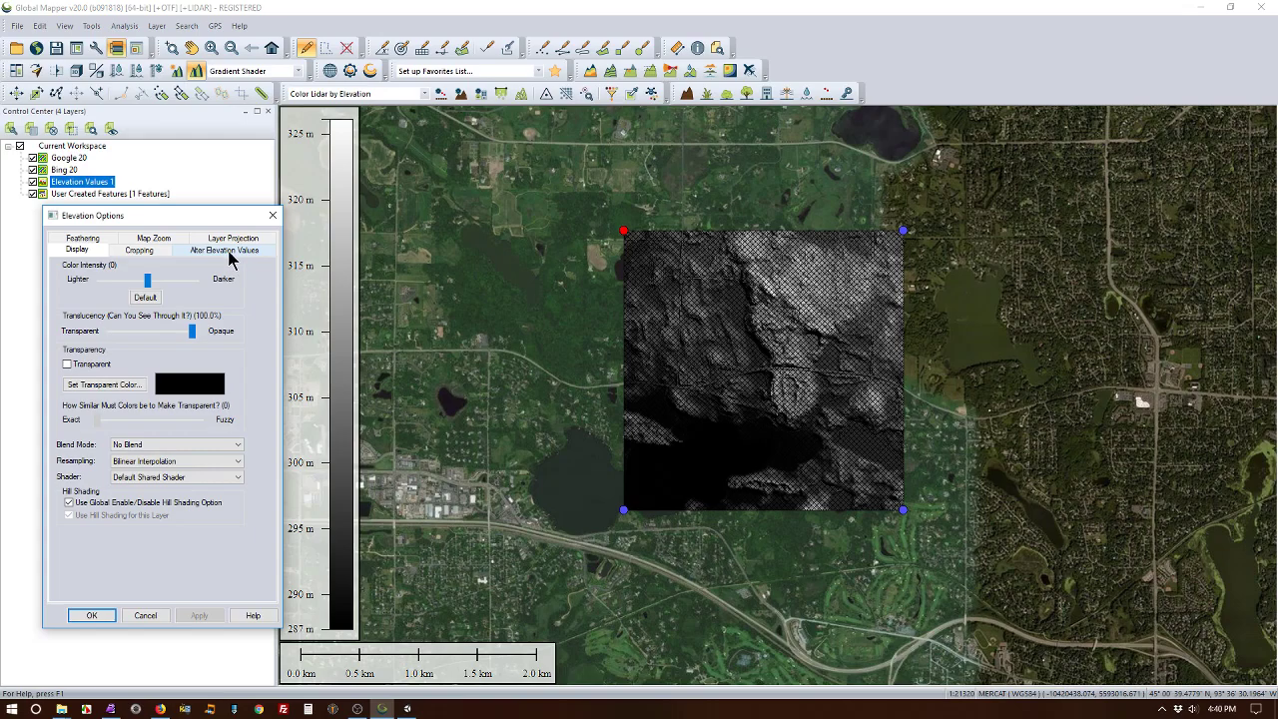
pyautogui.click(224, 248)
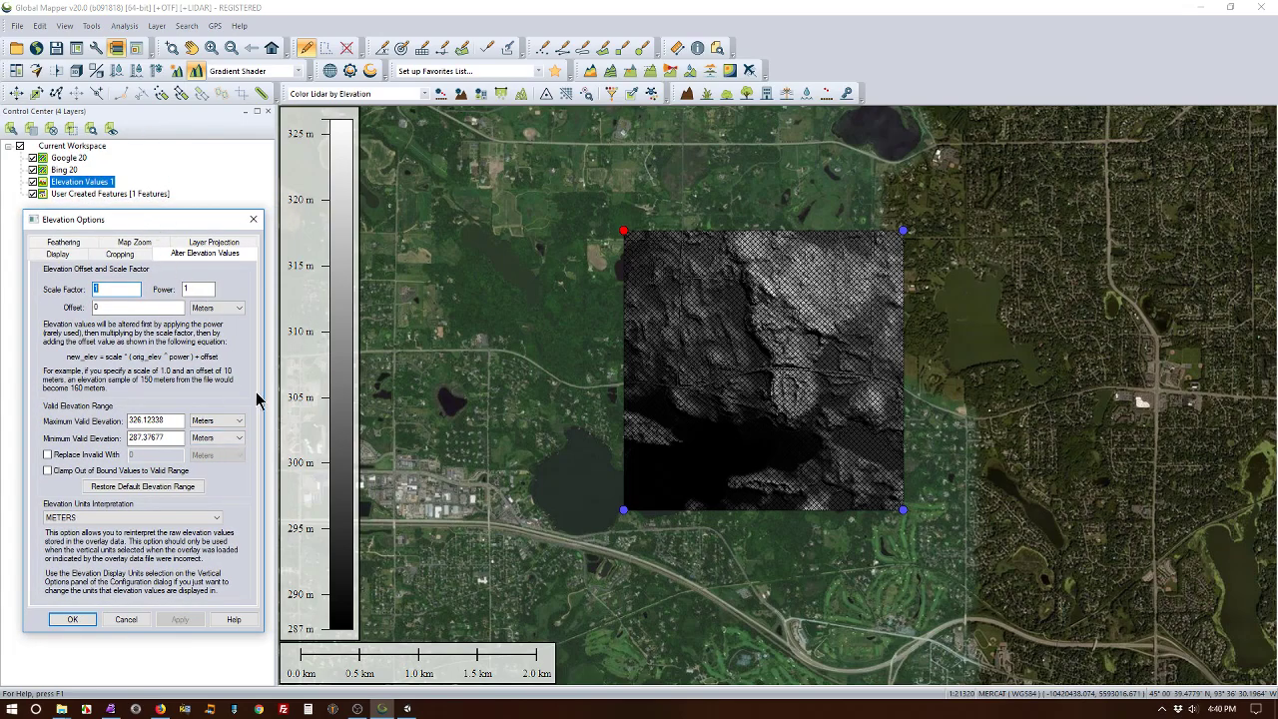
pyautogui.moveTo(276, 537)
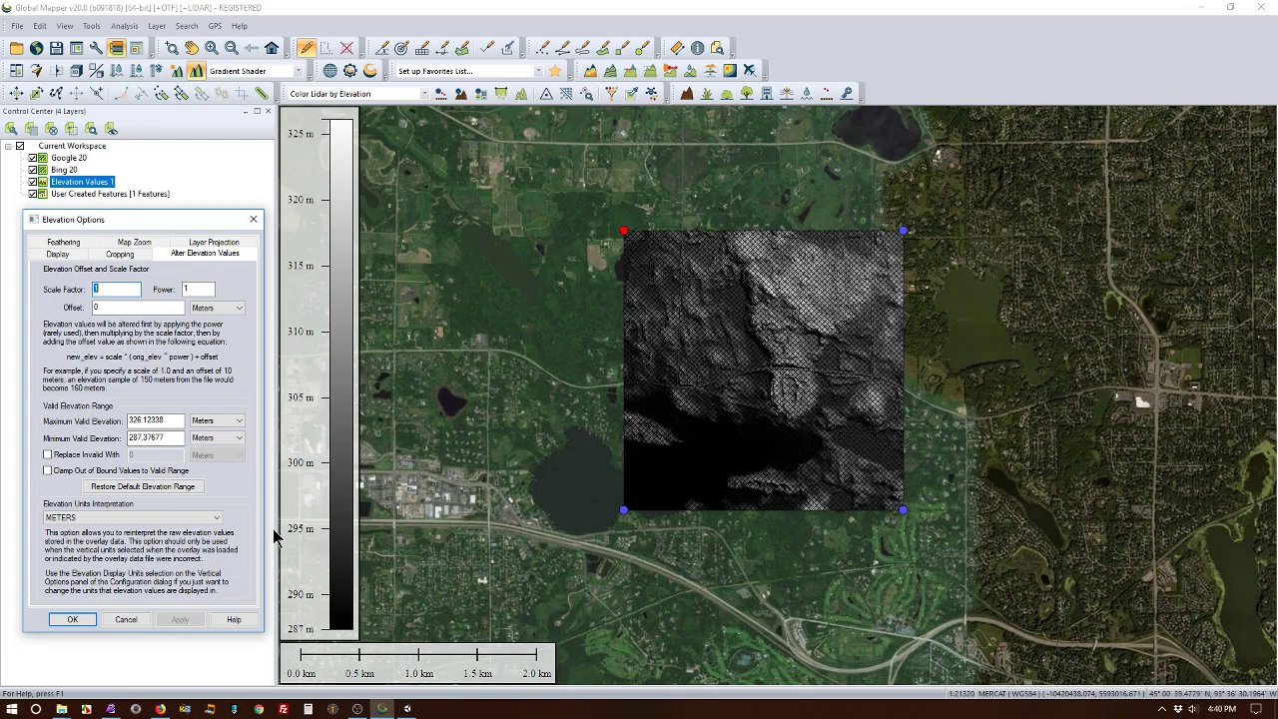
pyautogui.moveTo(275, 667)
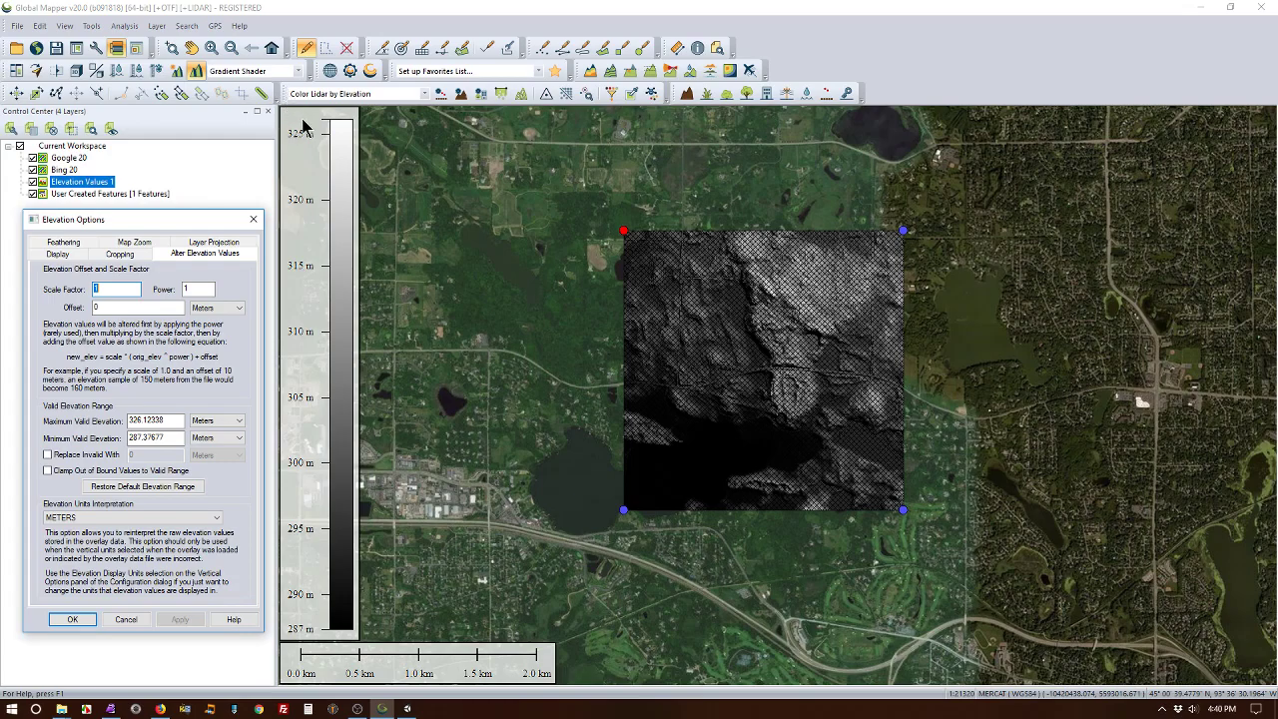
pyautogui.moveTo(375, 395)
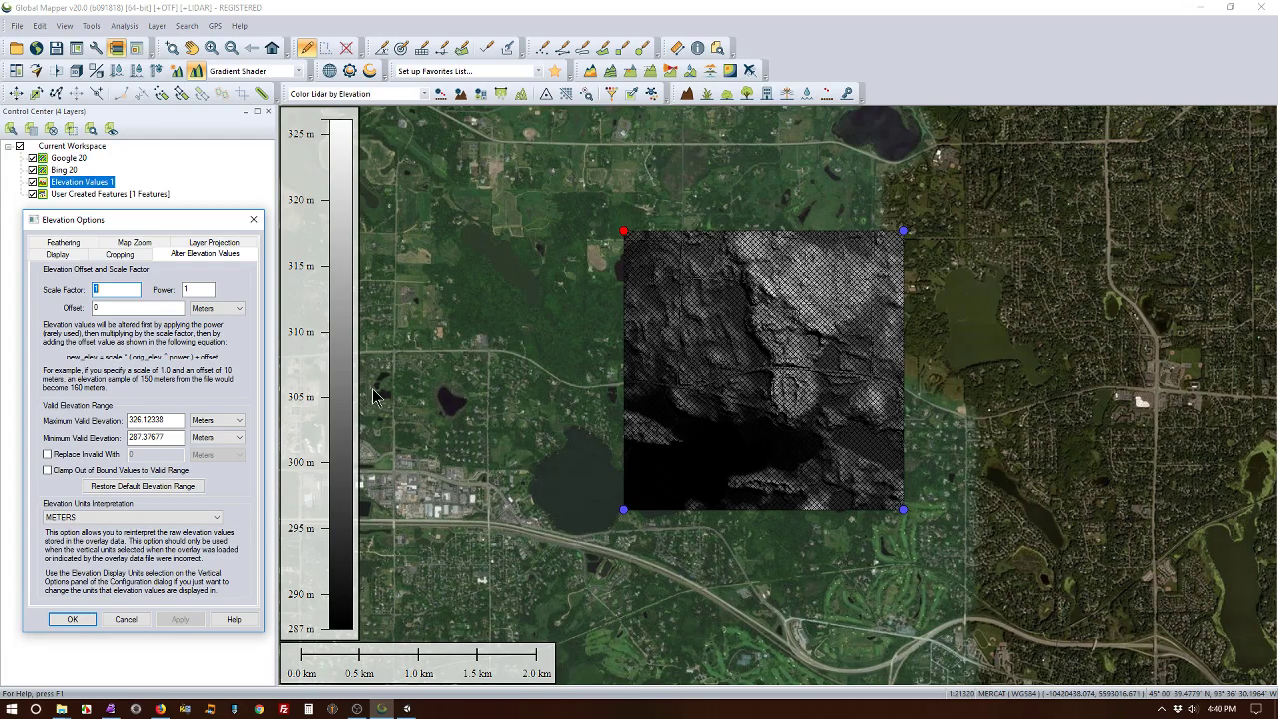
pyautogui.moveTo(415, 481)
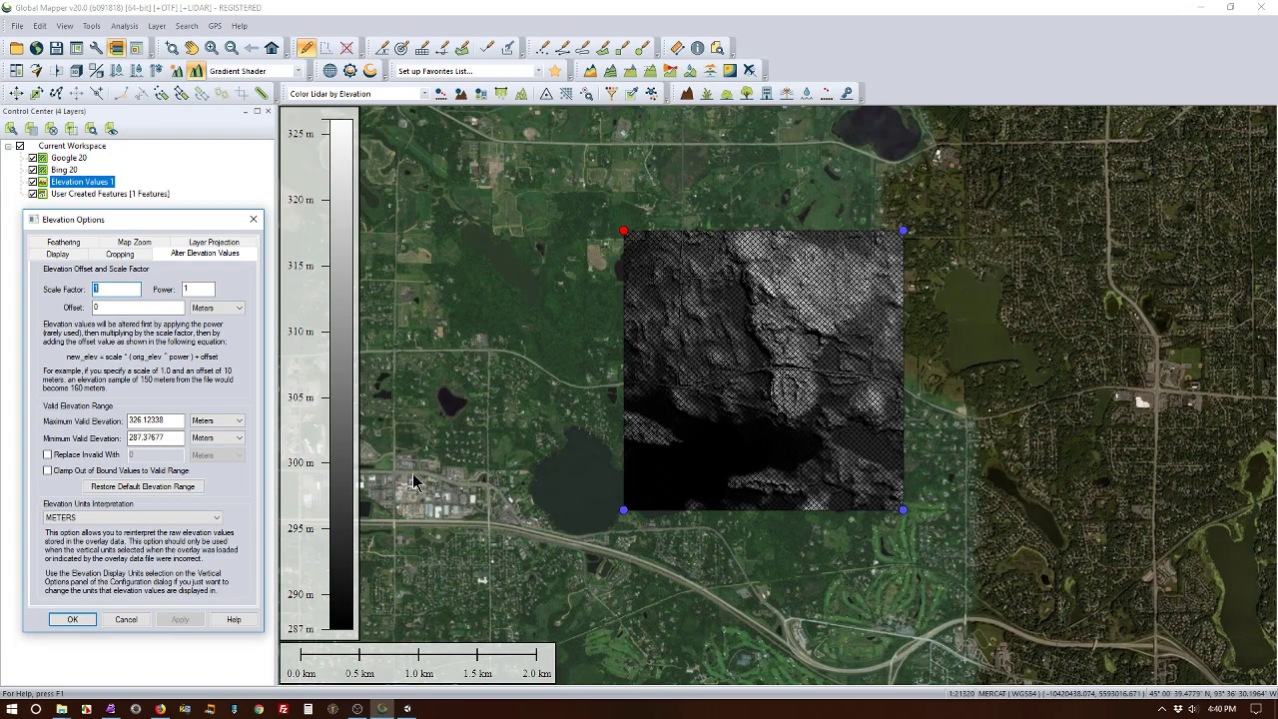
pyautogui.moveTo(399, 439)
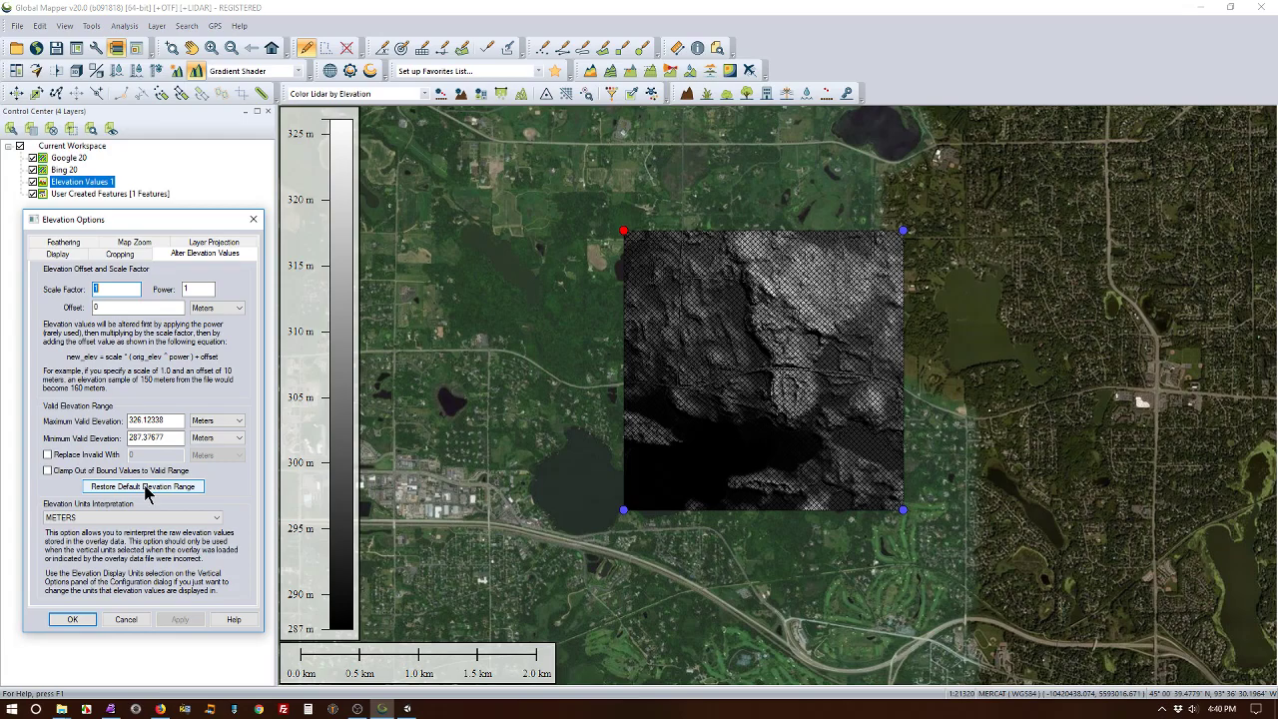
pyautogui.moveTo(135, 572)
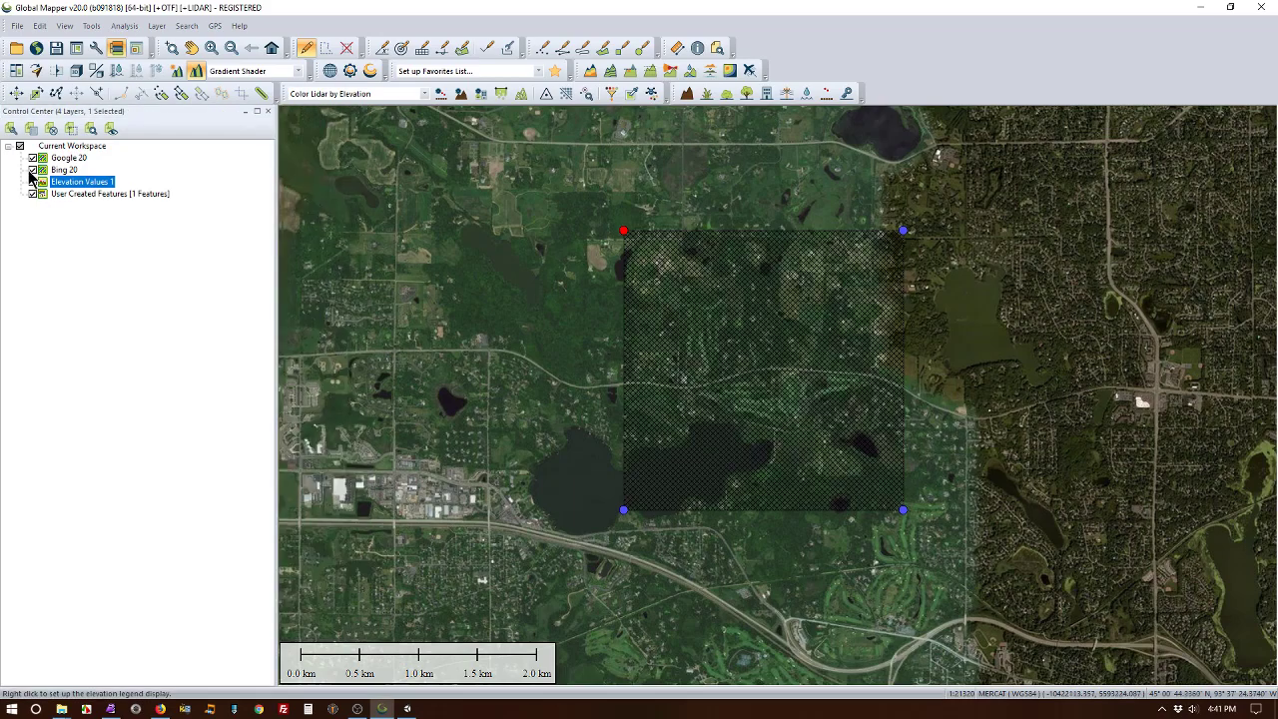
# Step: Set up a JPG raster export via File > Export, cropped to the selected square area feature
pyautogui.click(64, 168)
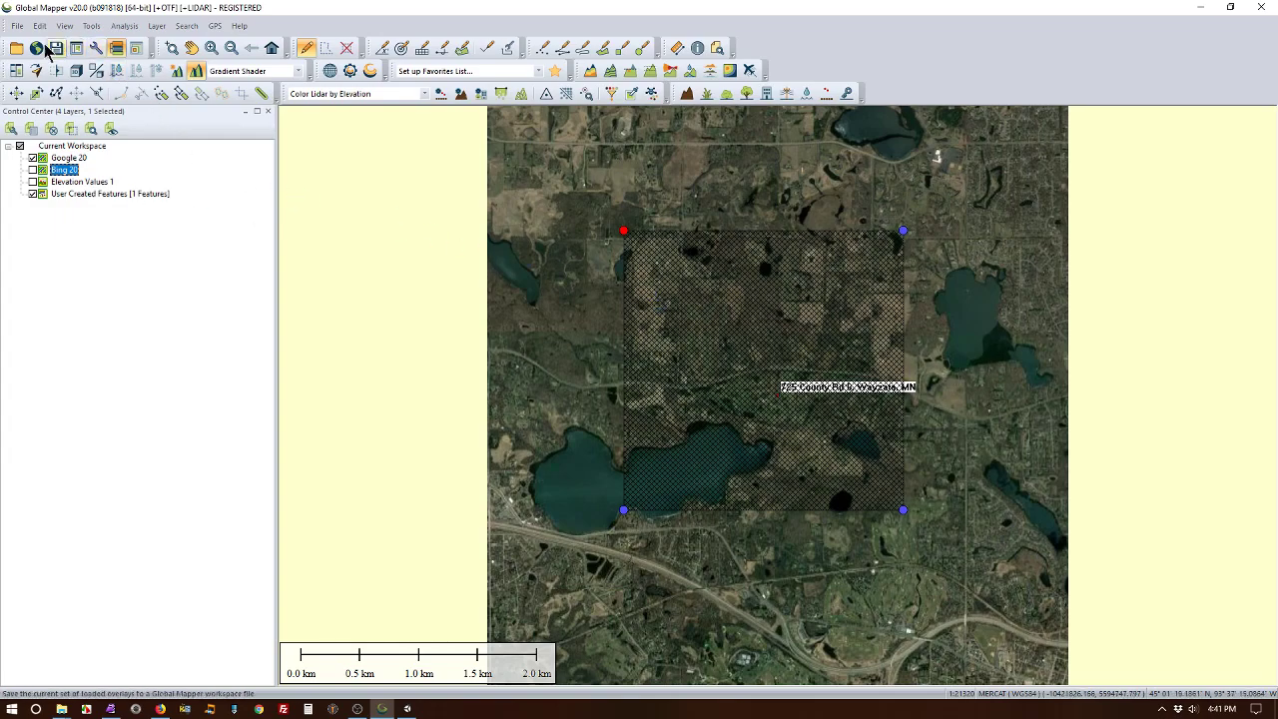
pyautogui.click(16, 24)
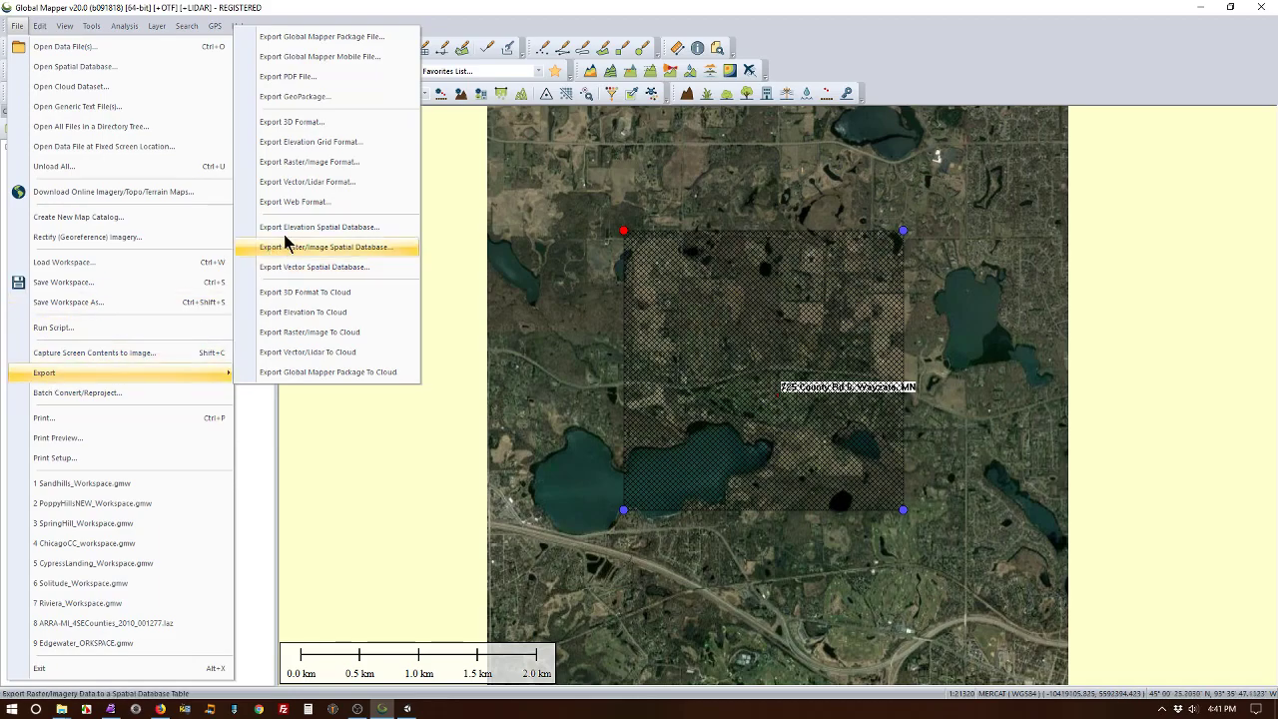
pyautogui.click(310, 162)
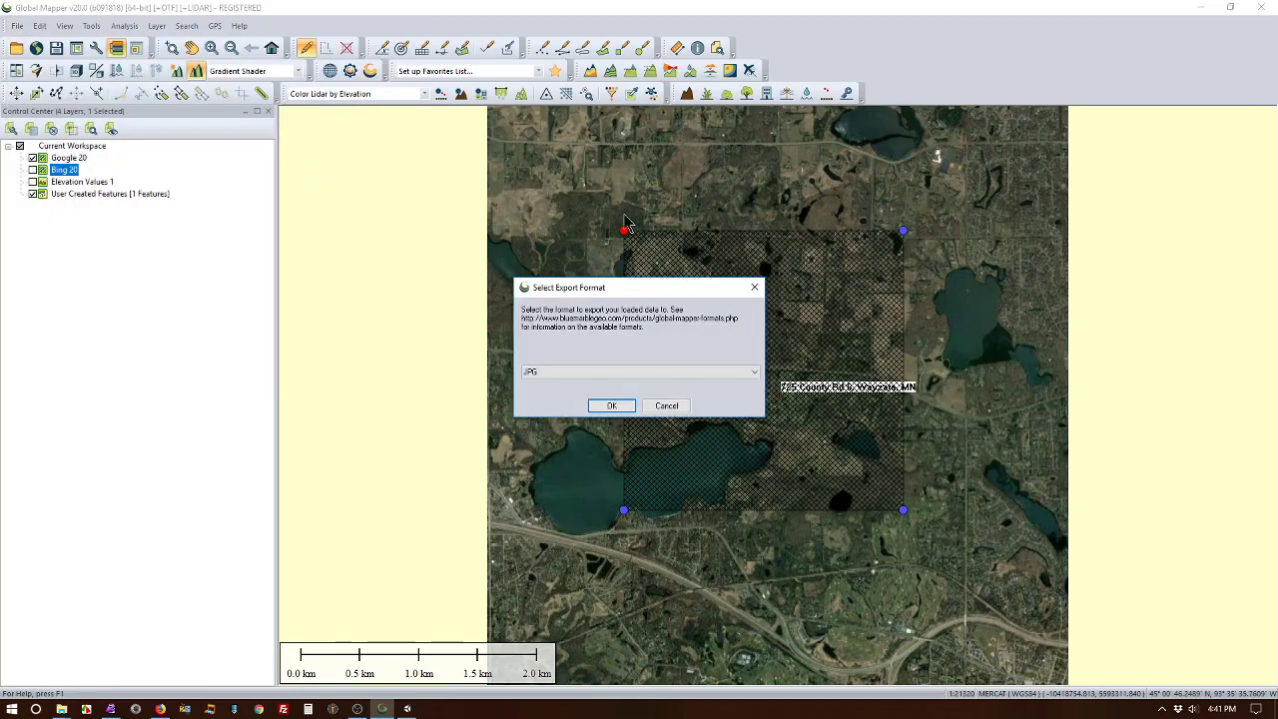
pyautogui.click(611, 405)
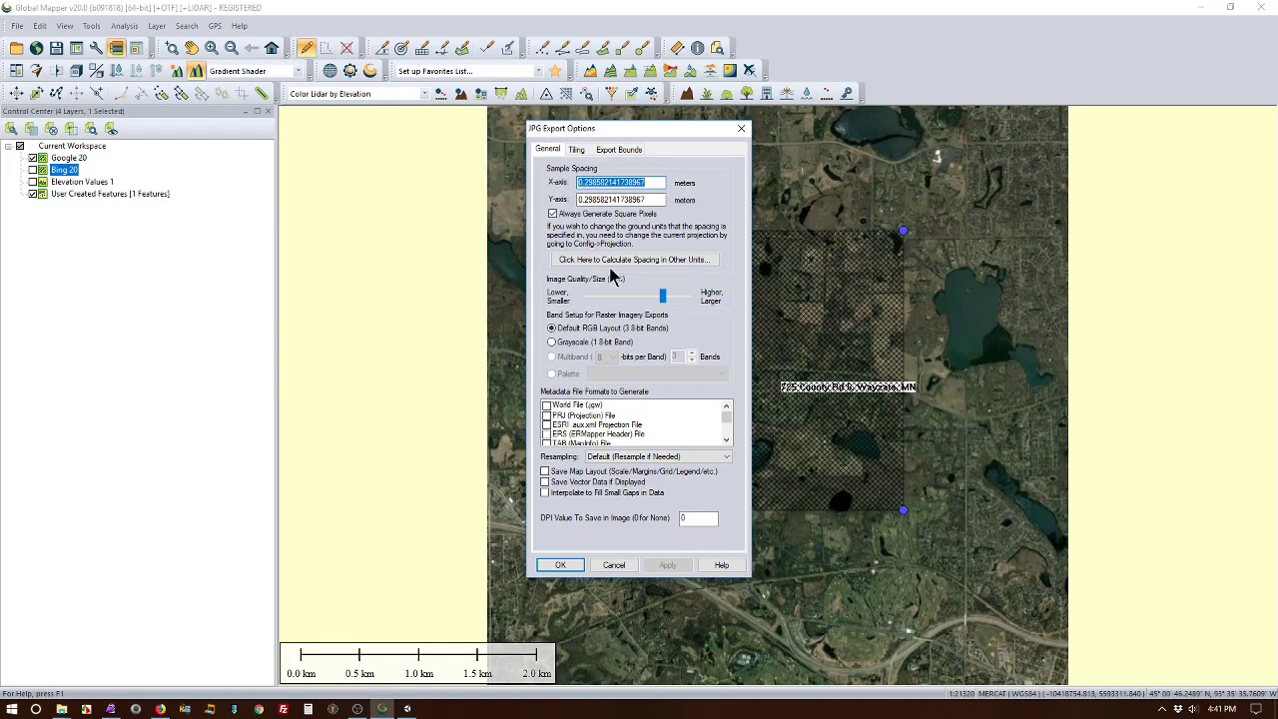
pyautogui.click(619, 148)
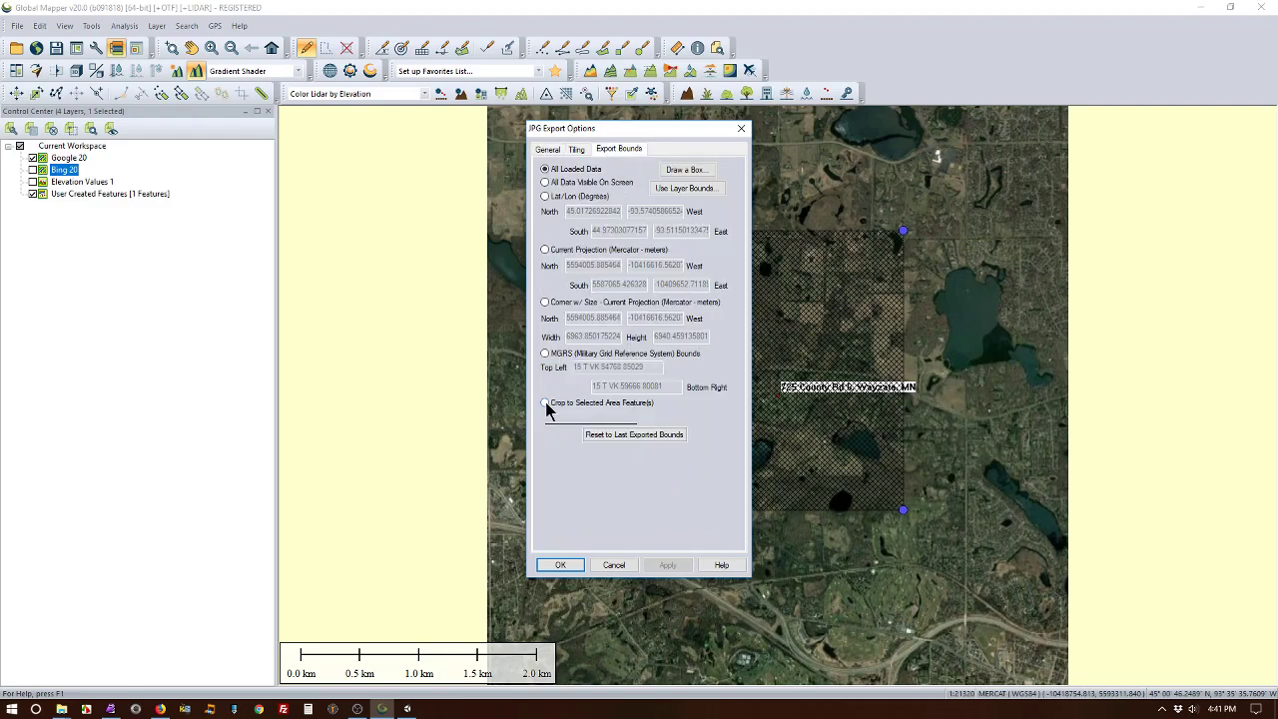
pyautogui.click(545, 404)
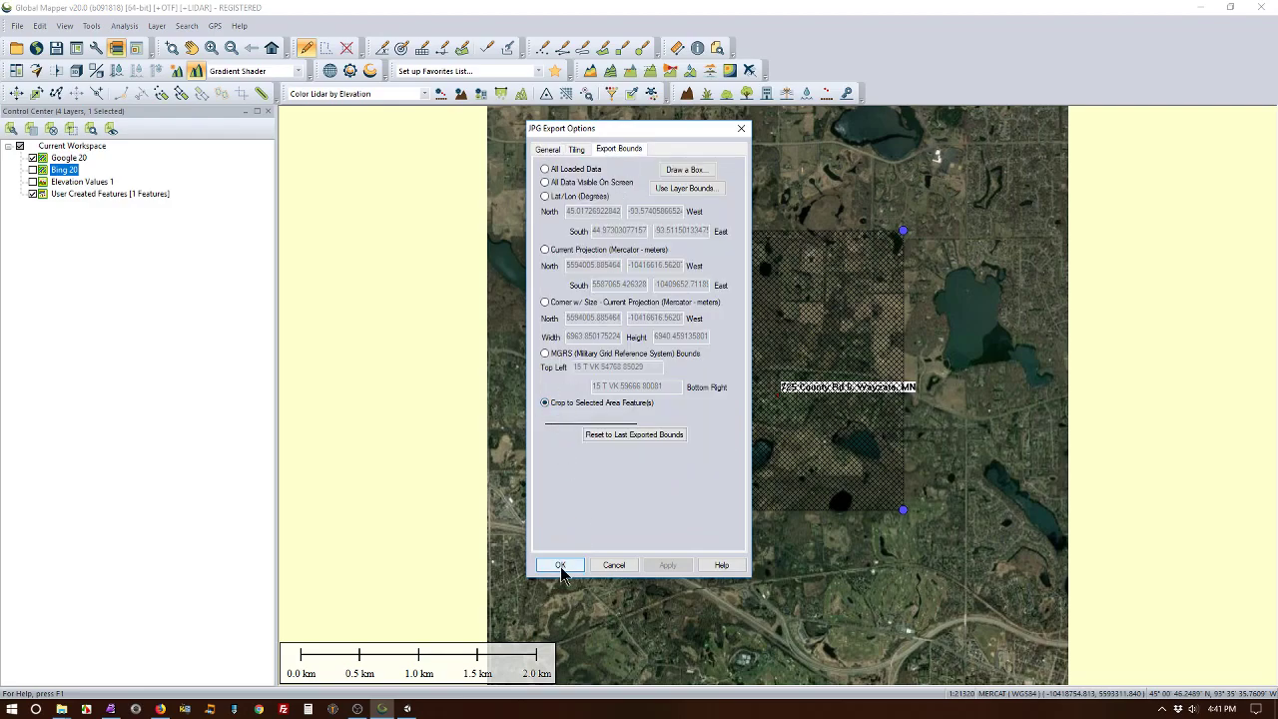
pyautogui.click(559, 566)
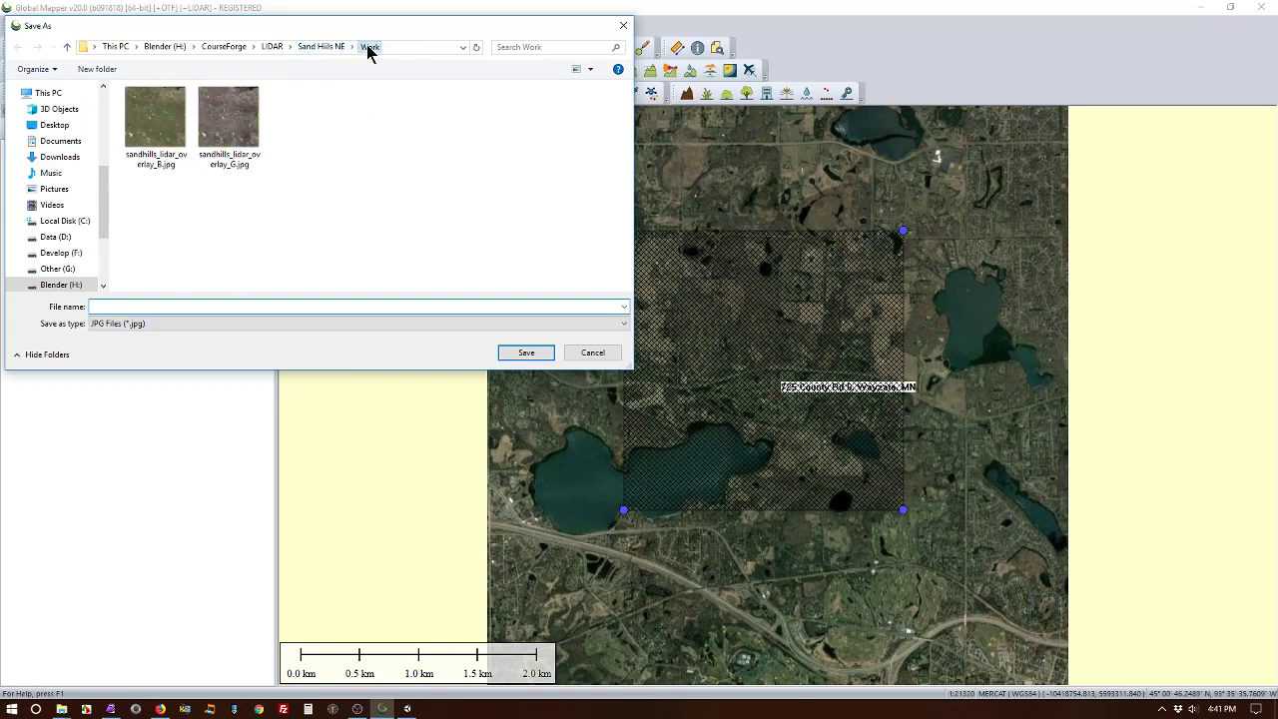
# Step: Browse the Save As dialog to the LiDAR\Spring Hill MN\Temp folder
pyautogui.click(320, 46)
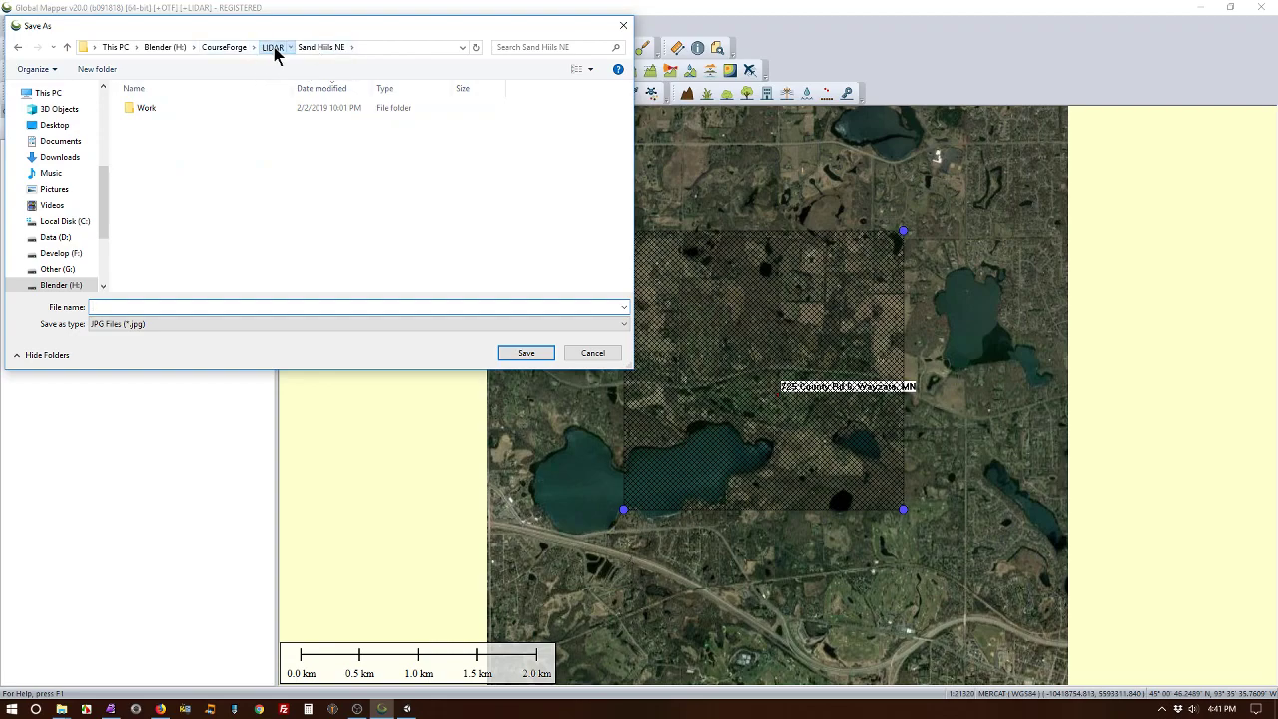
pyautogui.click(272, 48)
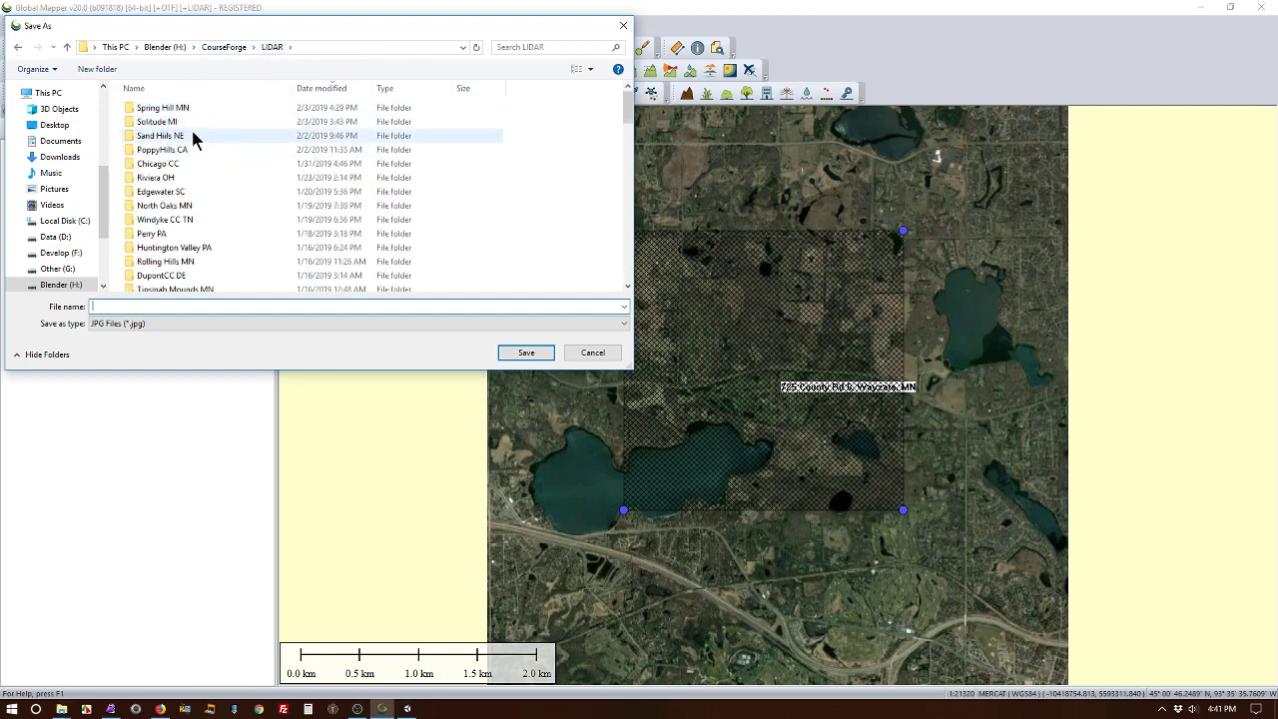
pyautogui.doubleClick(164, 108)
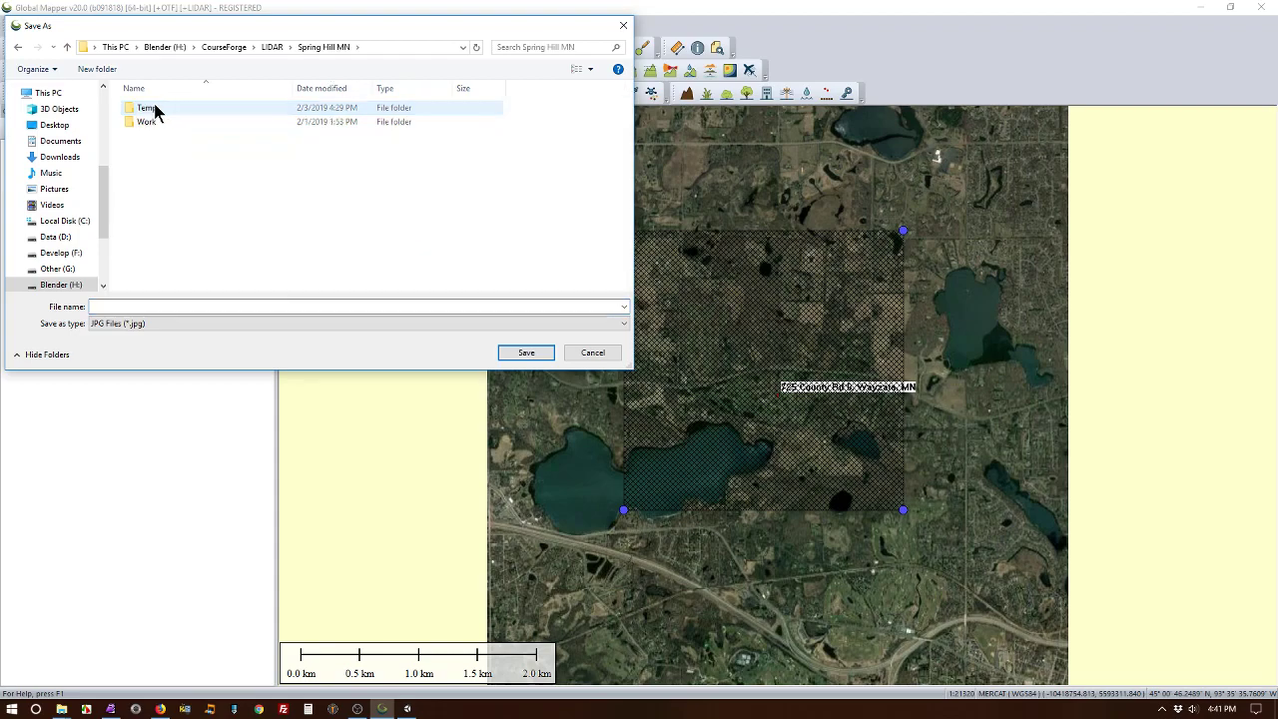
pyautogui.doubleClick(148, 108)
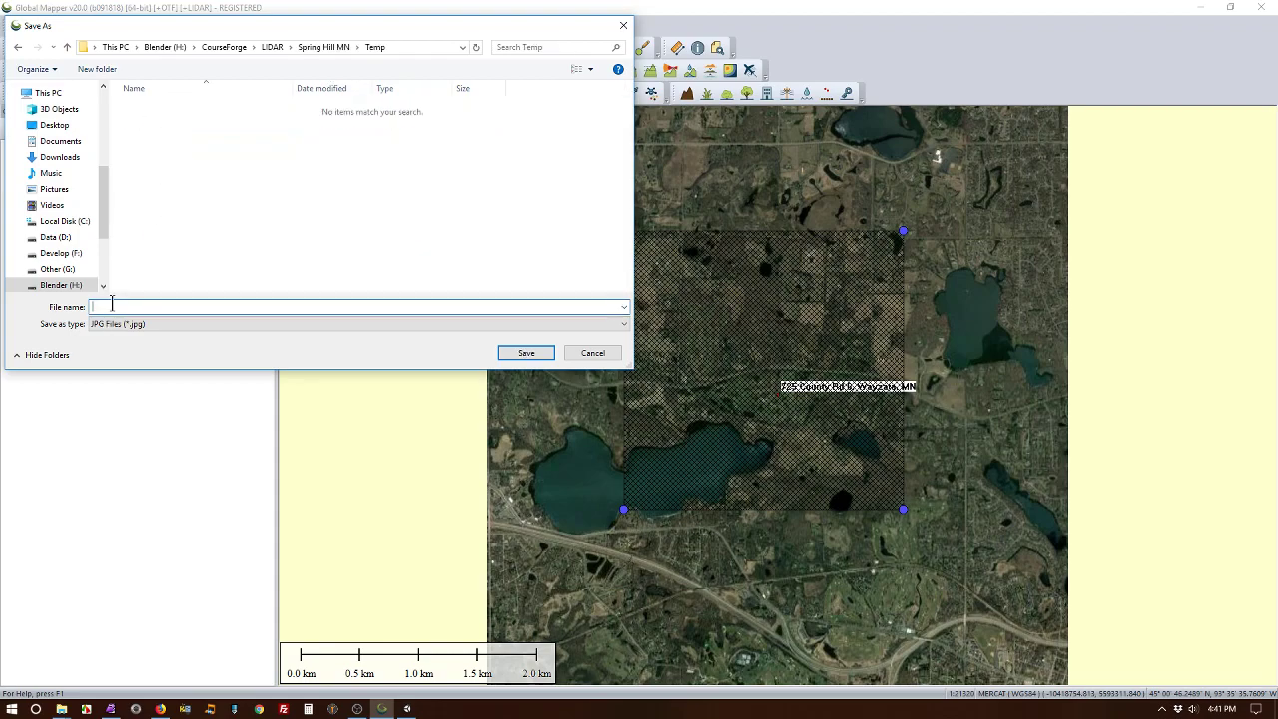
# Step: Name the exported image 'sand_google' and save it as JPG
pyautogui.write('sandhill')
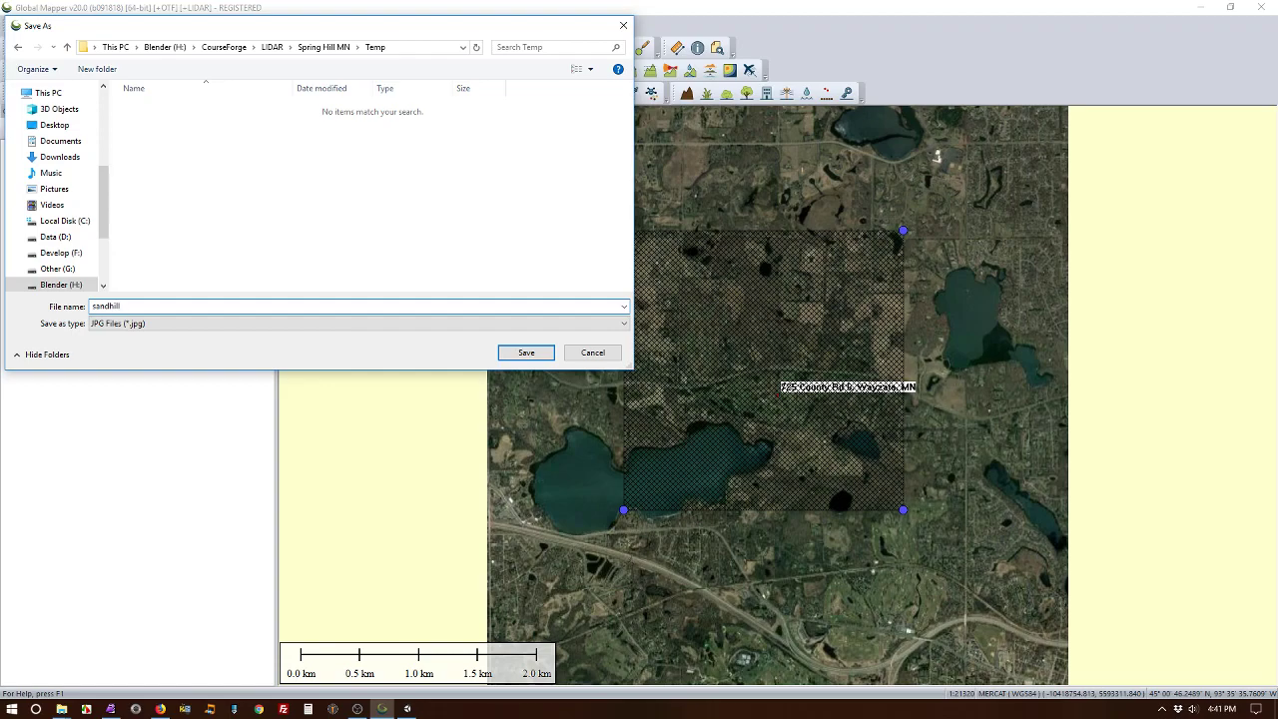
pyautogui.write('_goo')
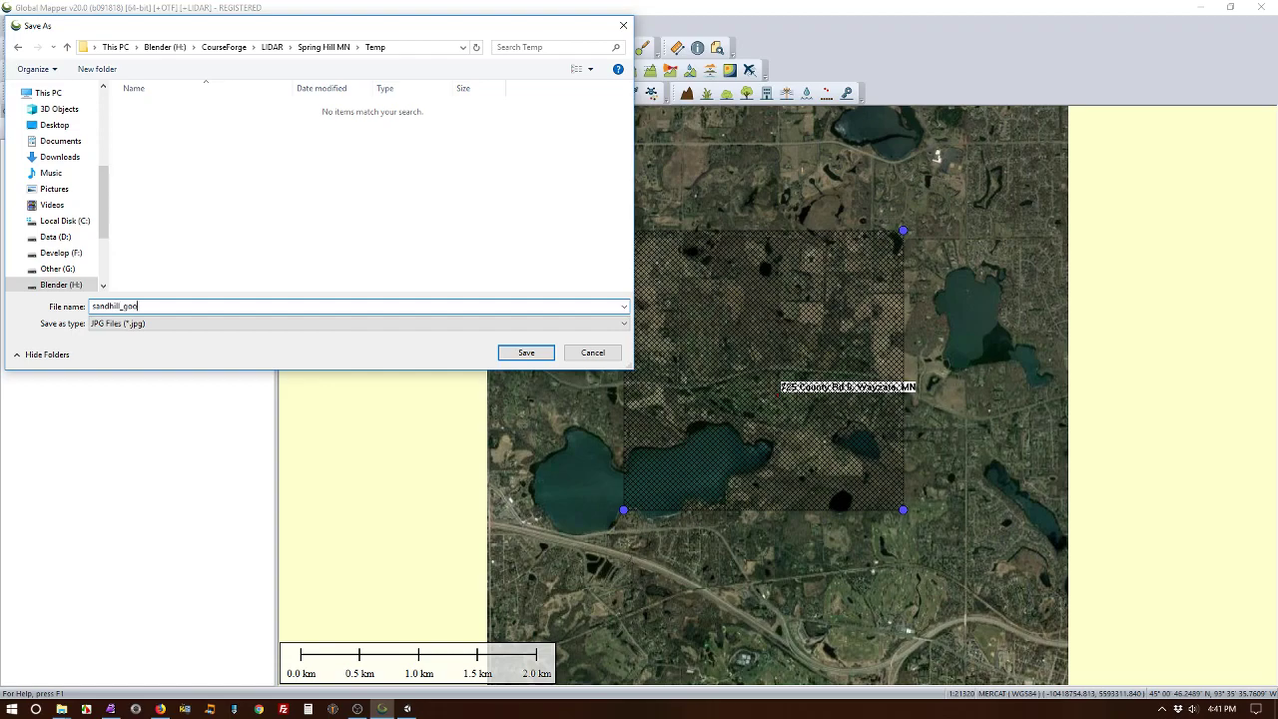
pyautogui.write('gle')
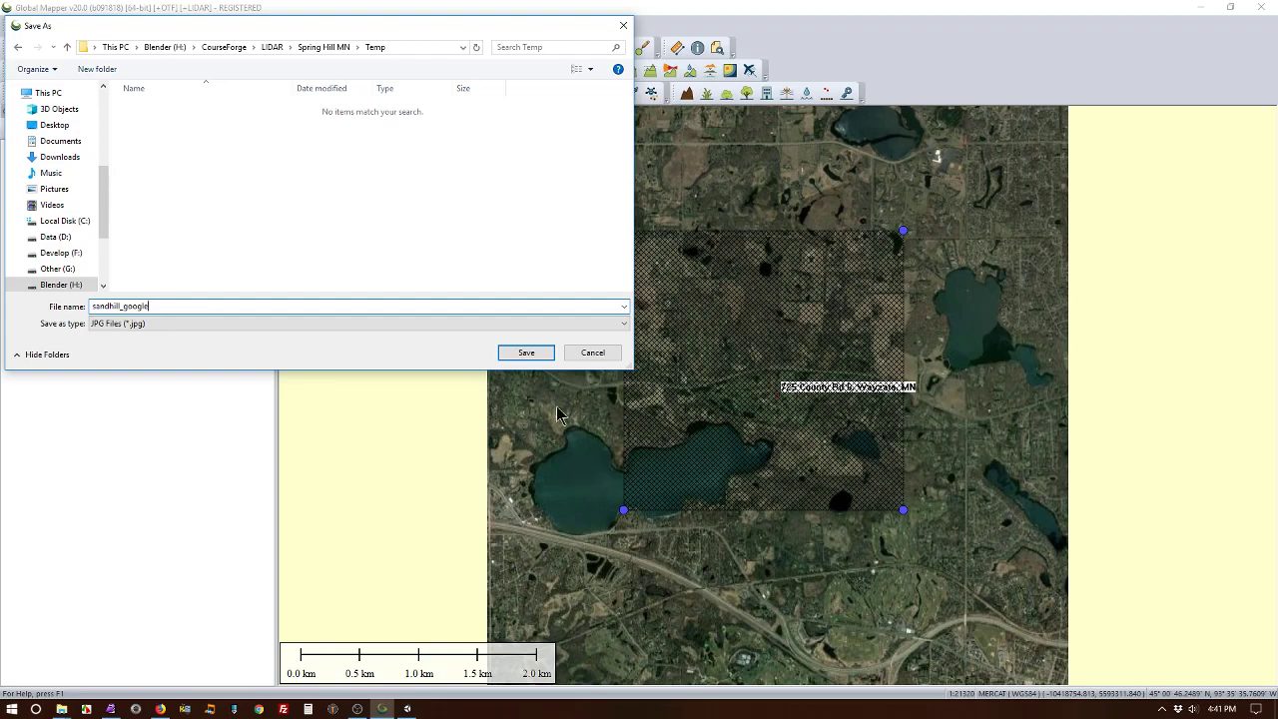
pyautogui.click(525, 352)
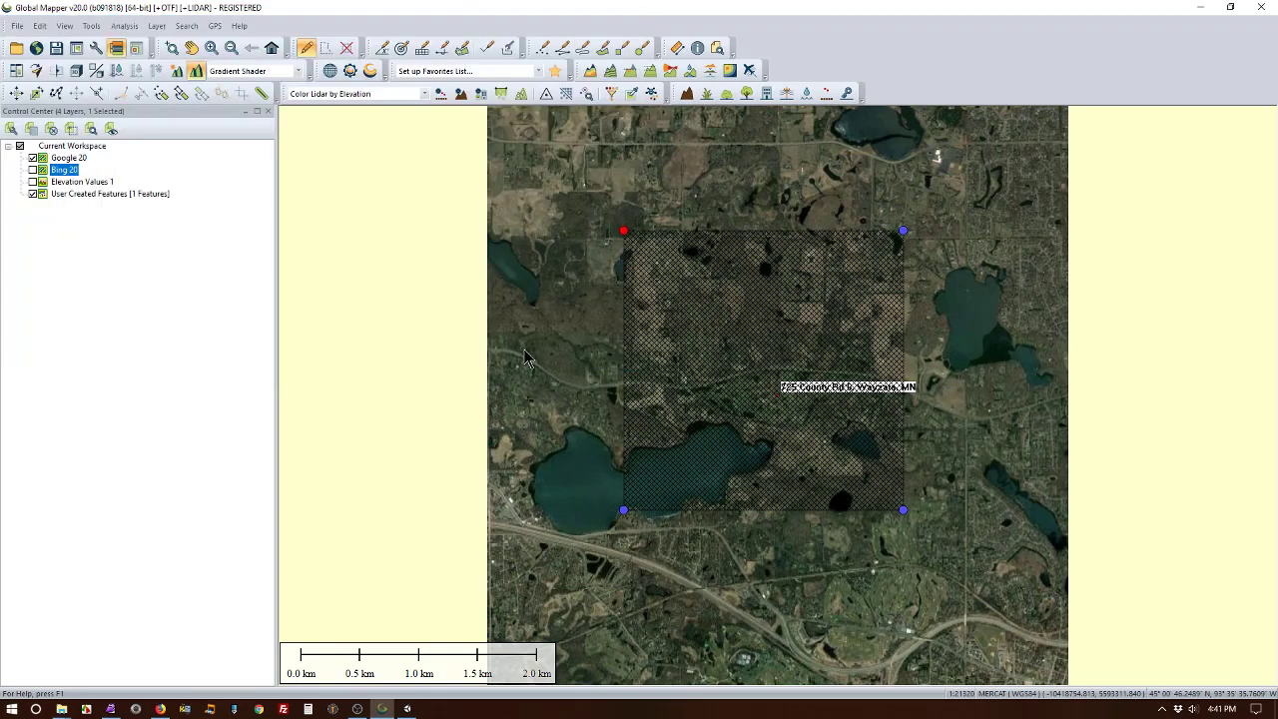
pyautogui.moveTo(615, 415)
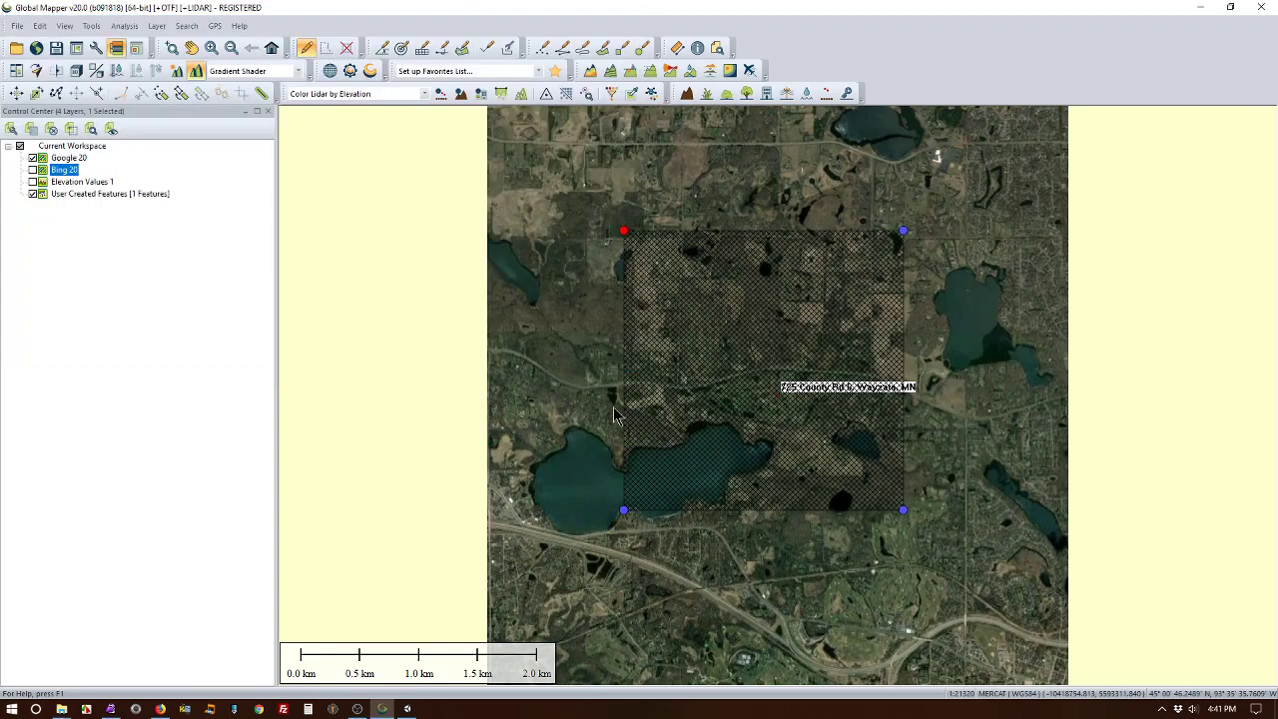
pyautogui.moveTo(556, 449)
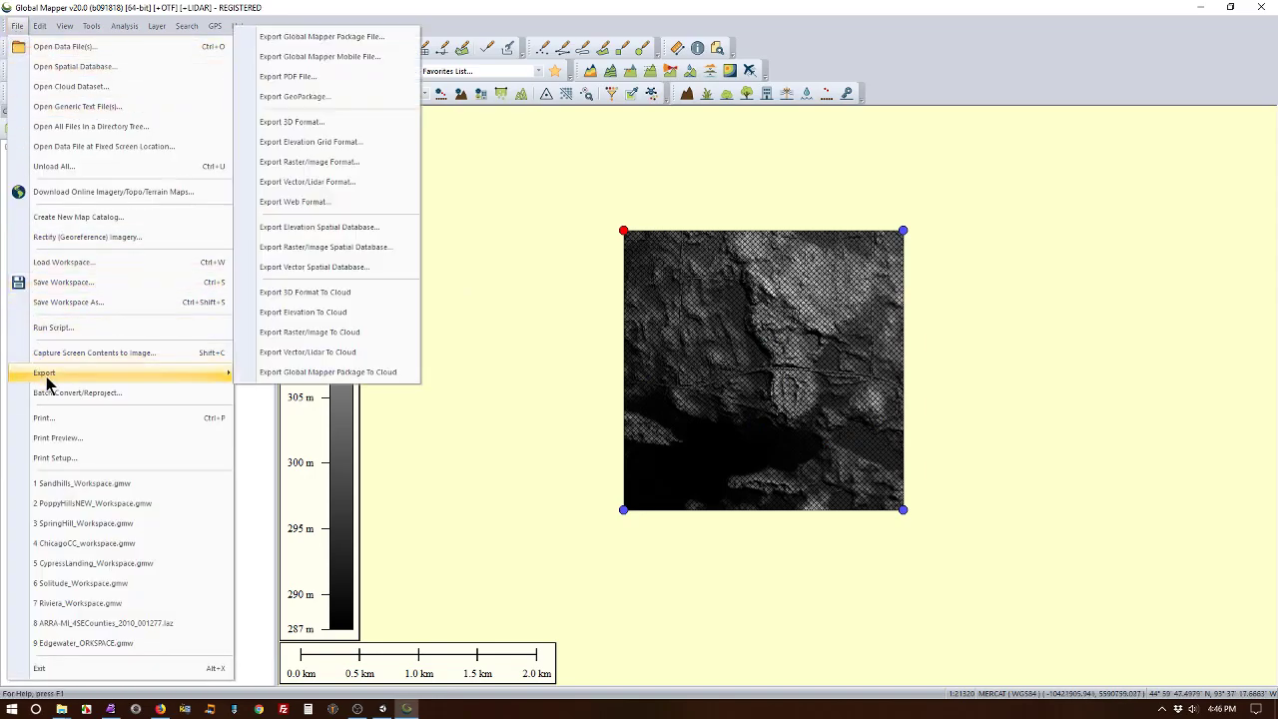
pyautogui.moveTo(300, 142)
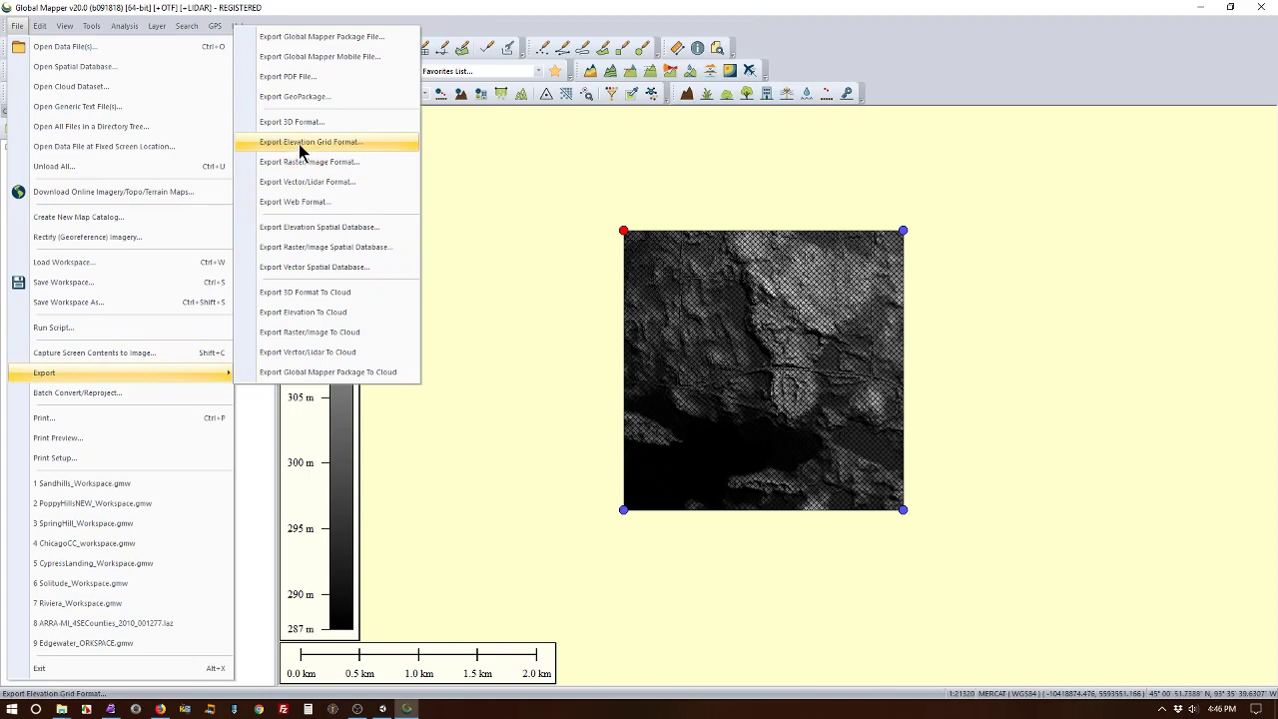
pyautogui.click(310, 140)
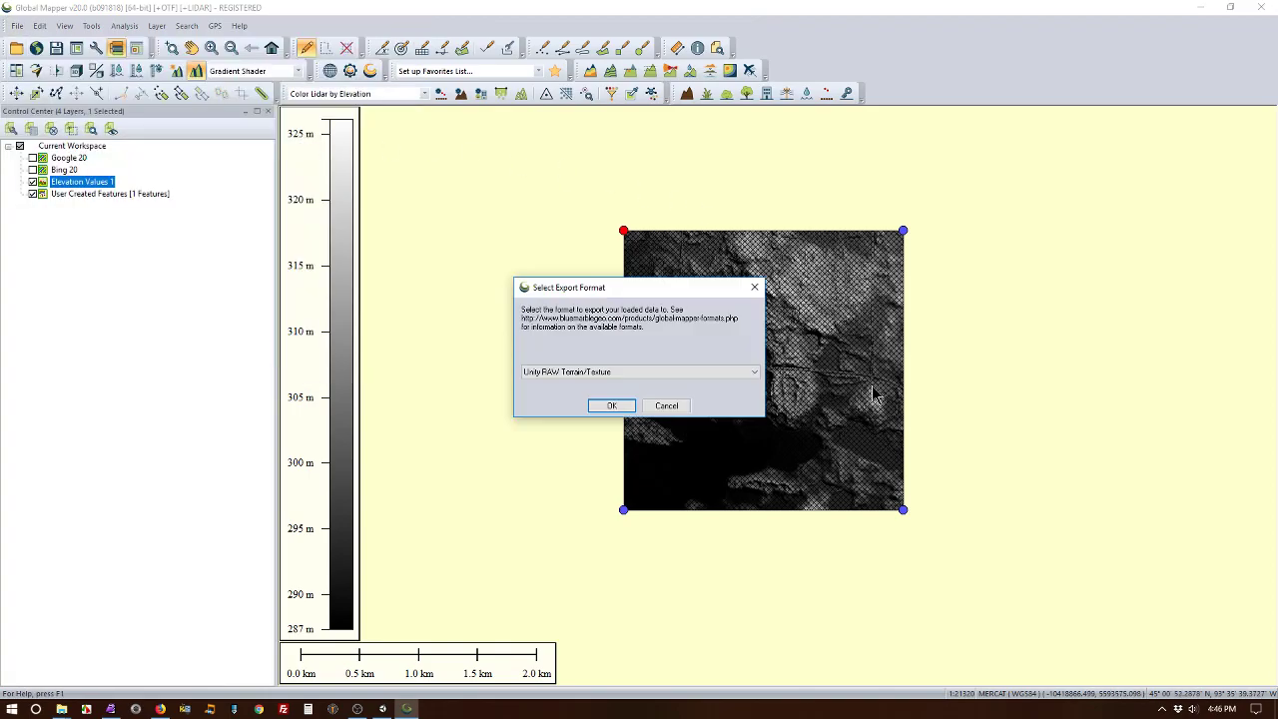
pyautogui.click(755, 372)
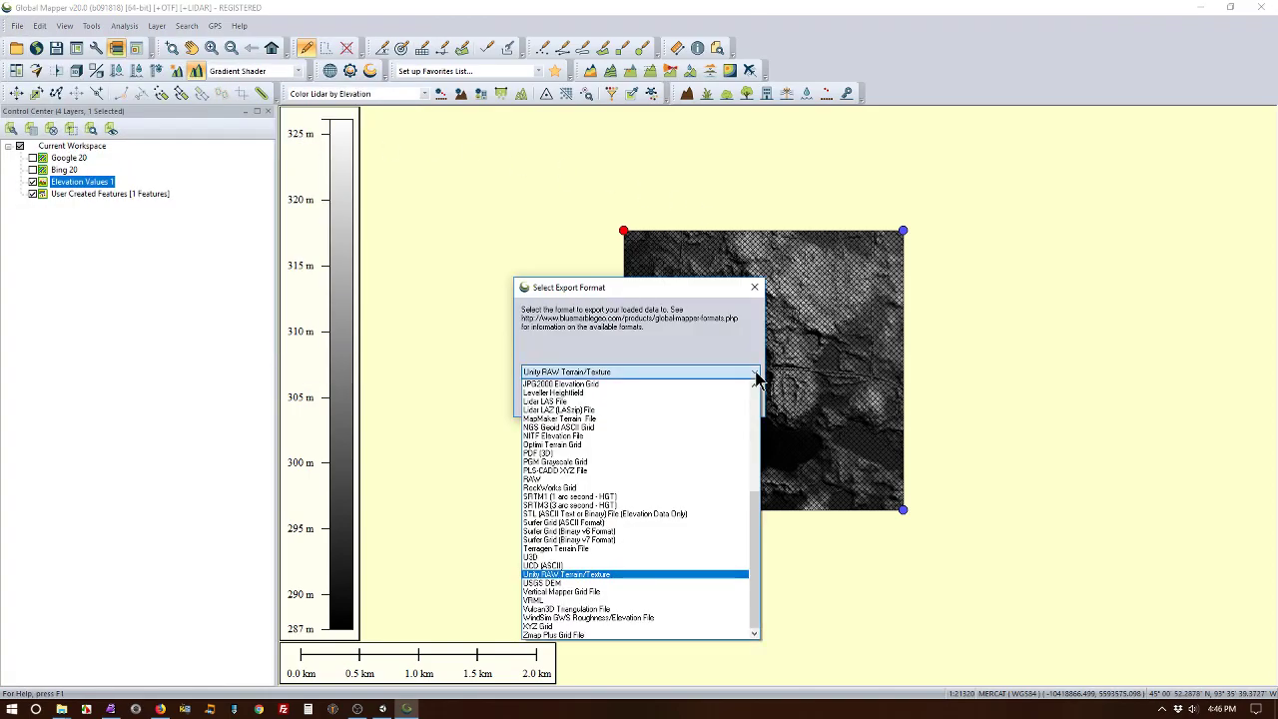
pyautogui.moveTo(627, 577)
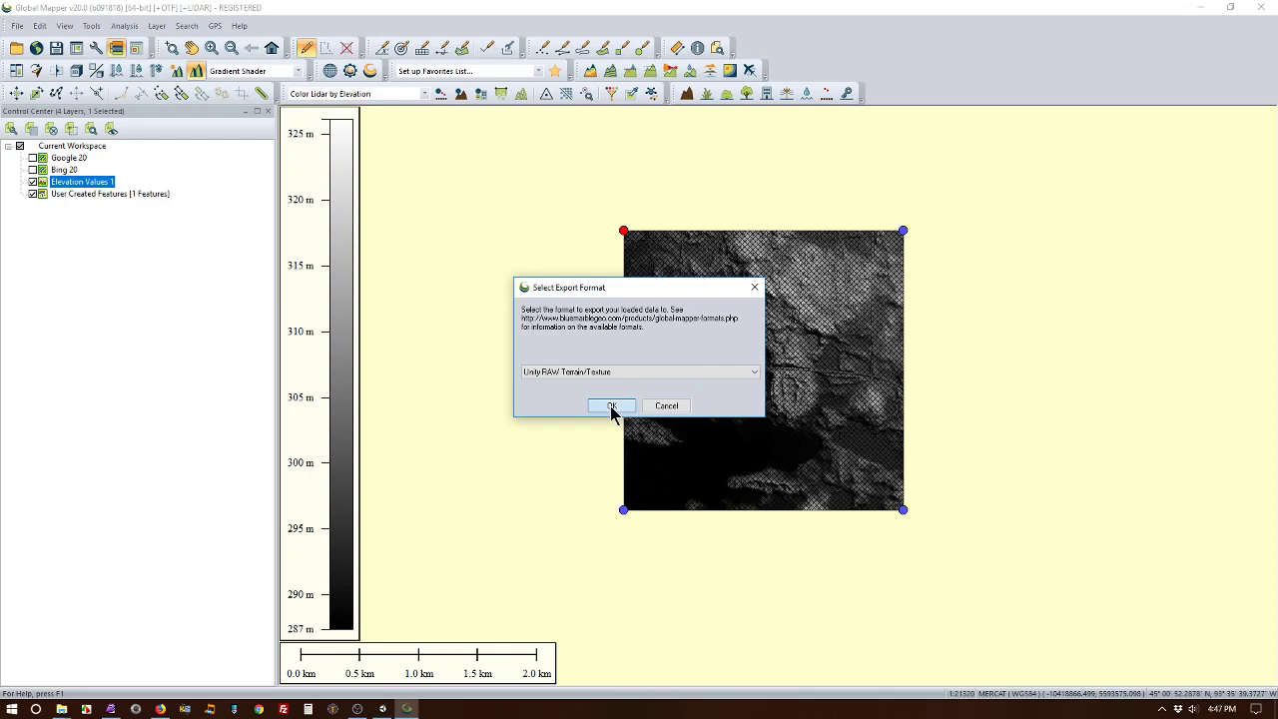
pyautogui.click(611, 405)
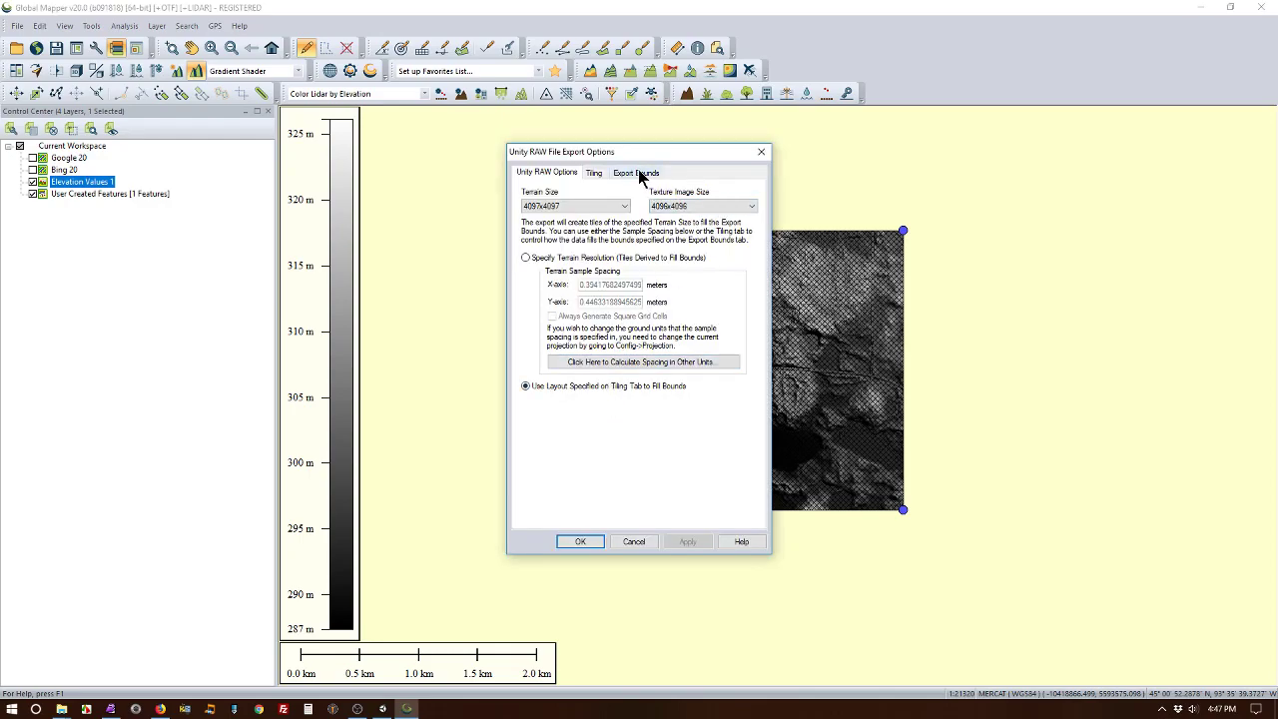
pyautogui.click(635, 171)
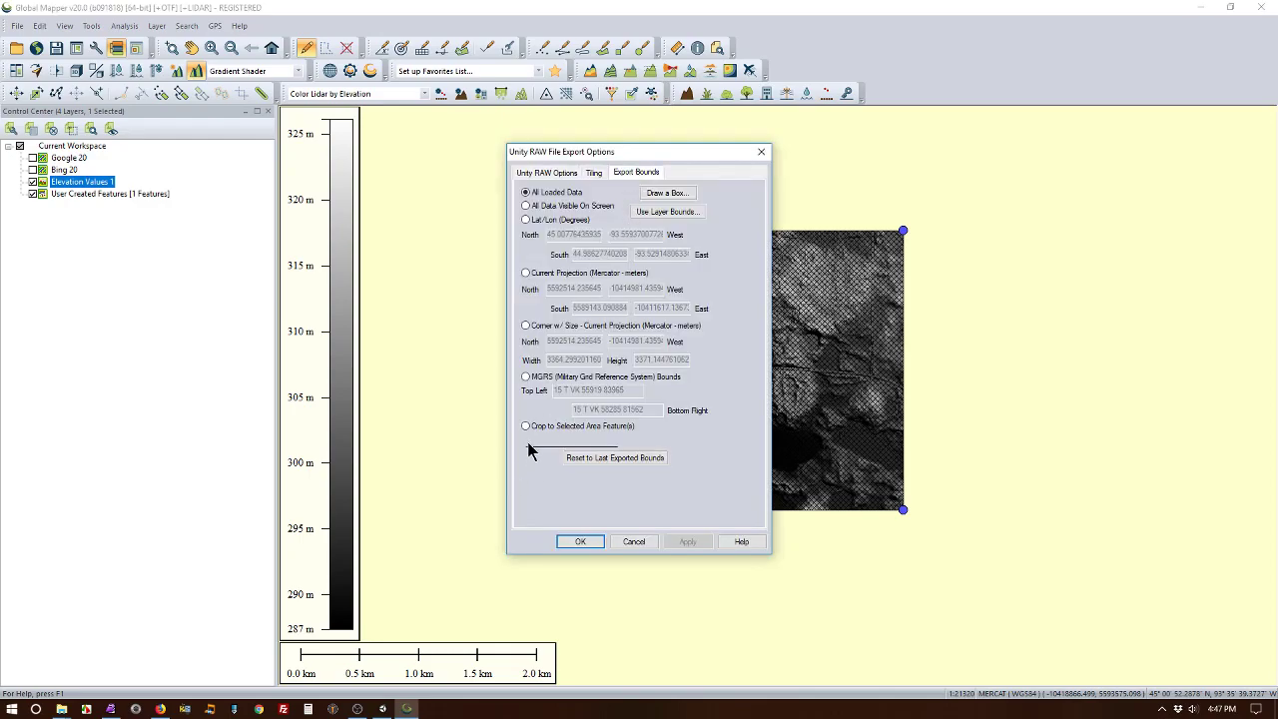
pyautogui.click(525, 425)
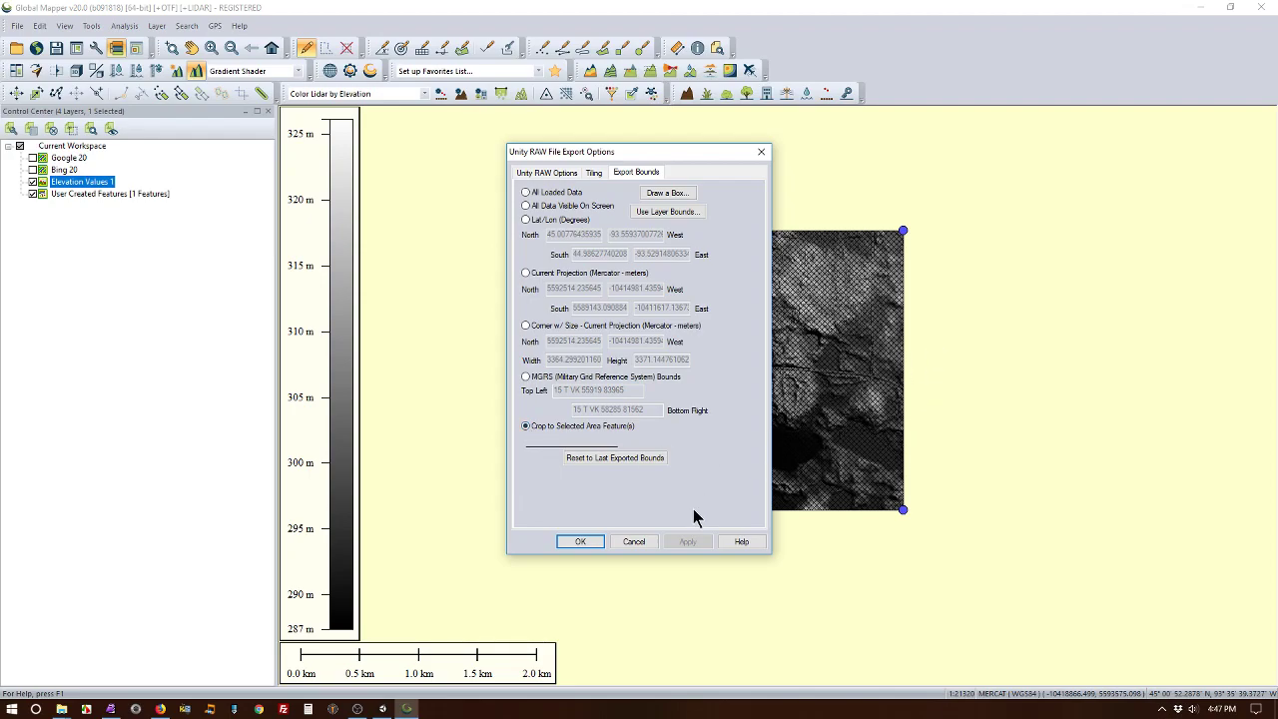
pyautogui.moveTo(572, 521)
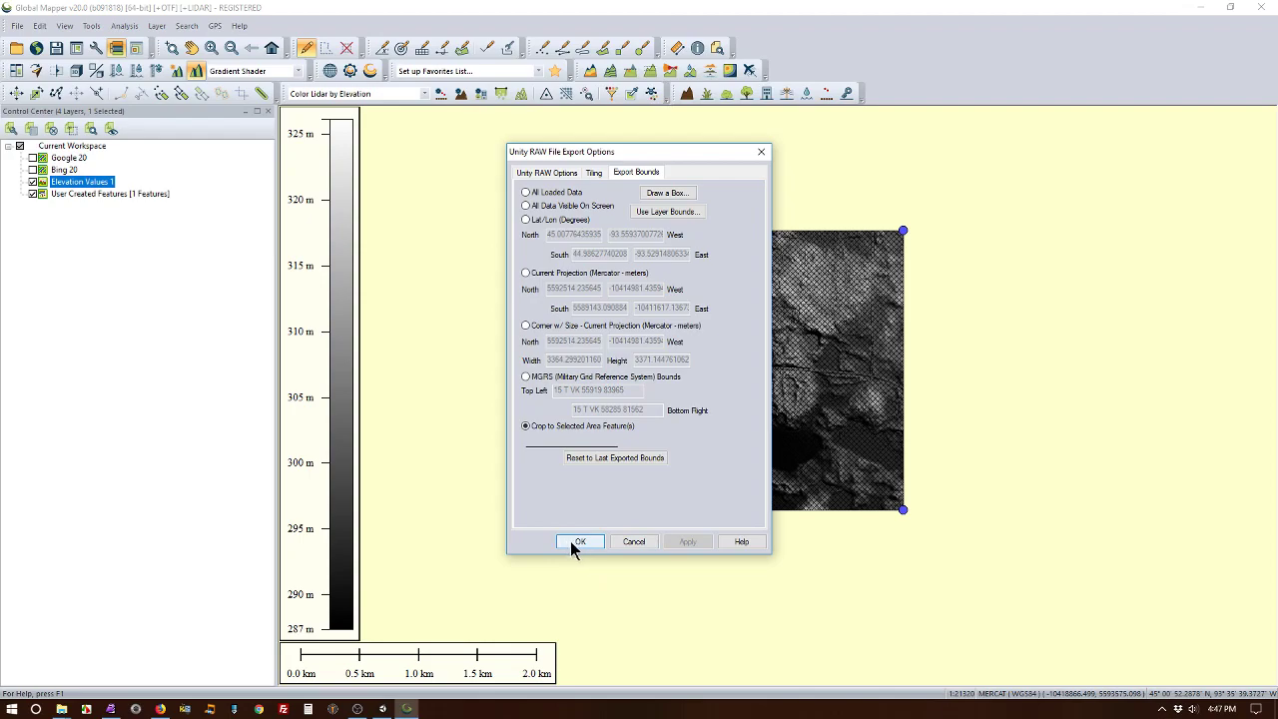
pyautogui.click(579, 541)
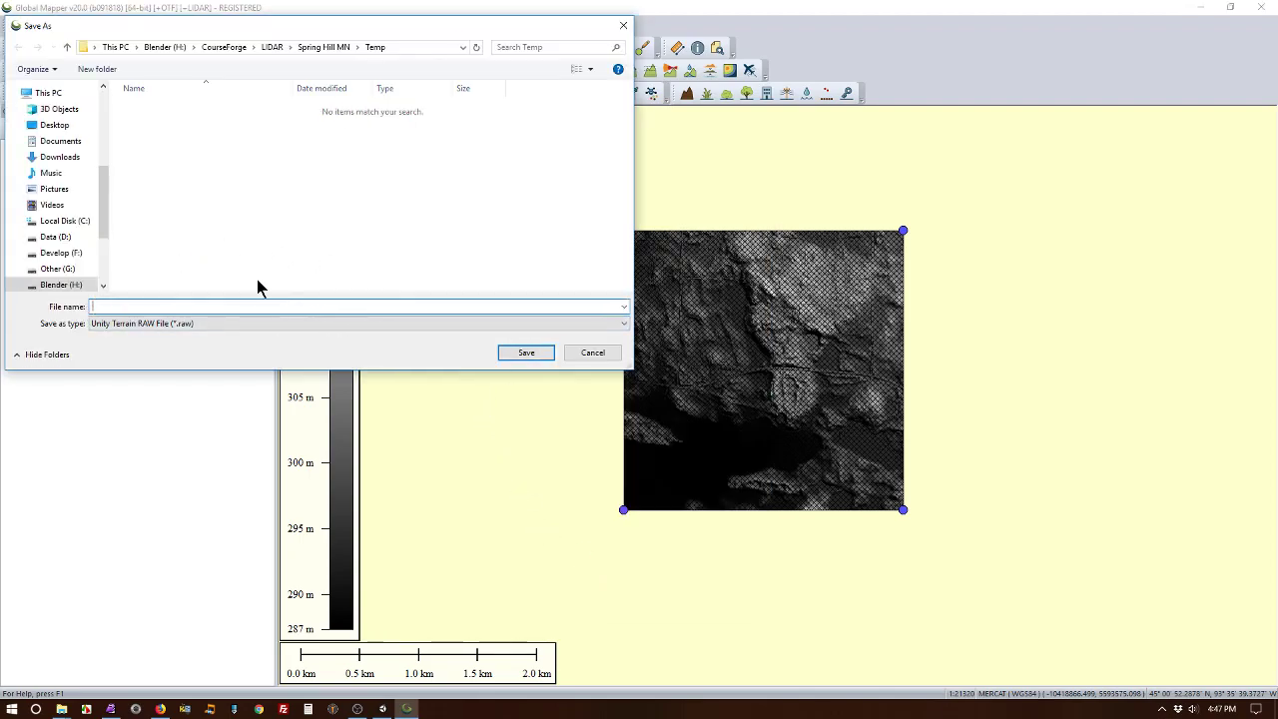
pyautogui.write('San')
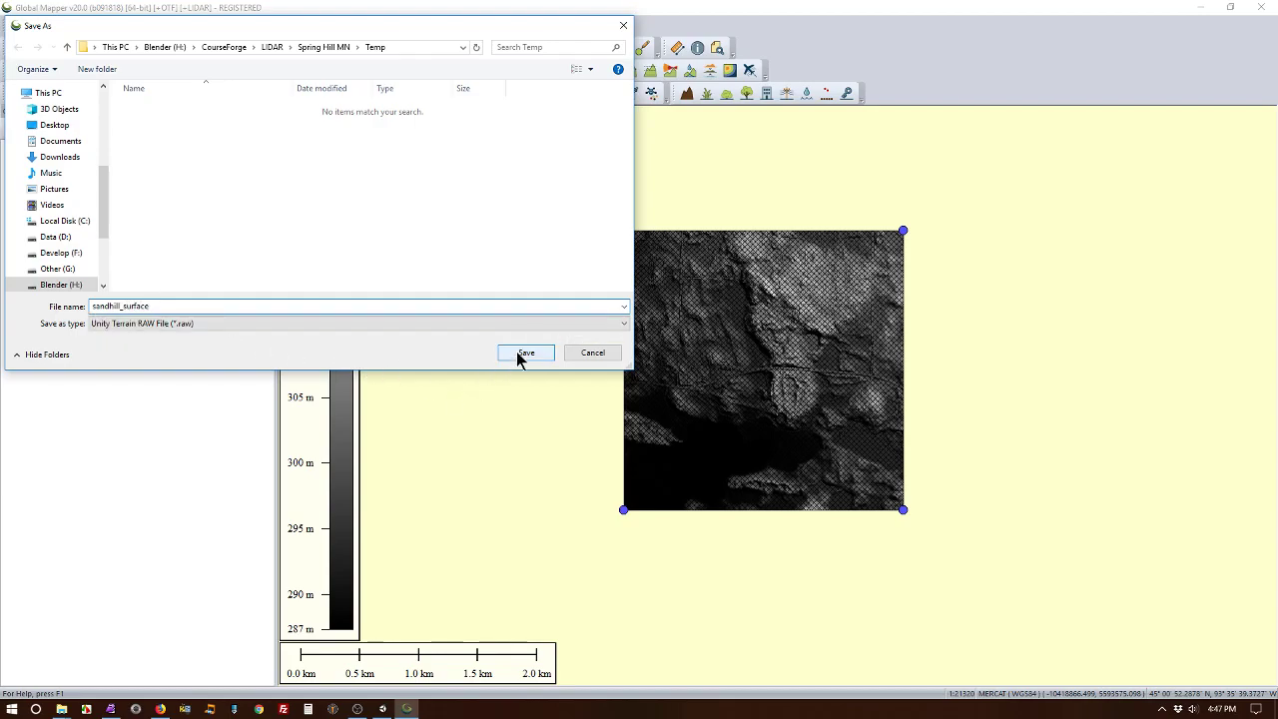
pyautogui.click(525, 351)
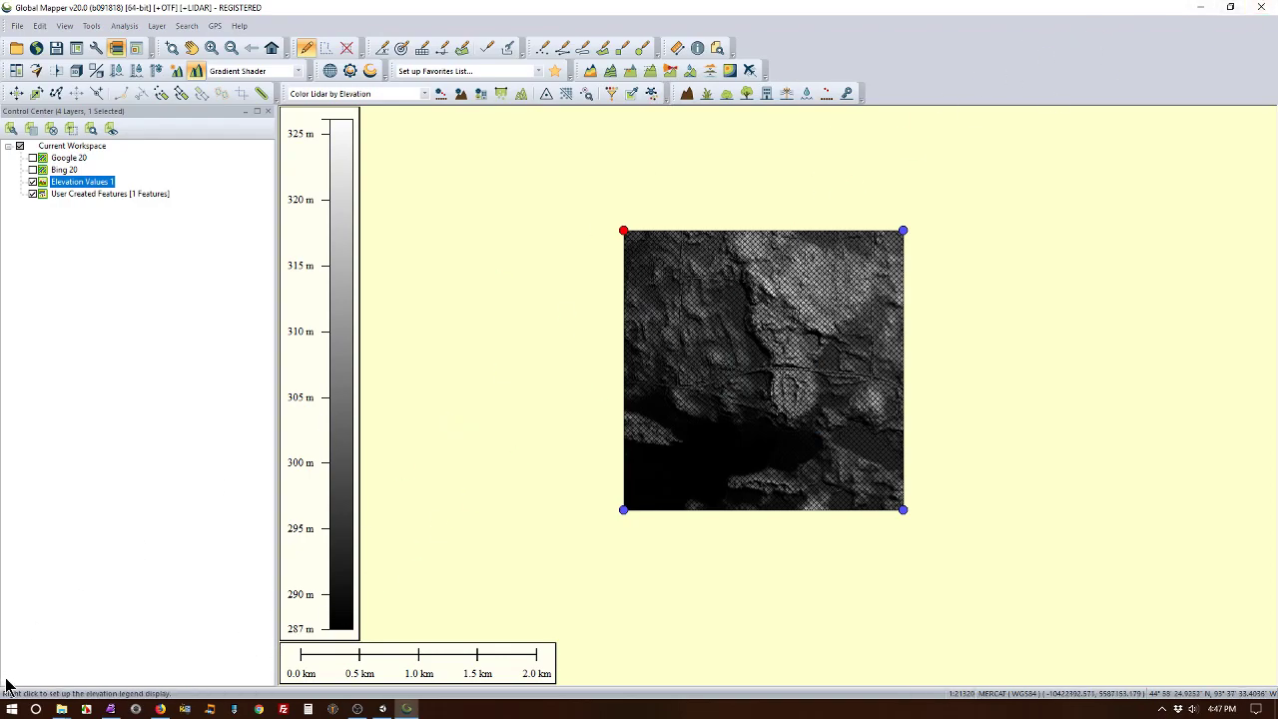
pyautogui.moveTo(64, 479)
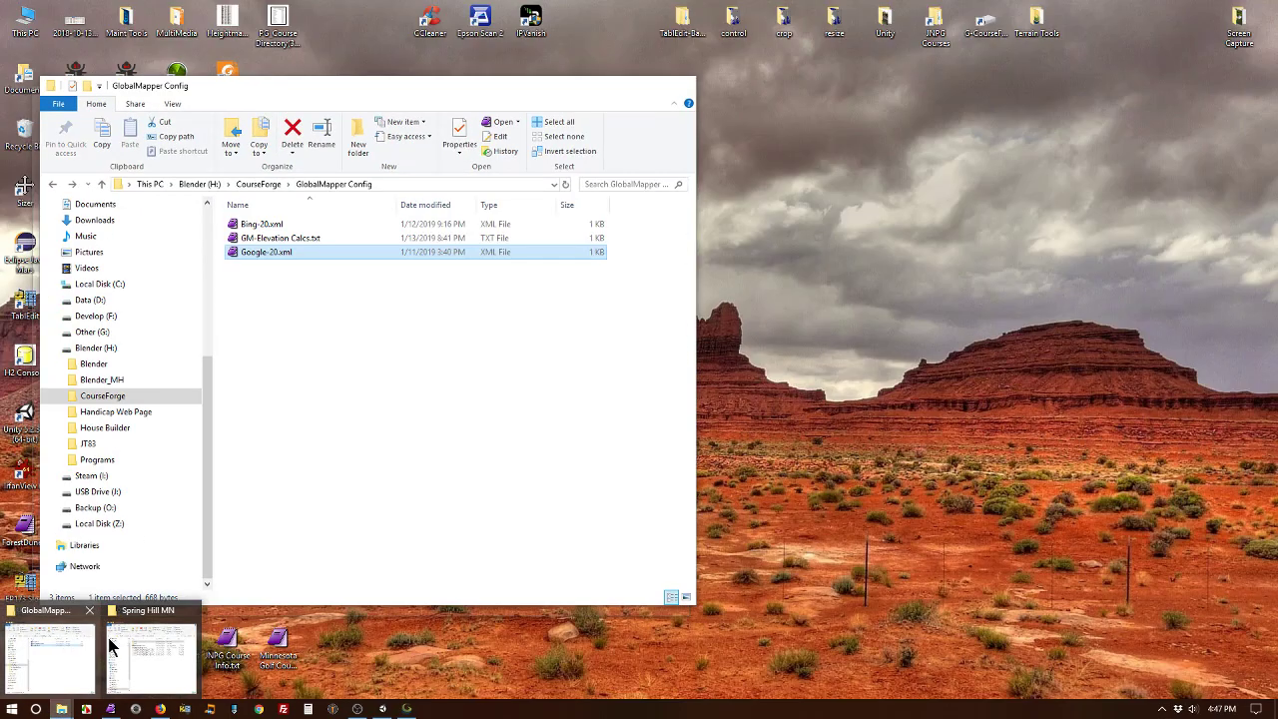
# Step: Show the Temp folder's exported files as large thumbnails and select sandhill_google.jpg
pyautogui.click(150, 655)
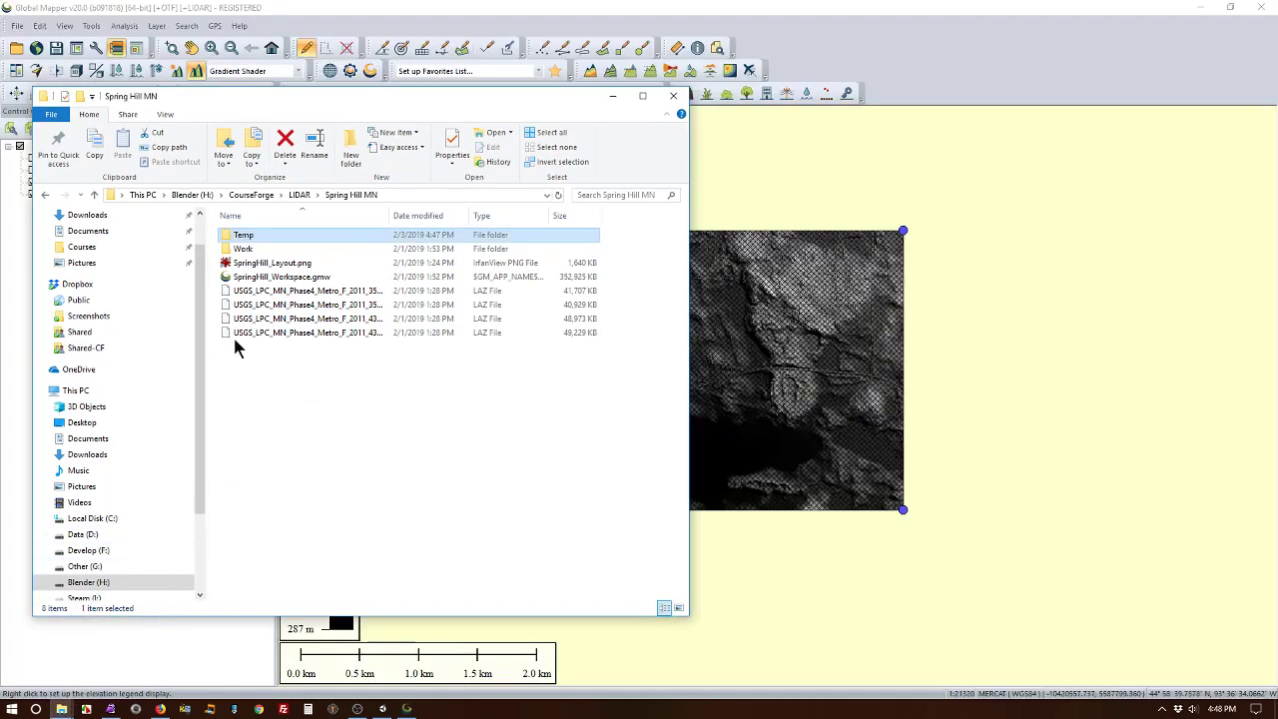
pyautogui.doubleClick(243, 235)
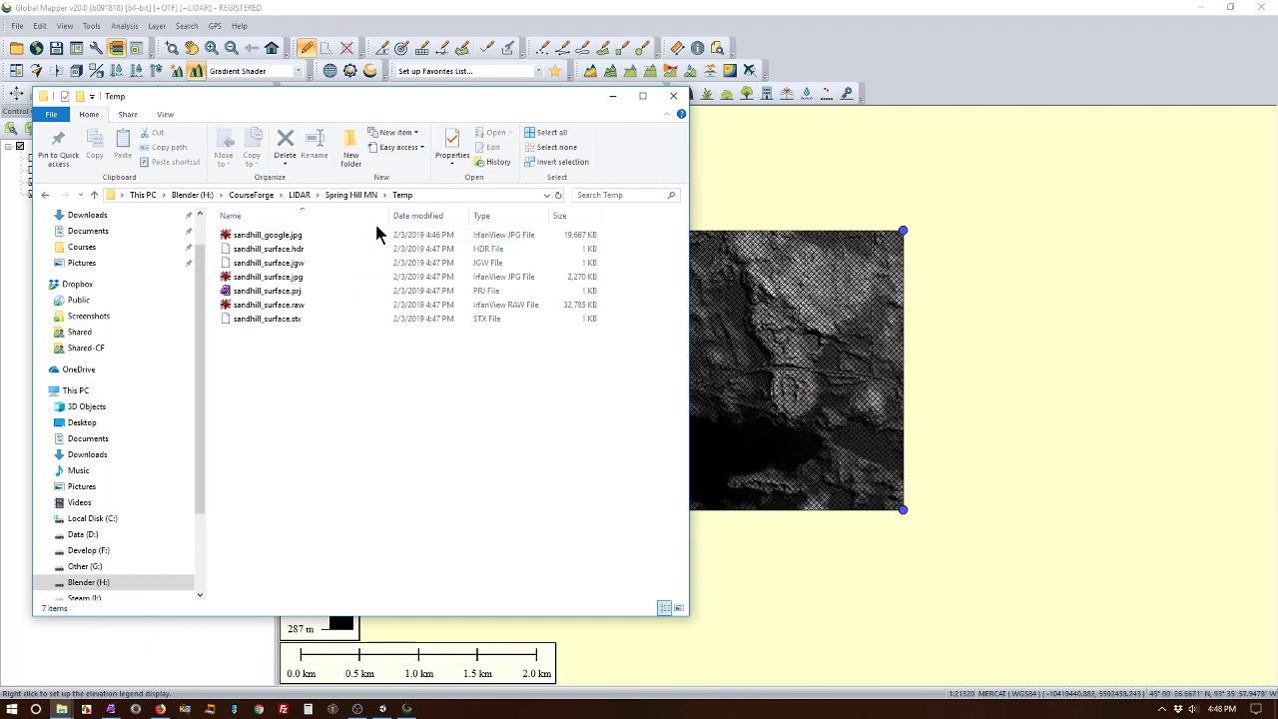
pyautogui.moveTo(170, 131)
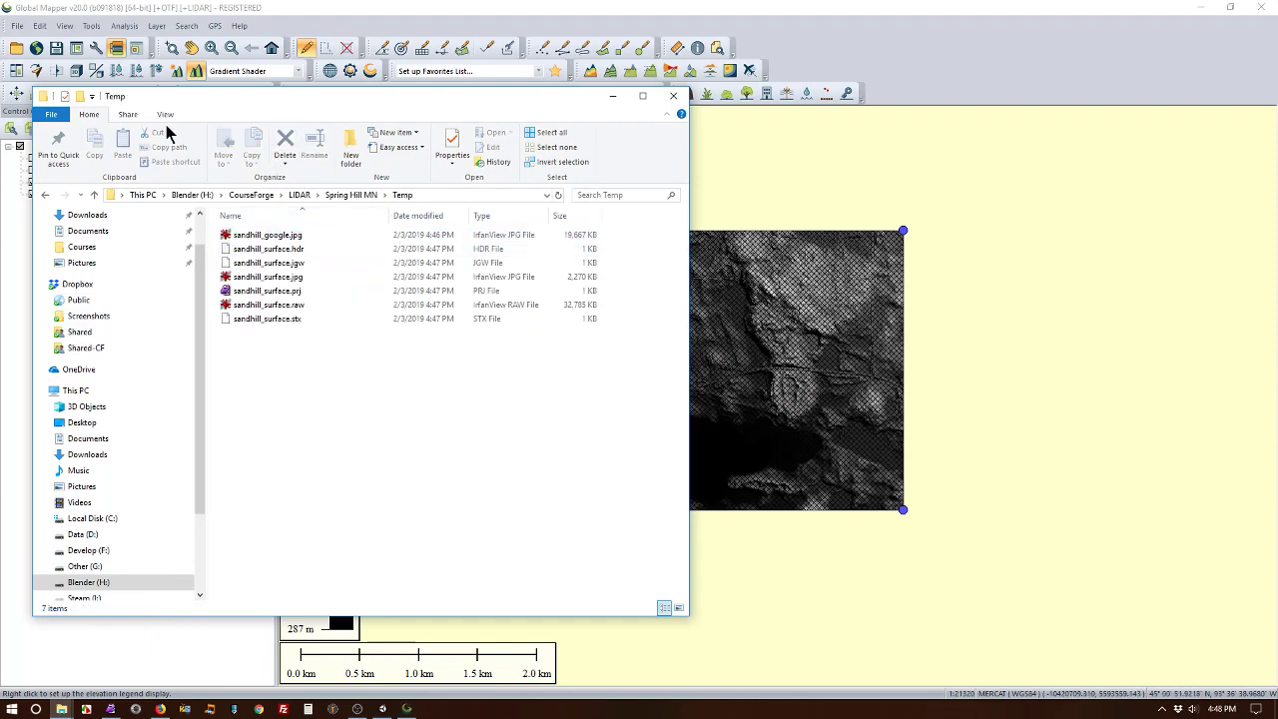
pyautogui.click(164, 113)
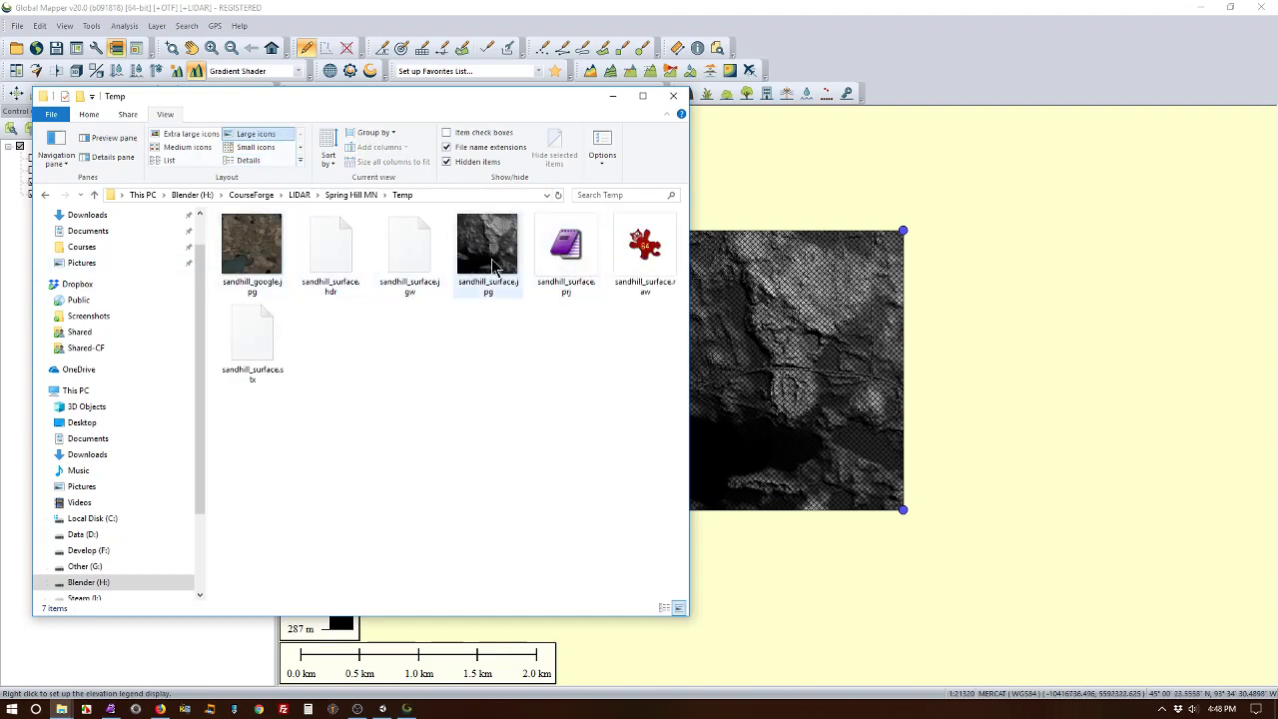
pyautogui.moveTo(487, 243)
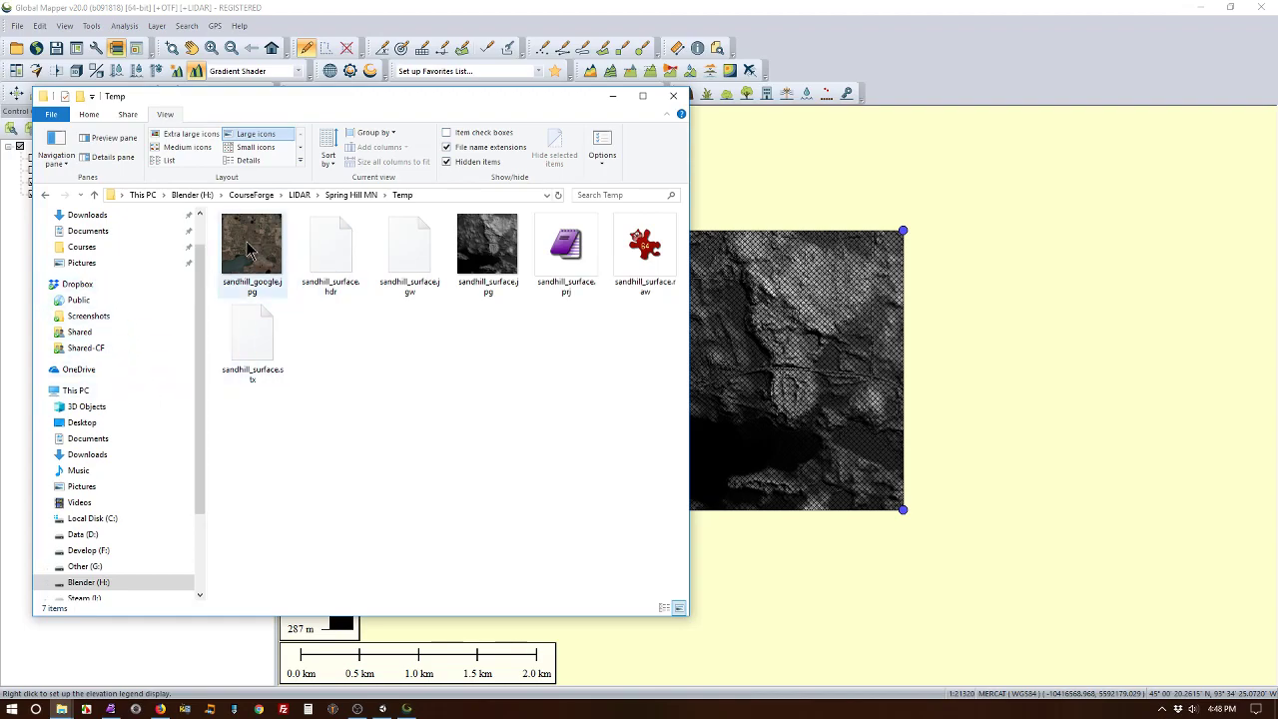
pyautogui.click(251, 243)
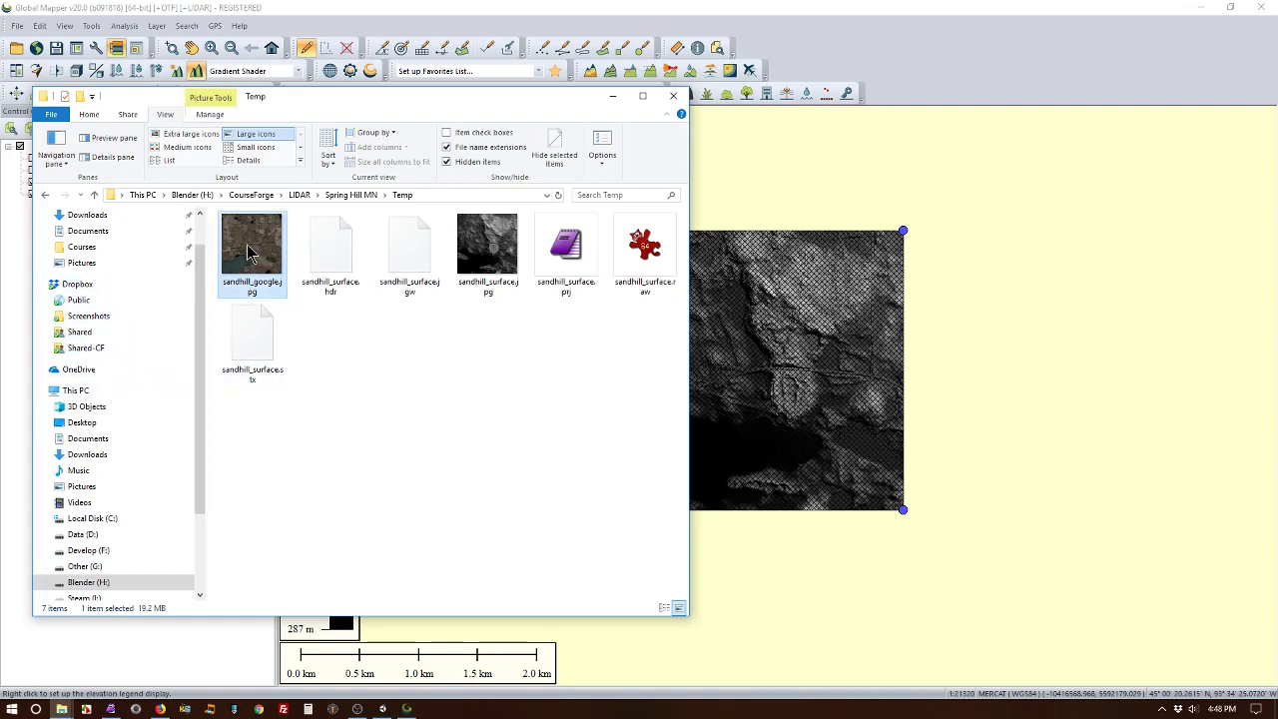
# Step: View the aerial JPG in IrfanView and resave it over the existing file
pyautogui.doubleClick(252, 244)
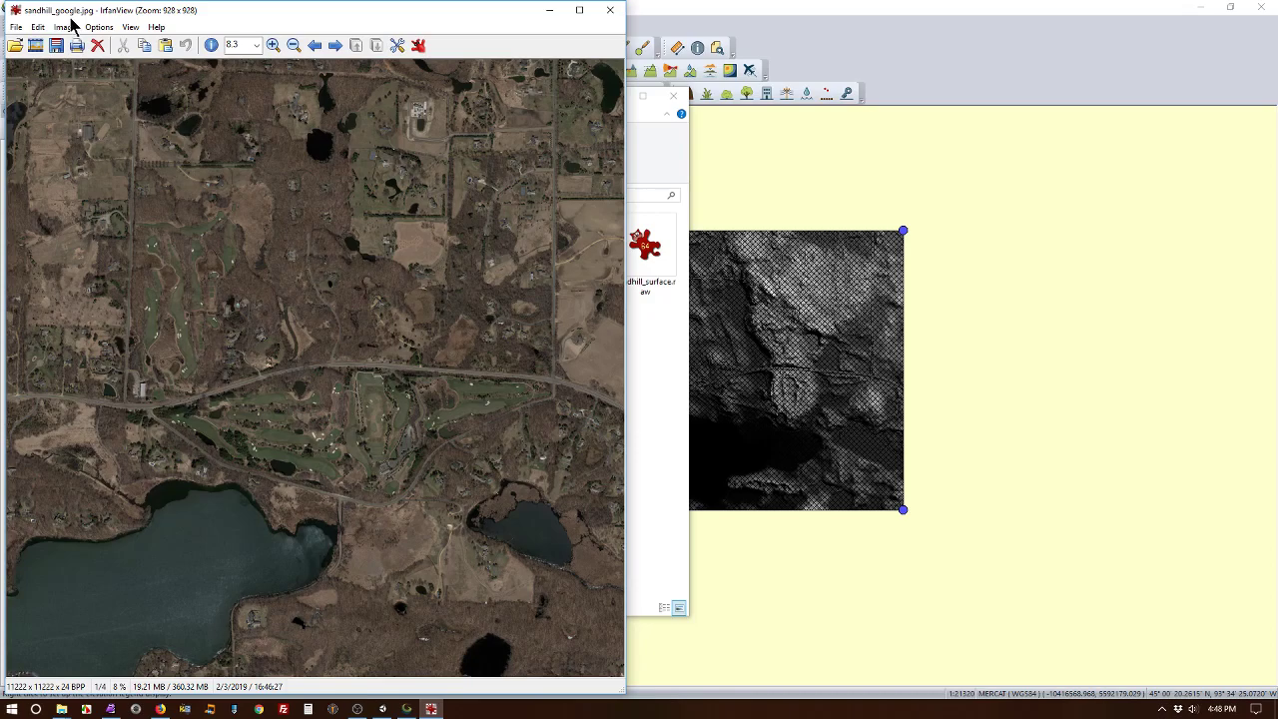
pyautogui.moveTo(220, 291)
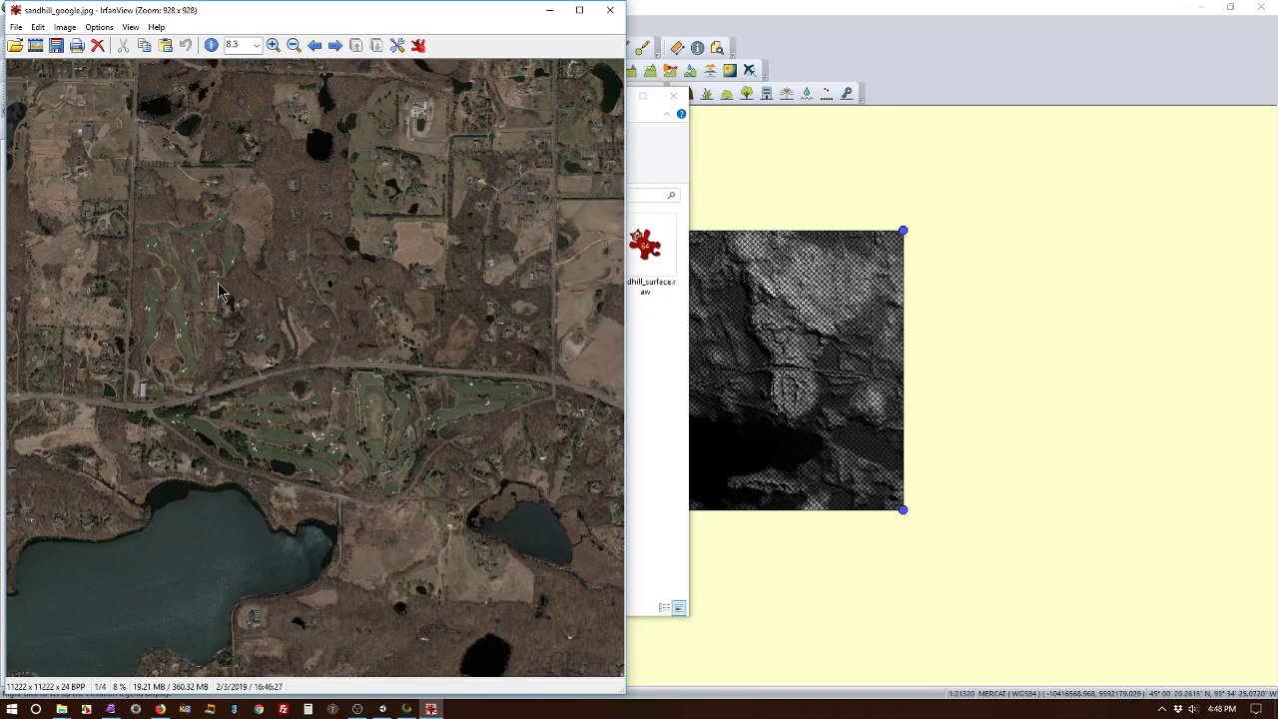
pyautogui.moveTo(315, 443)
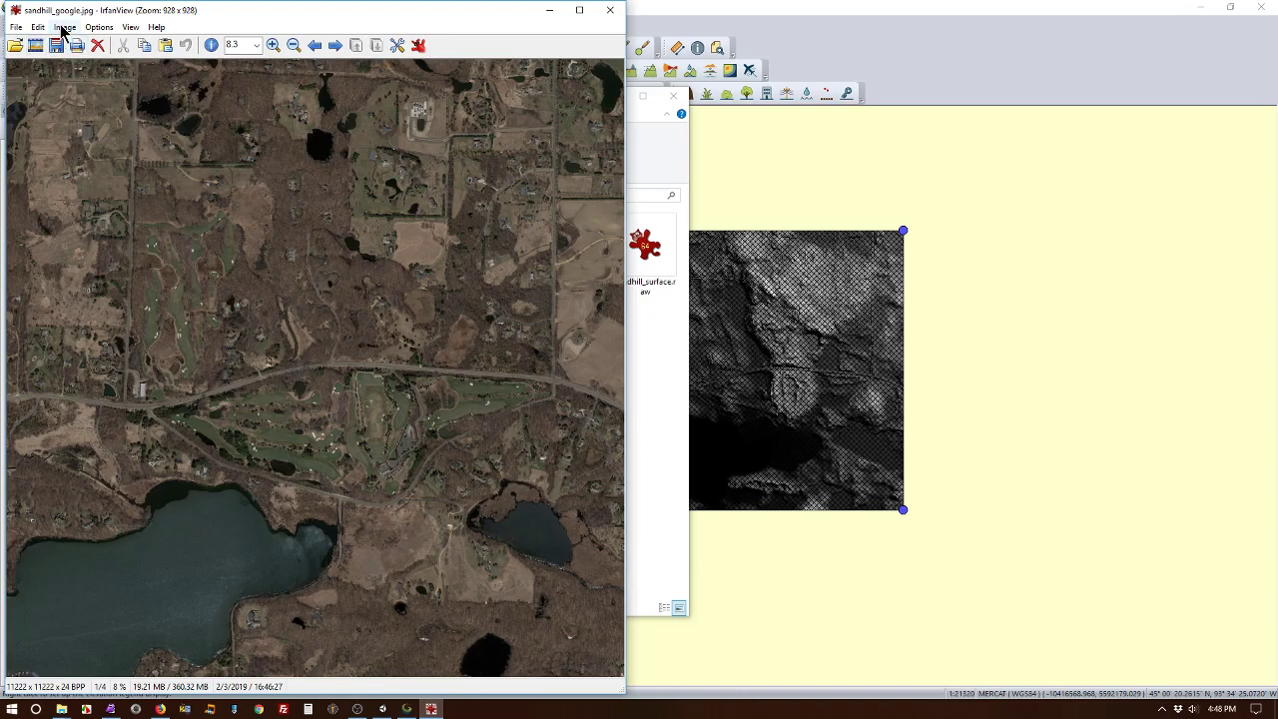
pyautogui.click(63, 28)
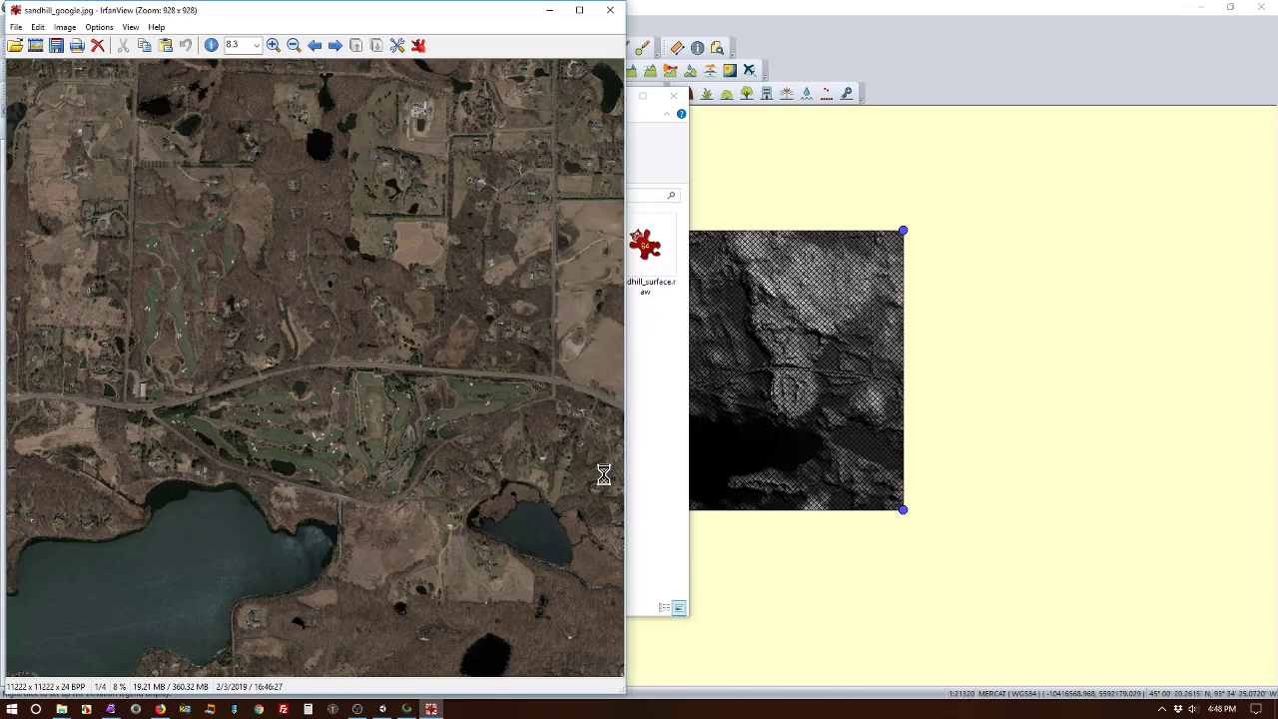
pyautogui.click(272, 44)
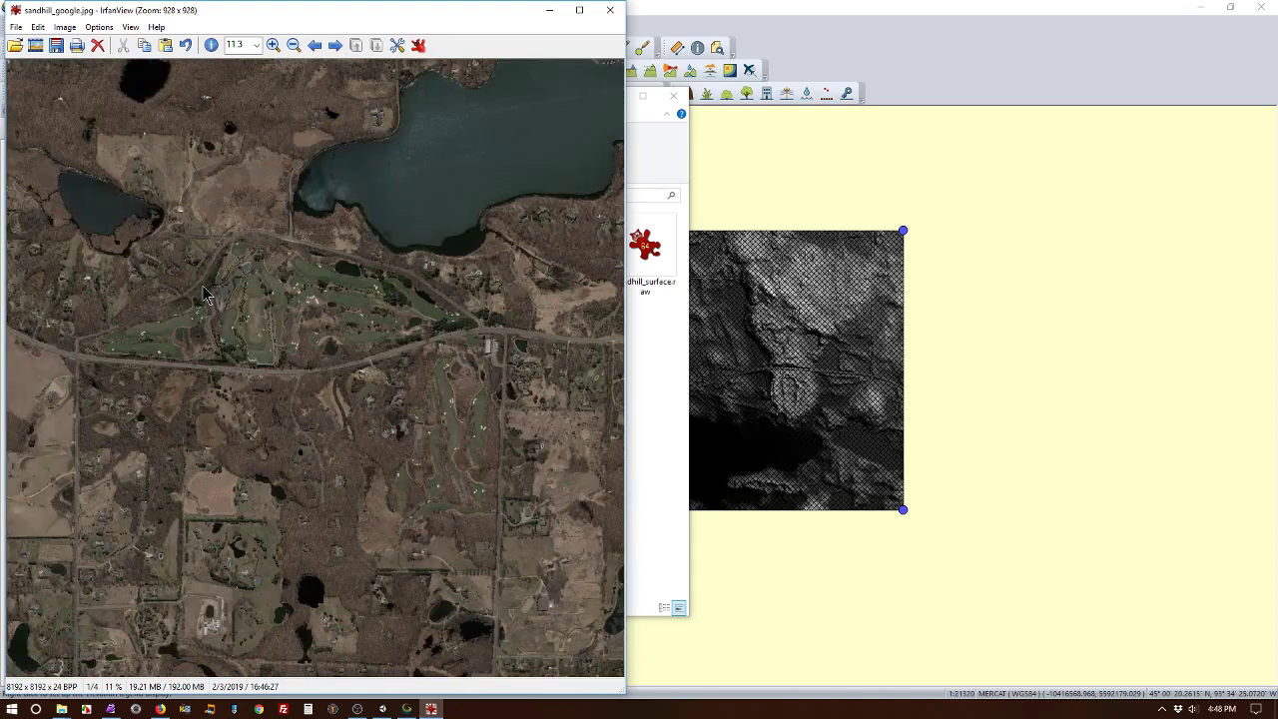
pyautogui.moveTo(64, 176)
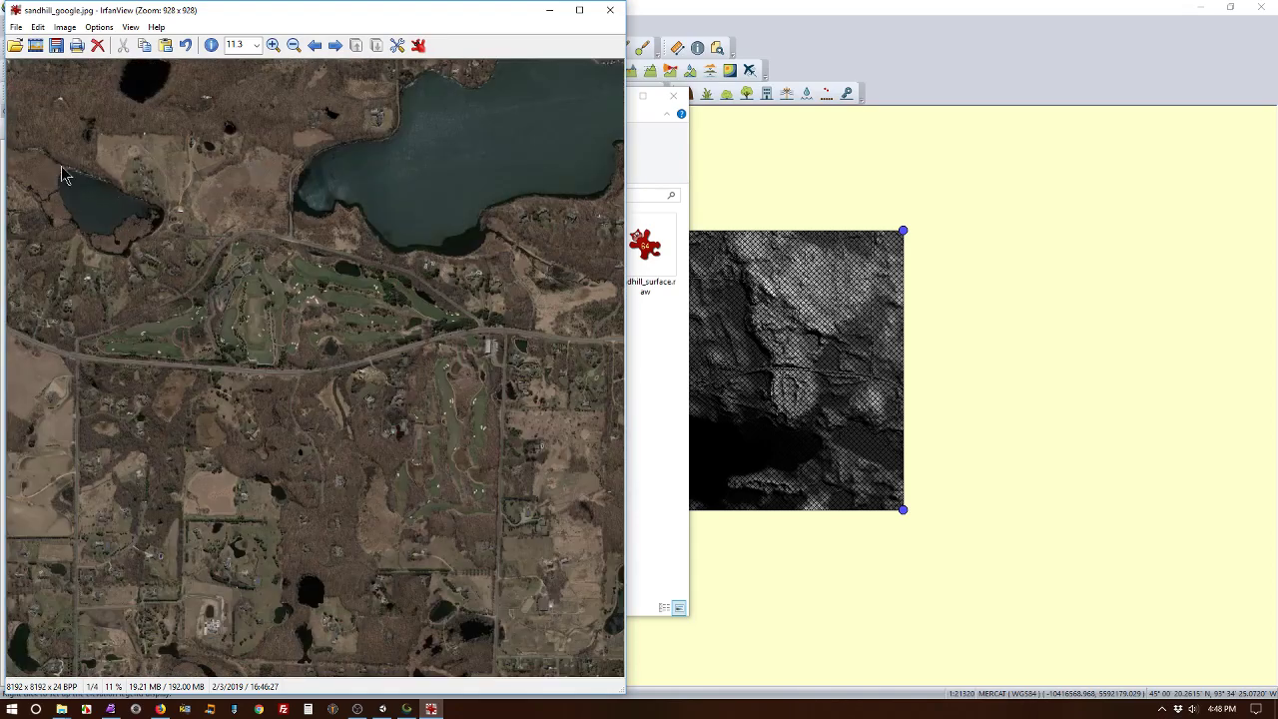
pyautogui.click(16, 28)
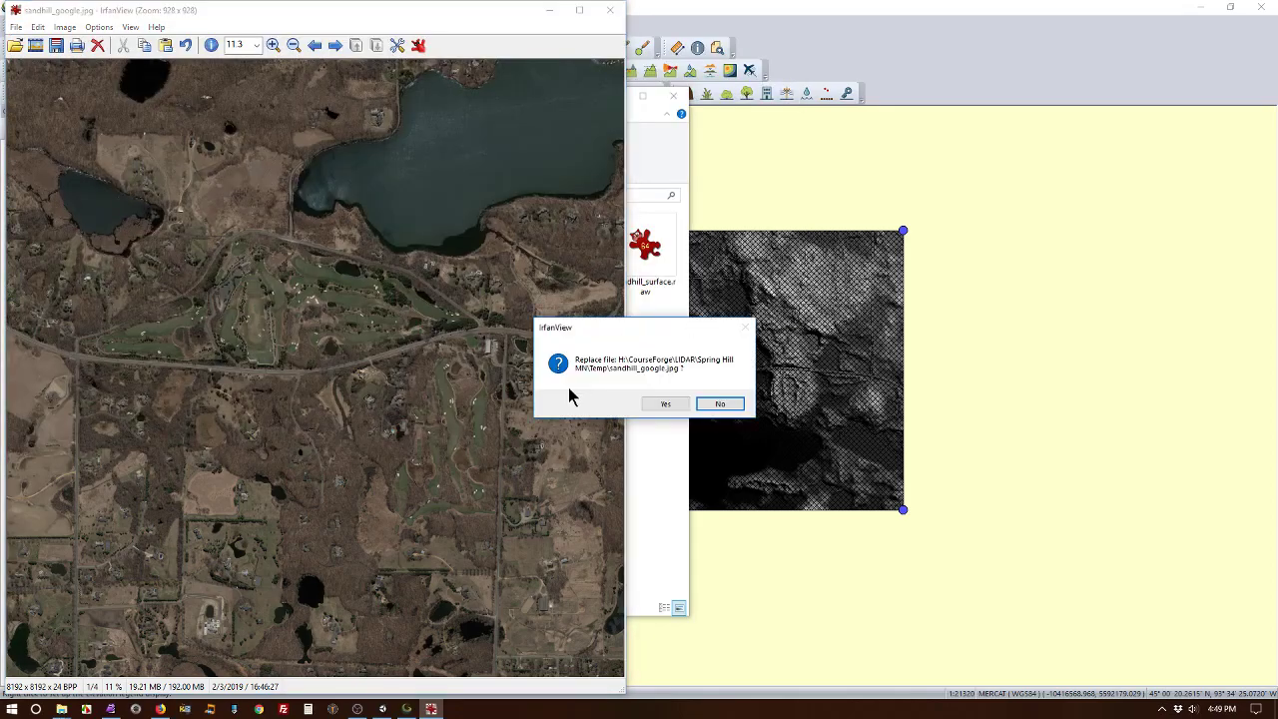
pyautogui.click(665, 404)
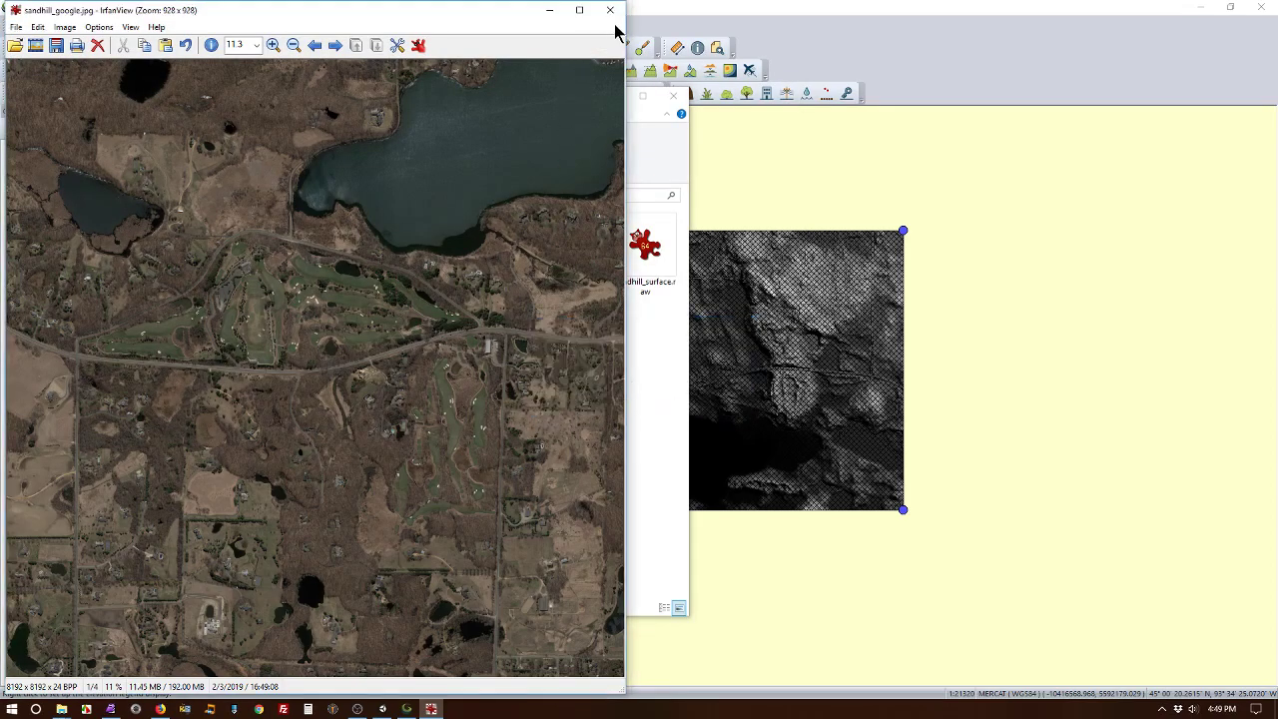
# Step: Close IrfanView and the folder window to return to Global Mapper
pyautogui.click(611, 10)
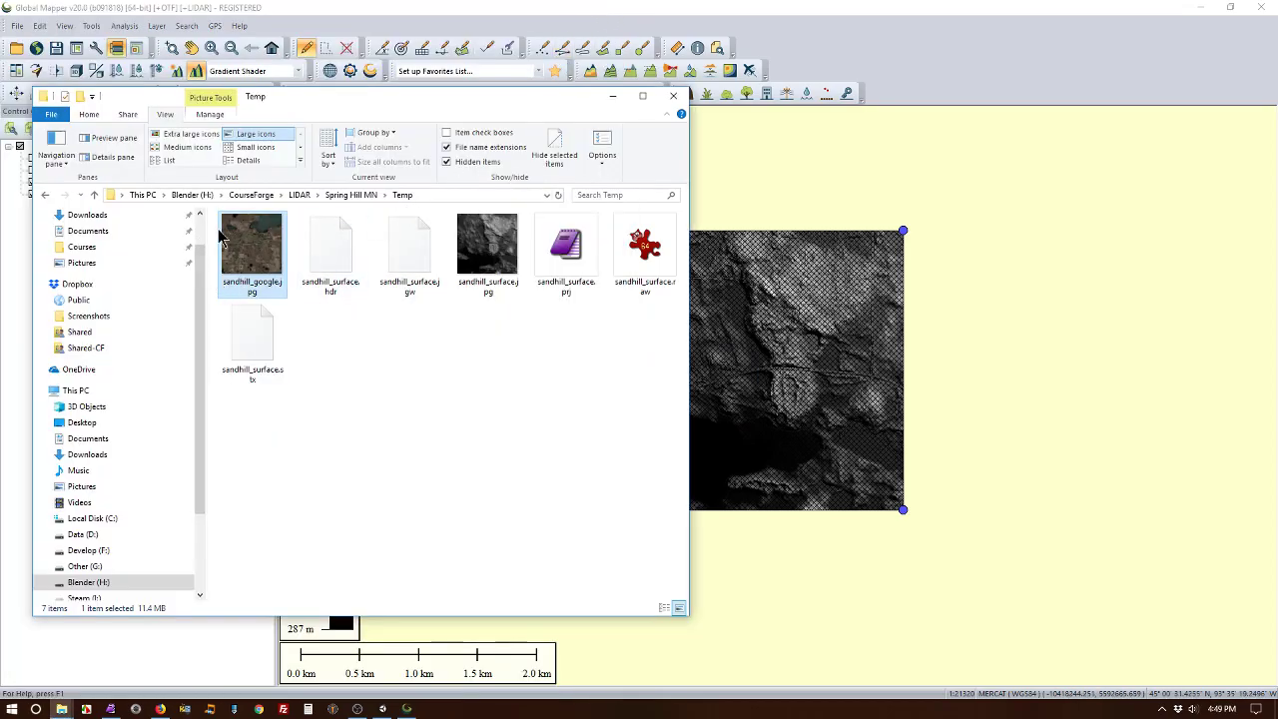
pyautogui.moveTo(687, 72)
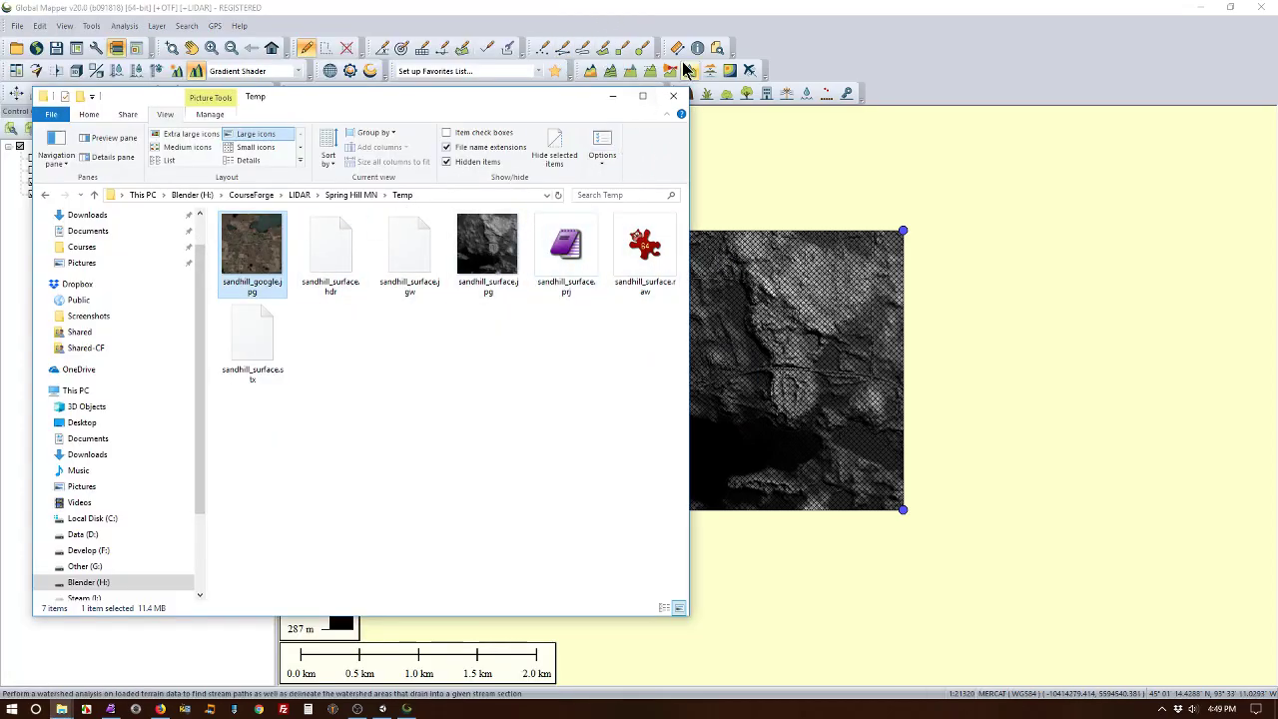
pyautogui.click(673, 96)
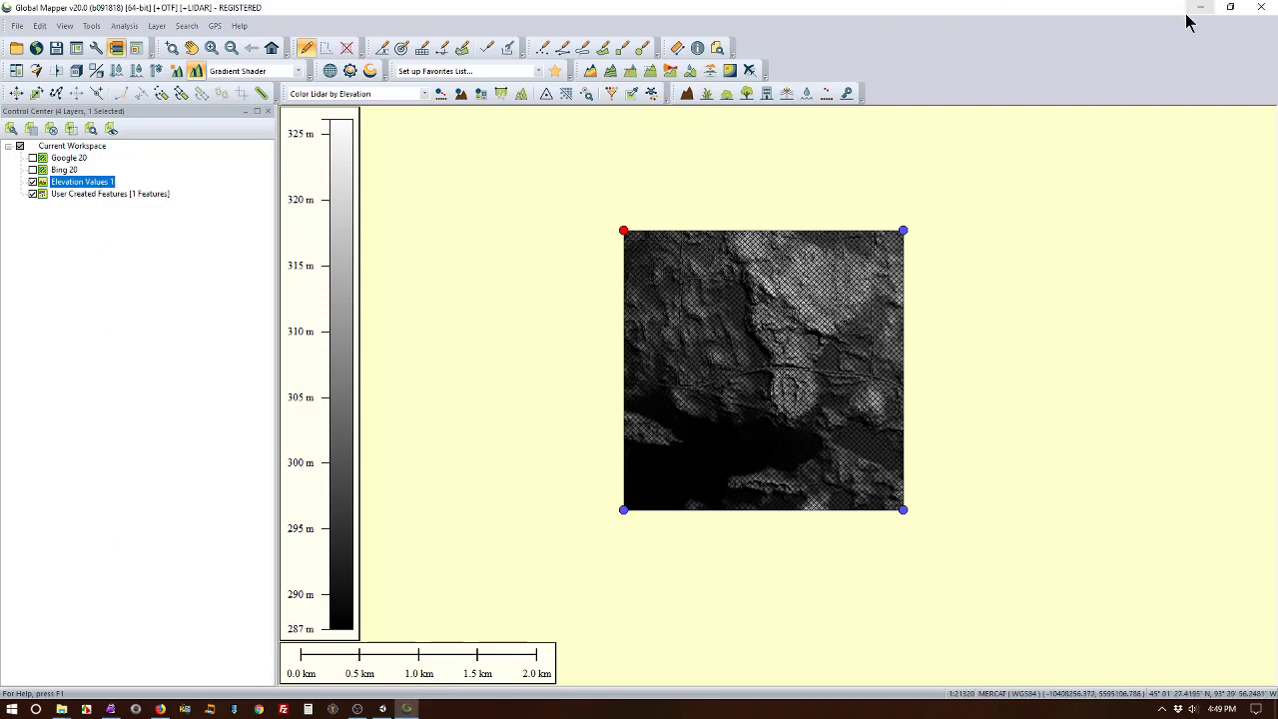
# Step: Switch to Unity and set Terrain Width 2400 and Terrain Height 50
pyautogui.click(1198, 8)
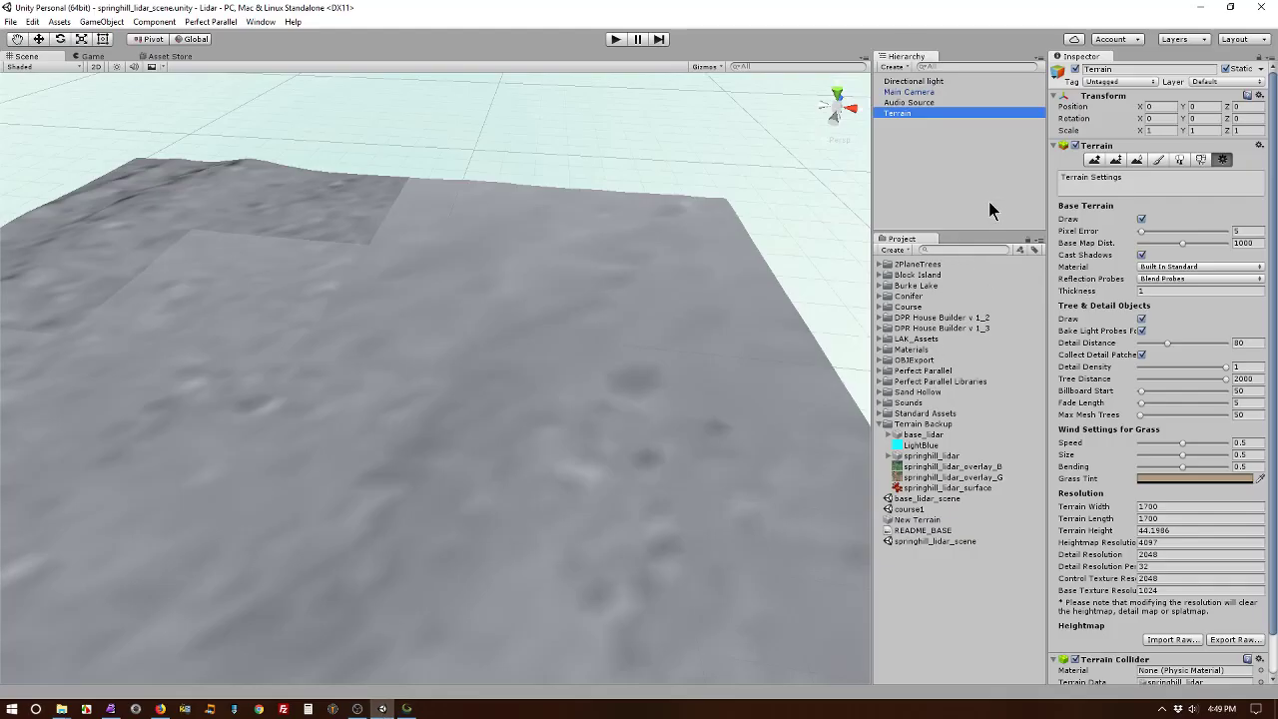
pyautogui.moveTo(563, 535)
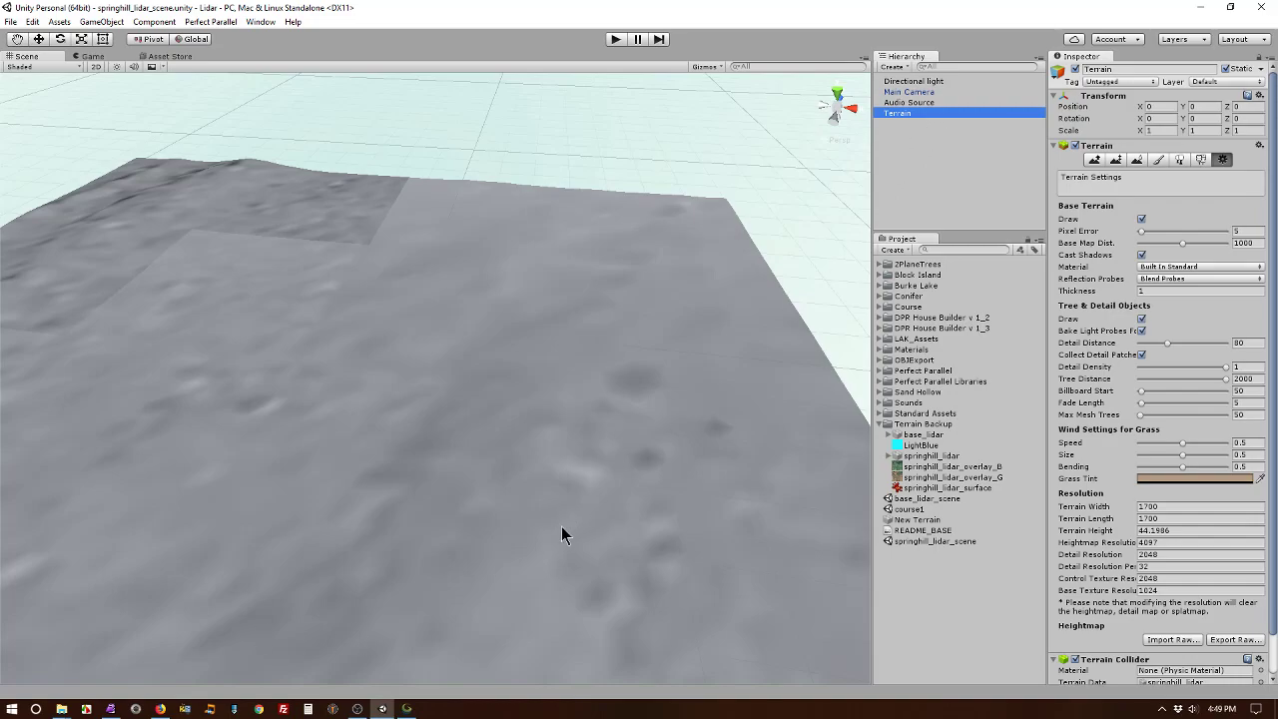
pyautogui.moveTo(643, 607)
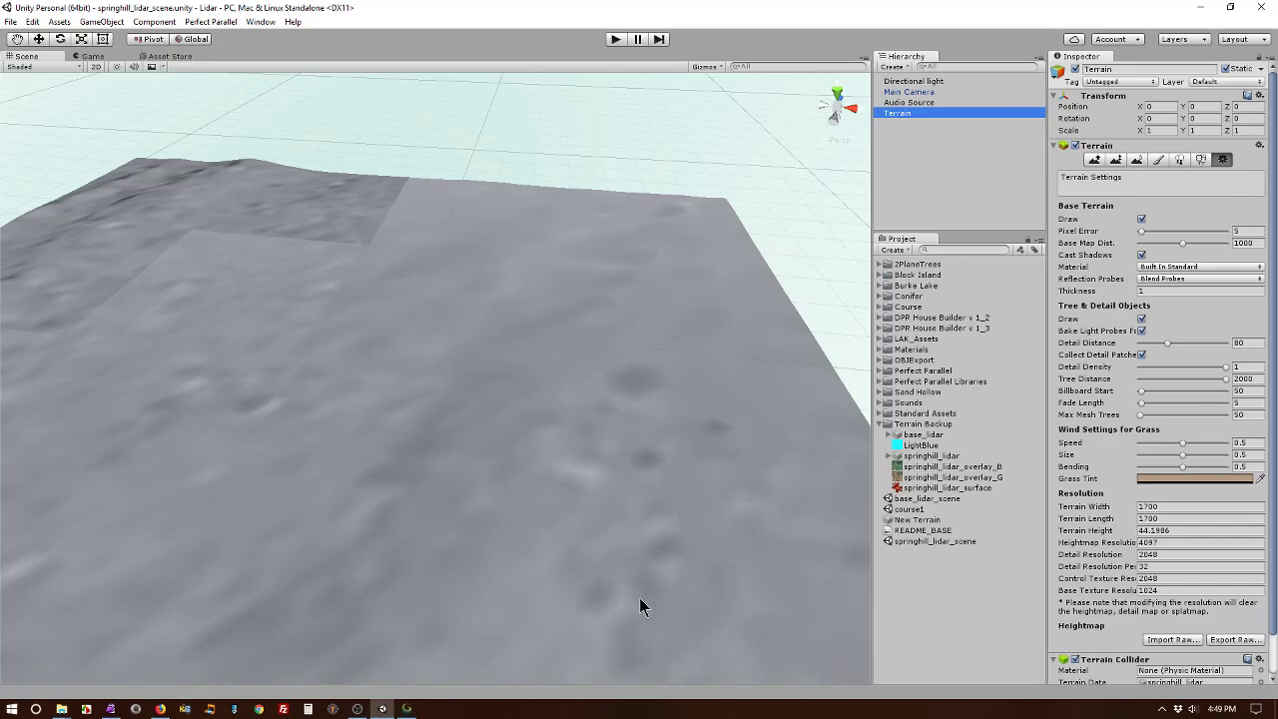
pyautogui.moveTo(1054, 655)
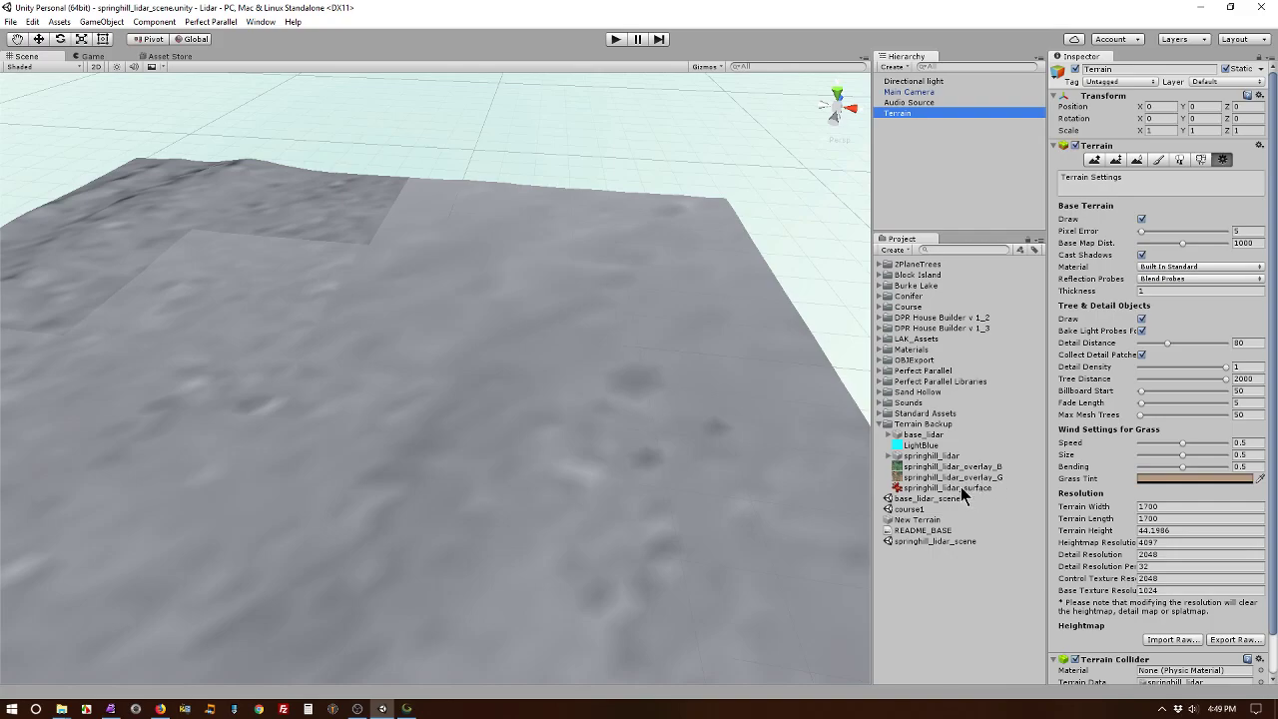
pyautogui.moveTo(838, 484)
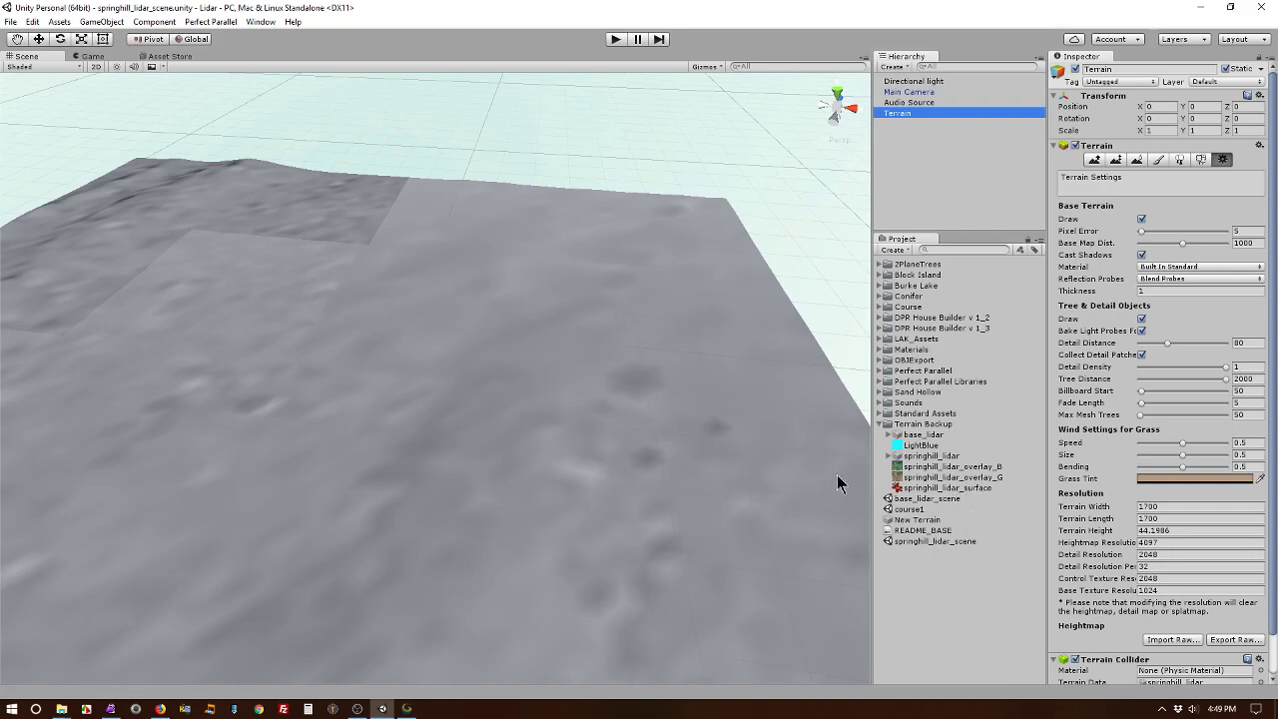
pyautogui.moveTo(918, 543)
pyautogui.write('1400')
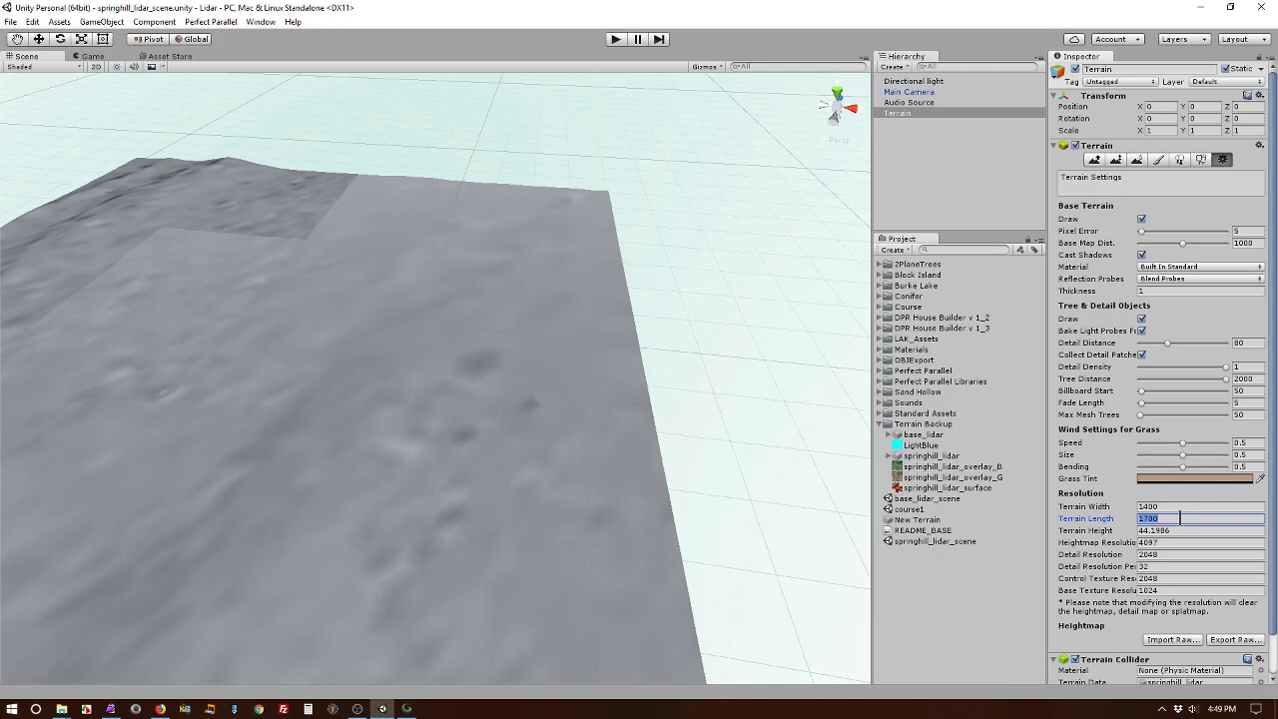
pyautogui.write('2400')
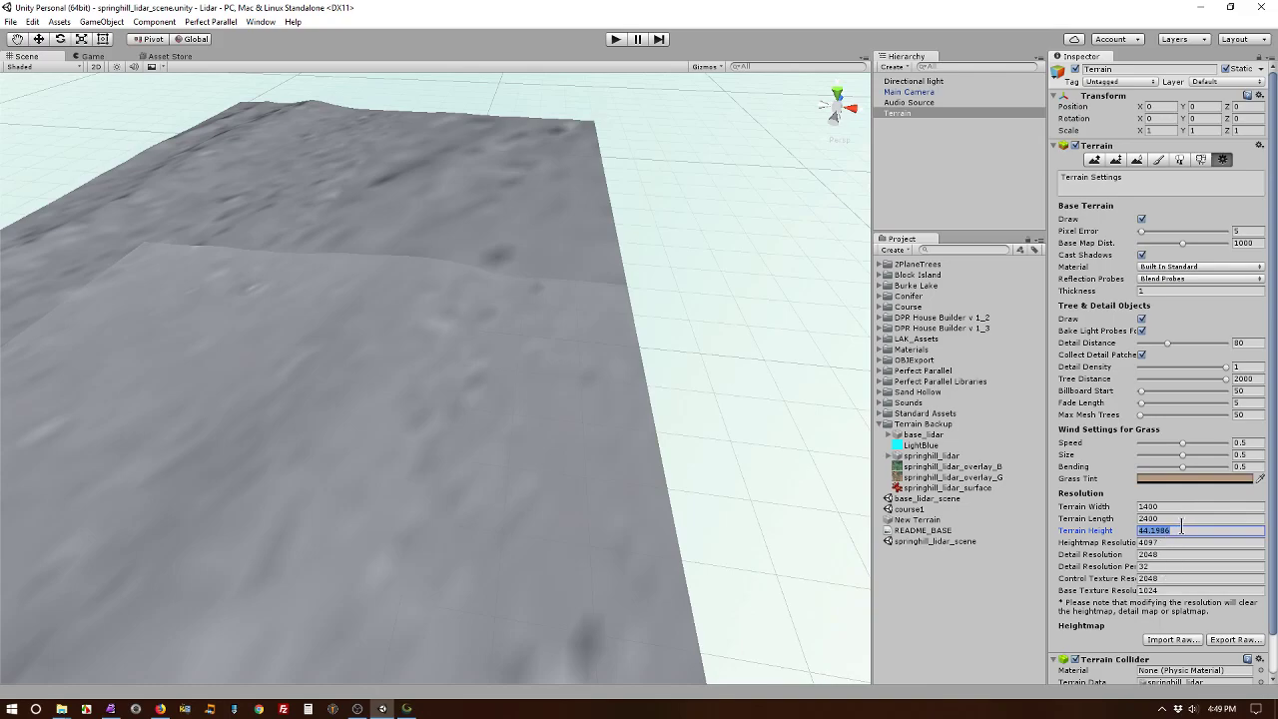
pyautogui.write('50')
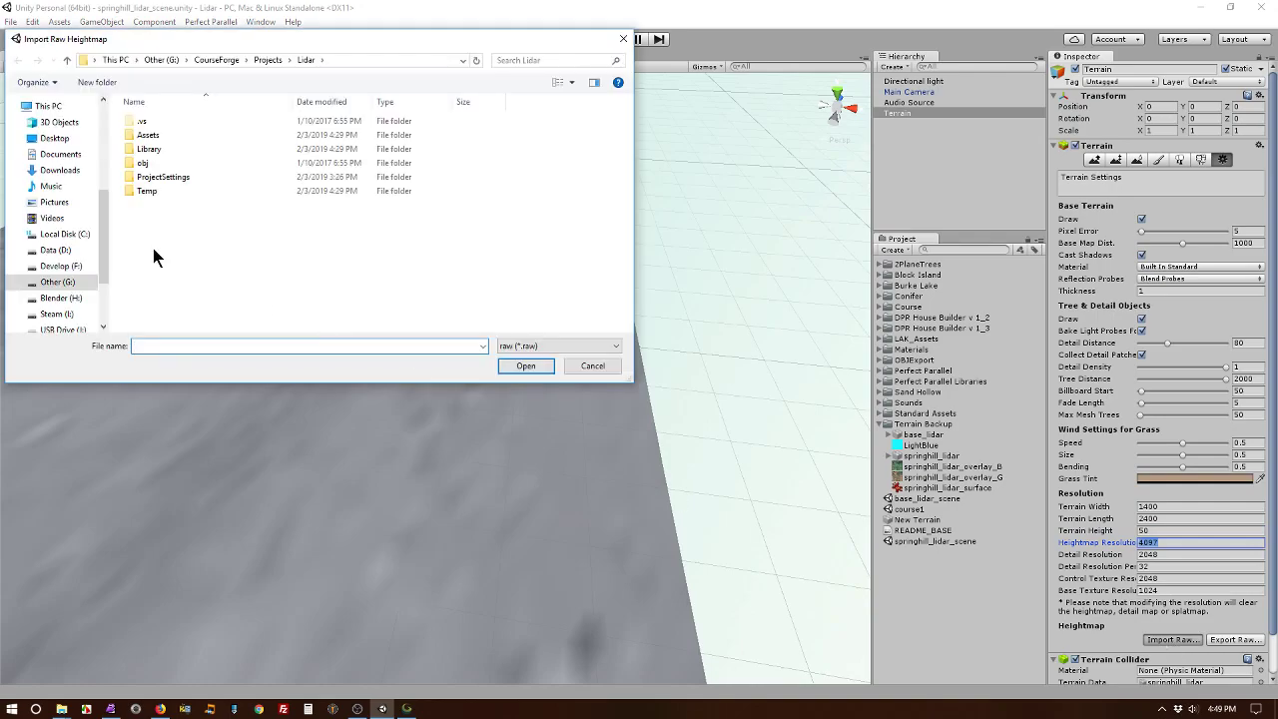
# Step: Import the .raw heightmap with Mac byte order and Terrain Width 2400
pyautogui.doubleClick(148, 134)
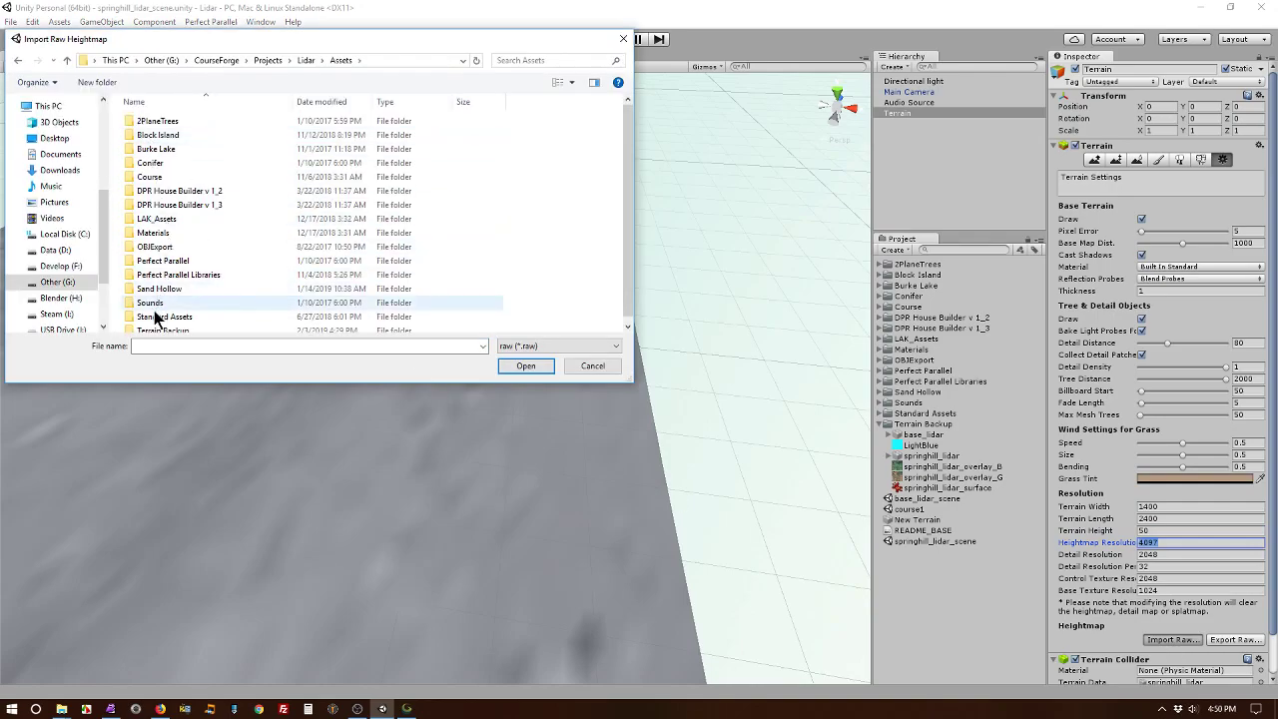
pyautogui.click(525, 366)
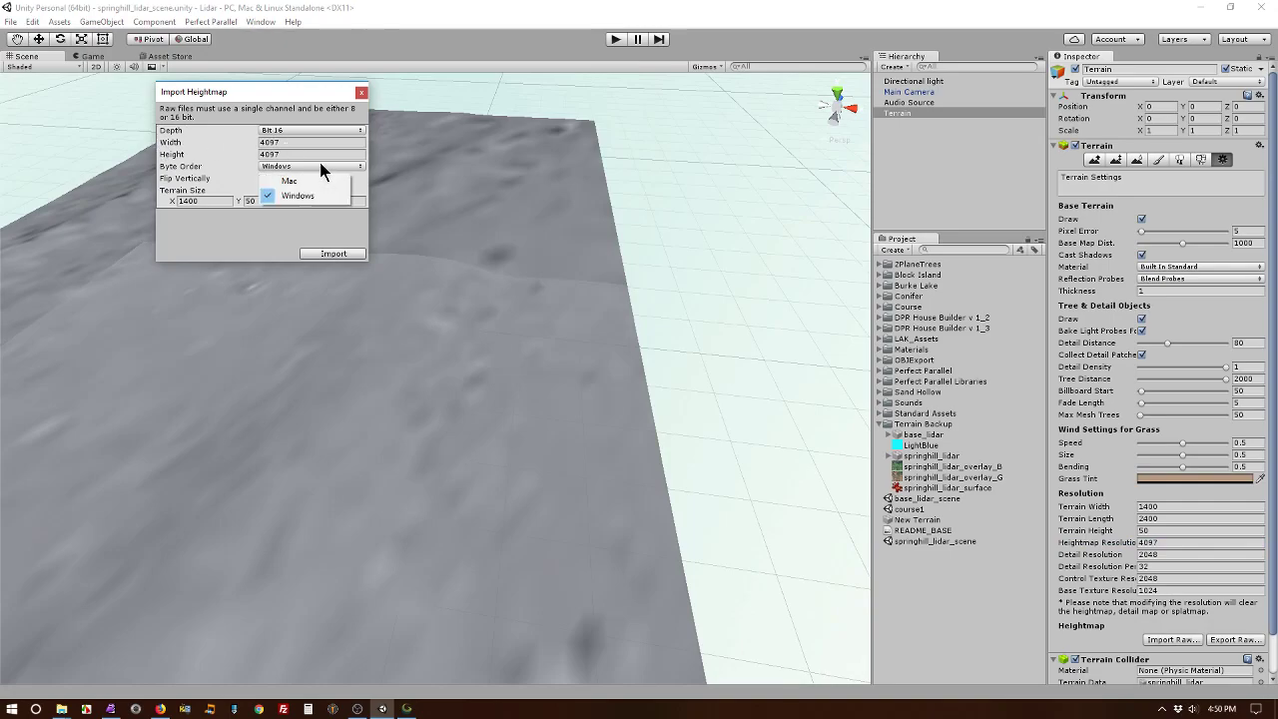
pyautogui.moveTo(304, 179)
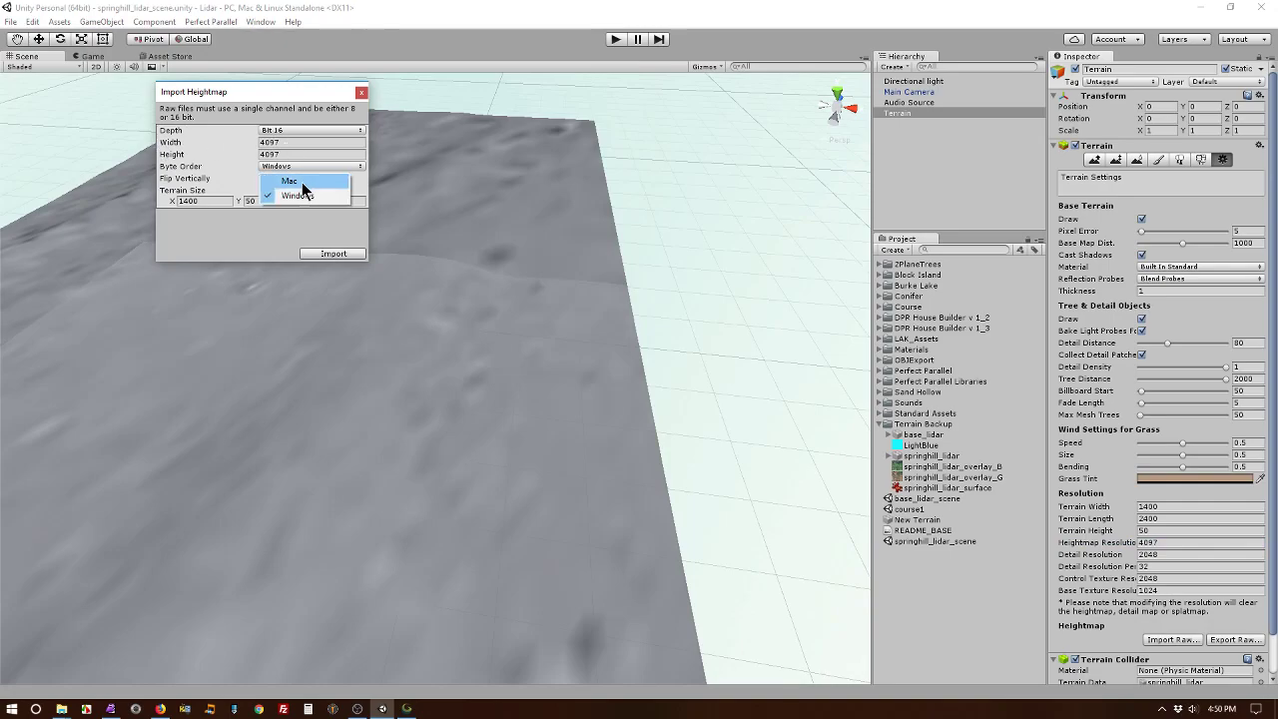
pyautogui.click(287, 180)
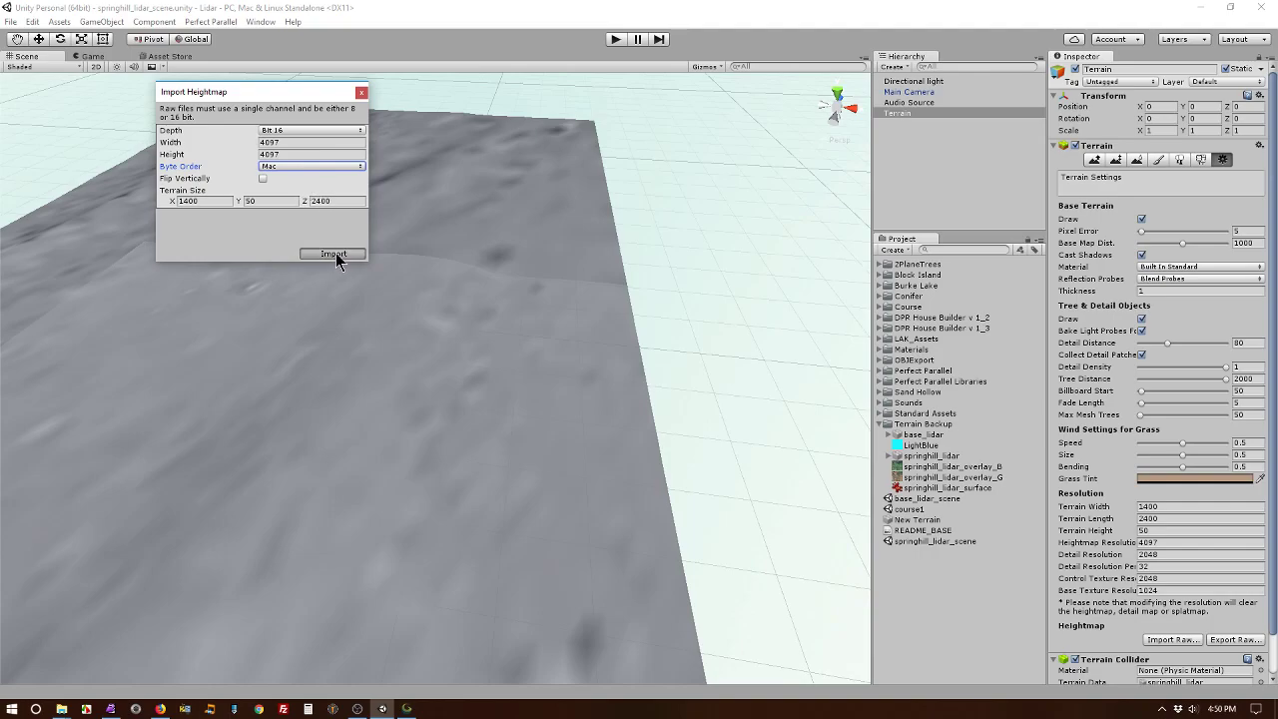
pyautogui.click(331, 252)
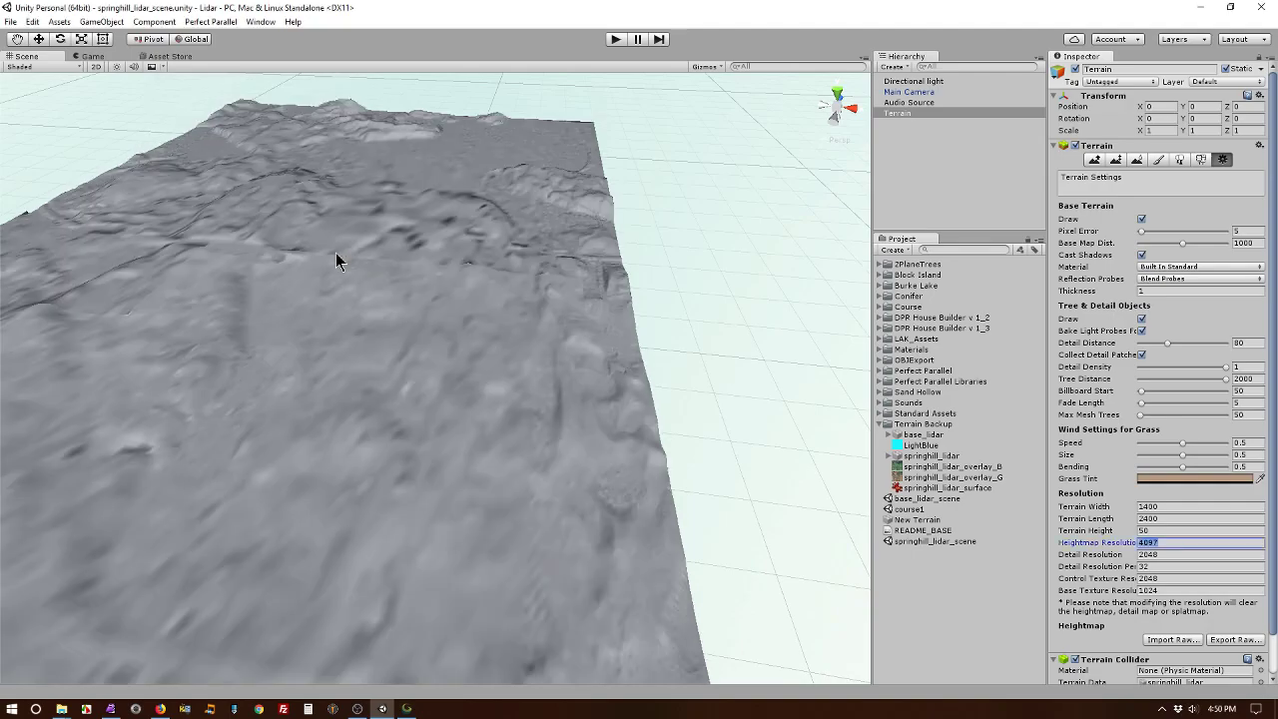
pyautogui.moveTo(1154, 503)
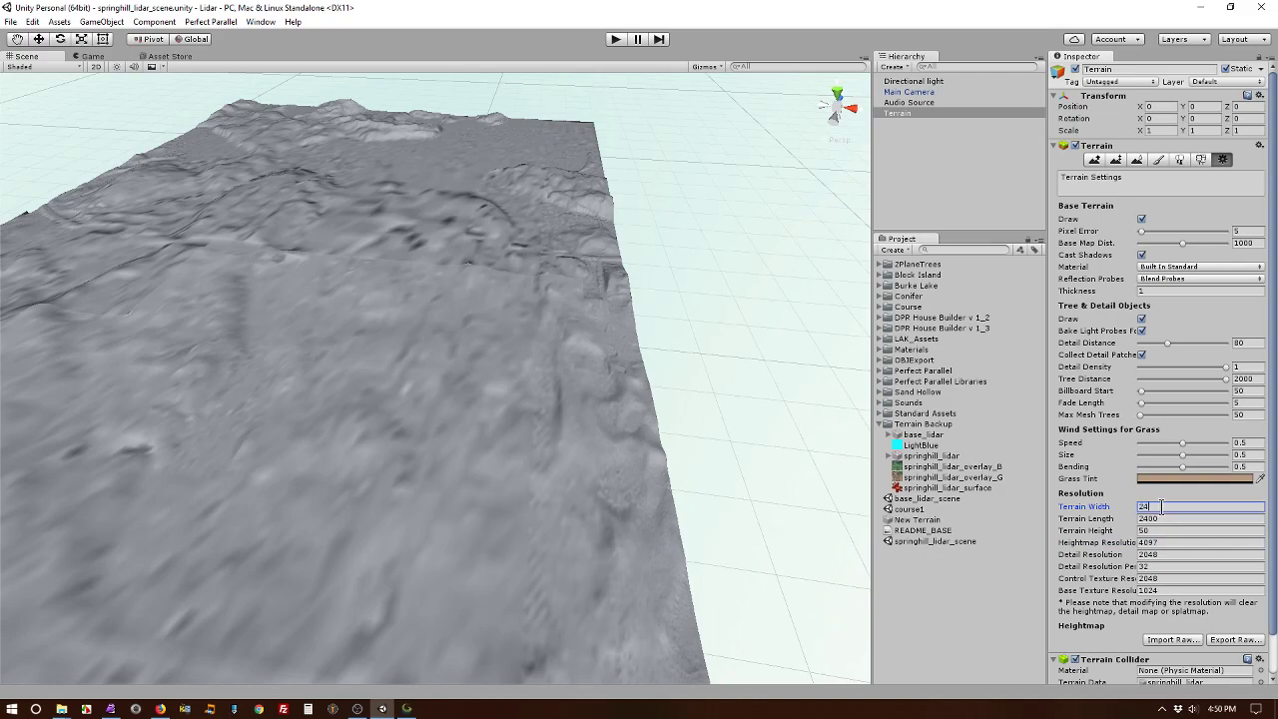
pyautogui.write('2400')
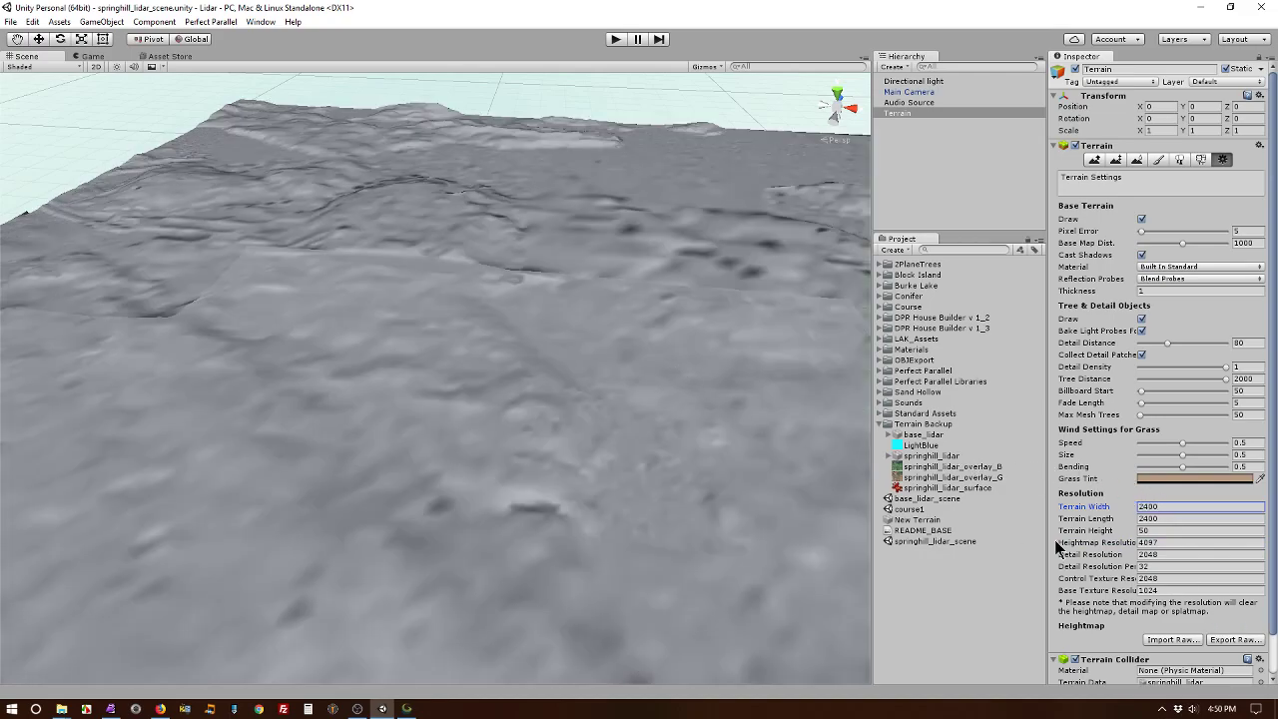
# Step: Apply the aerial image as a 2400 x 2400 terrain texture and inspect the result
pyautogui.click(1142, 160)
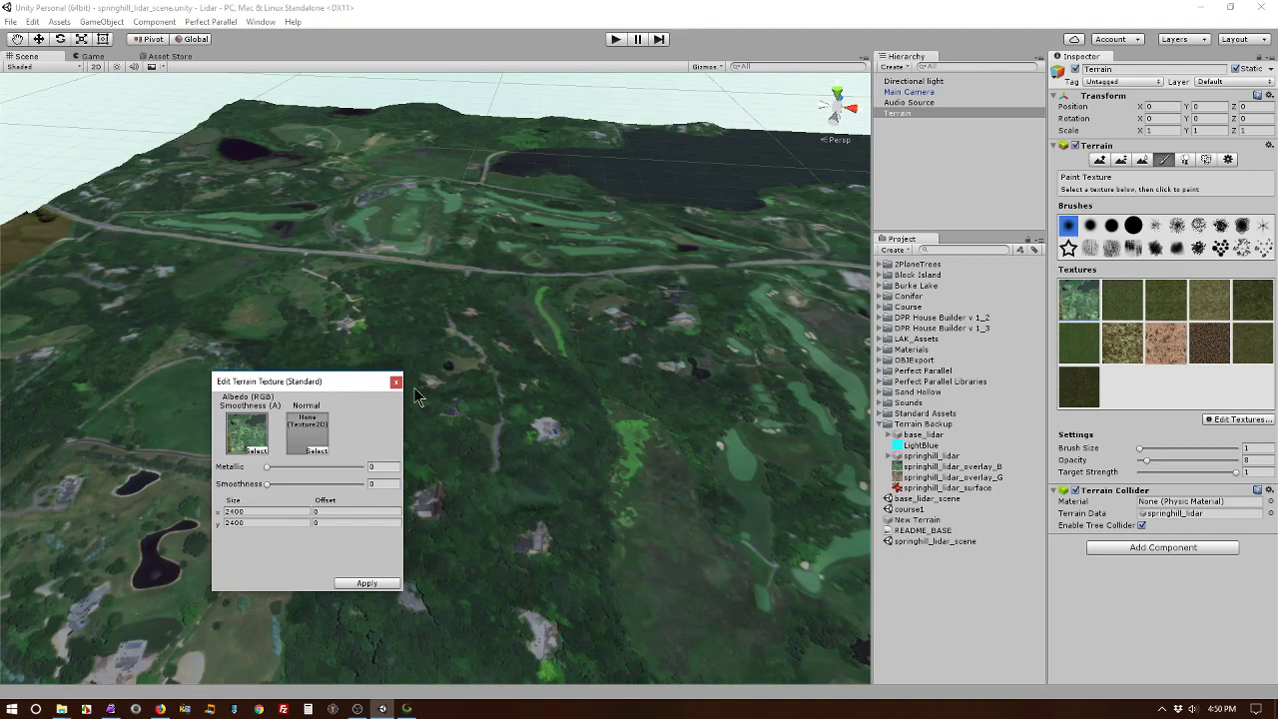
pyautogui.click(396, 382)
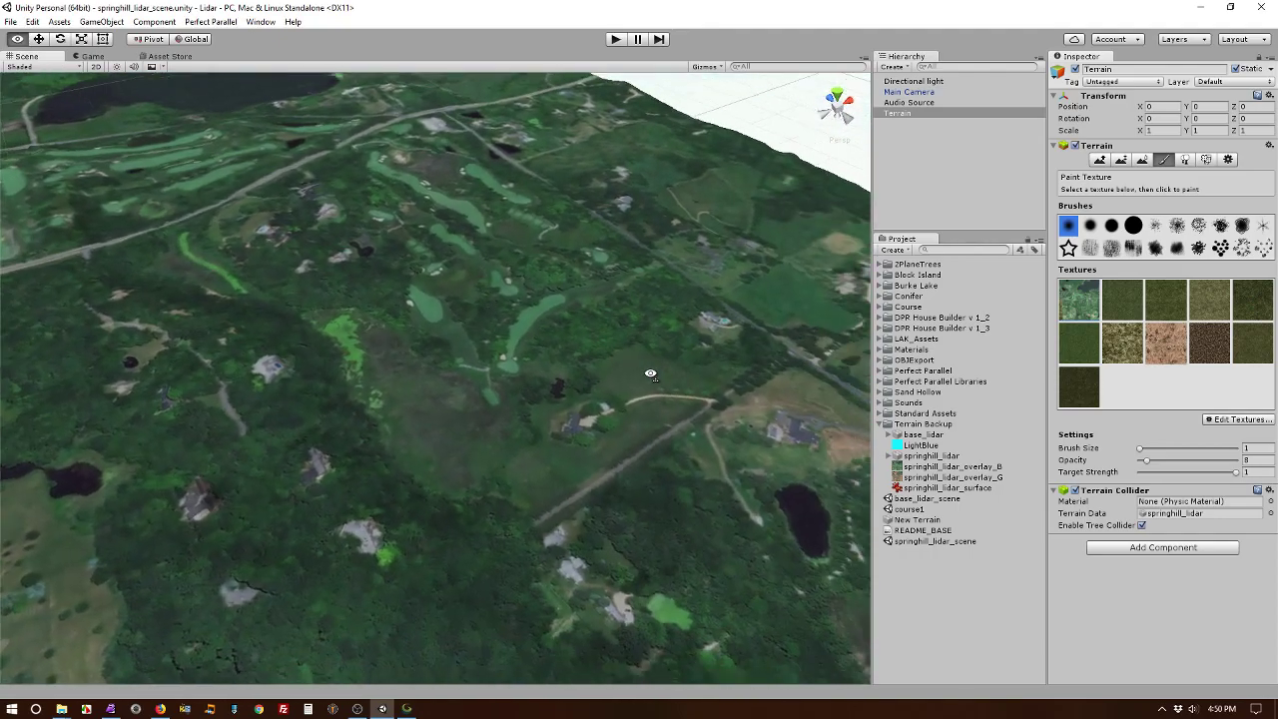
pyautogui.moveTo(648, 375); pyautogui.dragTo(289, 383)
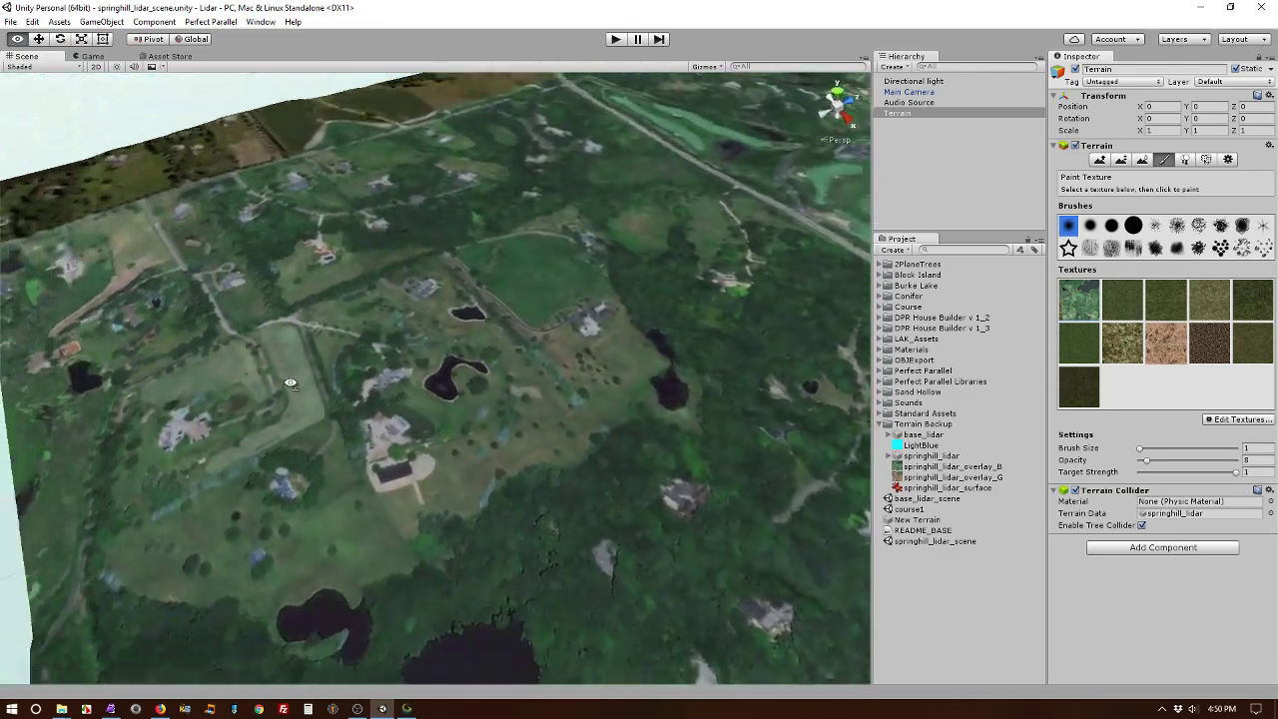